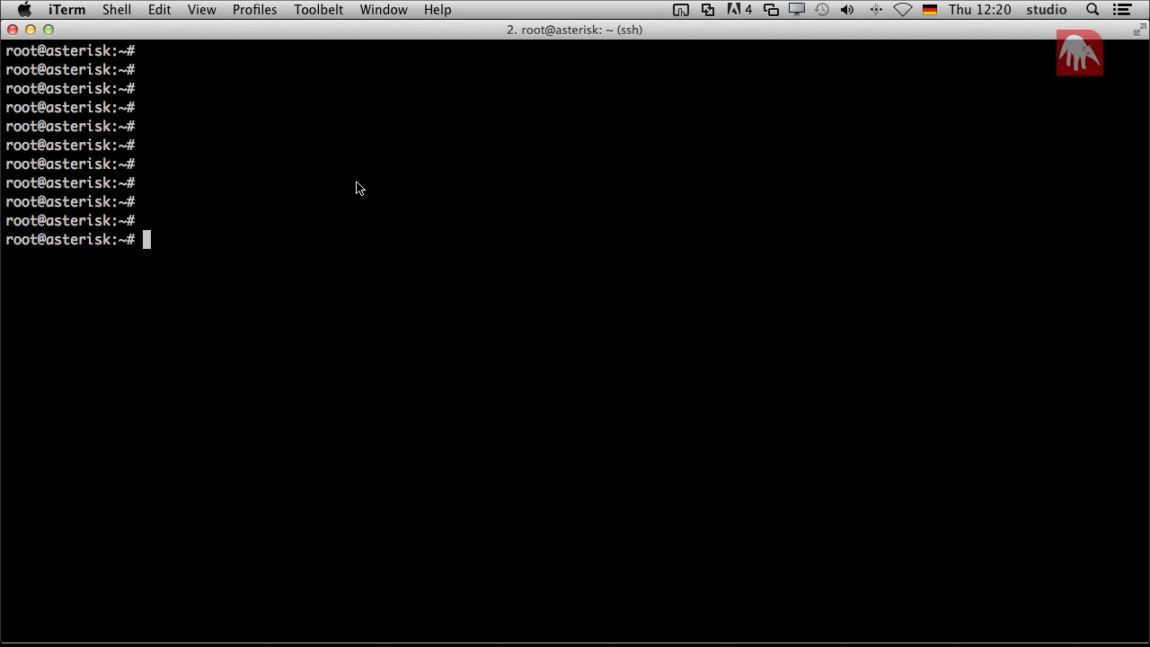
- Open the Asterisk console, confirm 'sip show peers' lists no peers, and exit to the shell
text(asterisk -r)
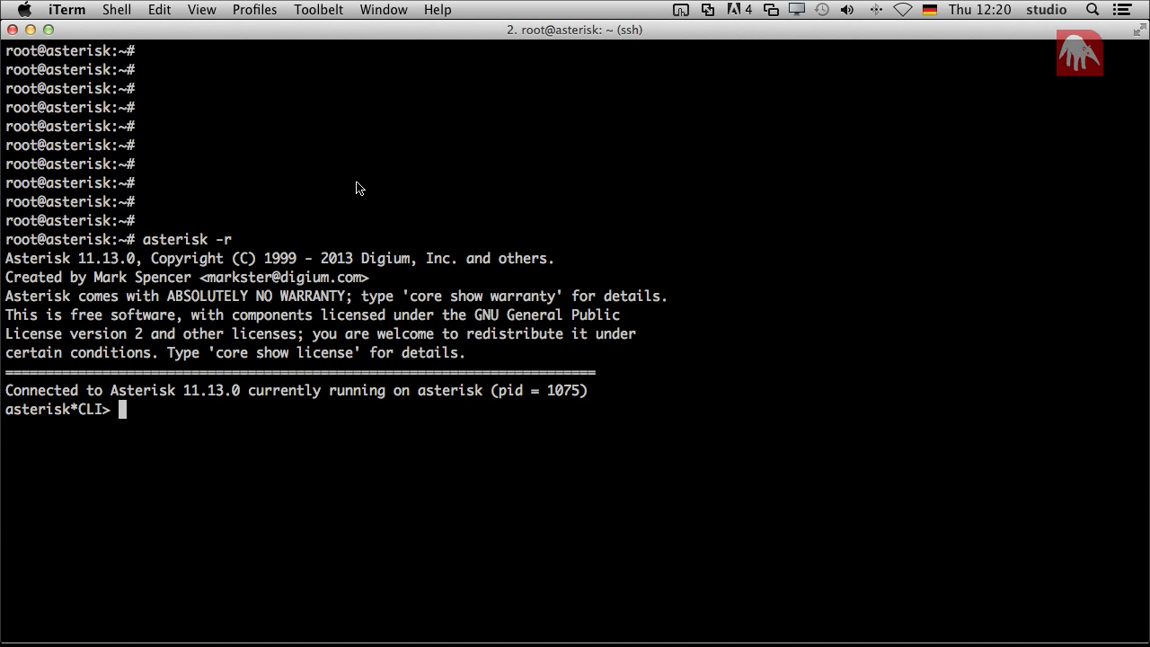
key(enter)
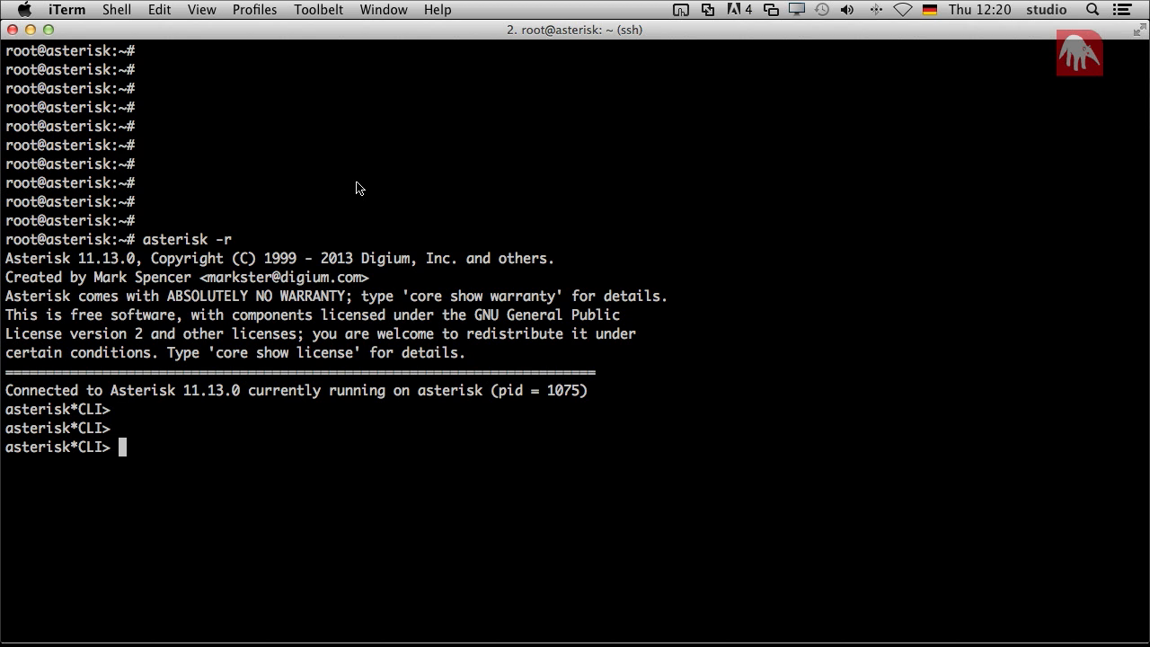
text(sip show peers)
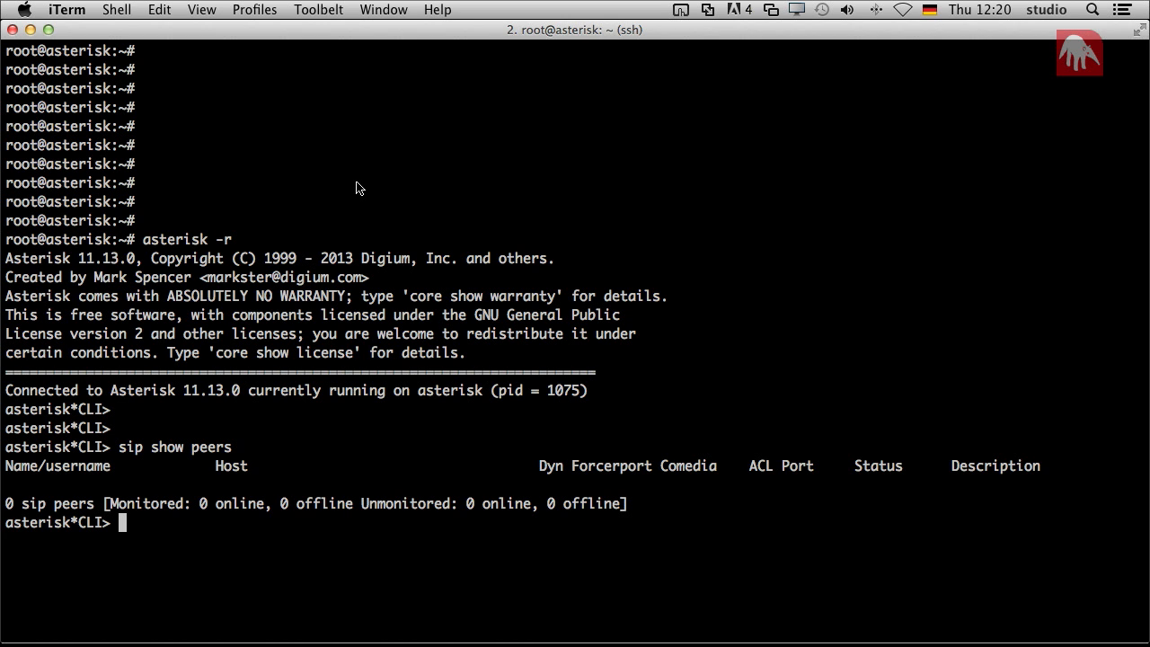
text(exit)
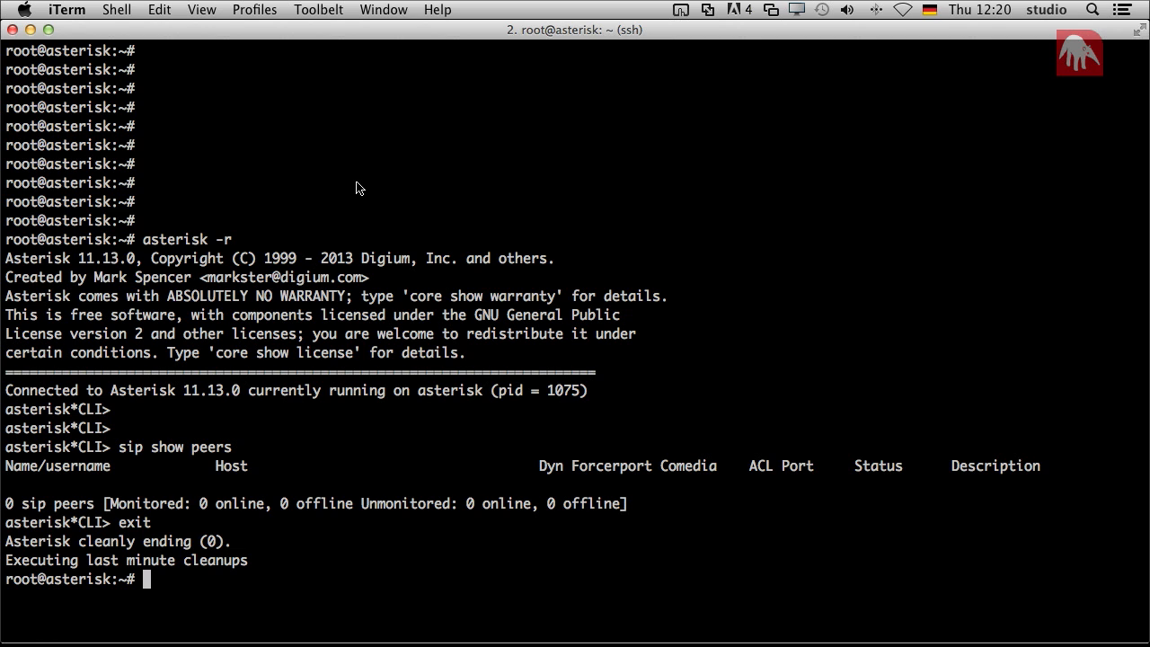
- Open /etc/asterisk/sip.conf in vi and scroll through its sample comments
text(cd /etc/asterisk/)
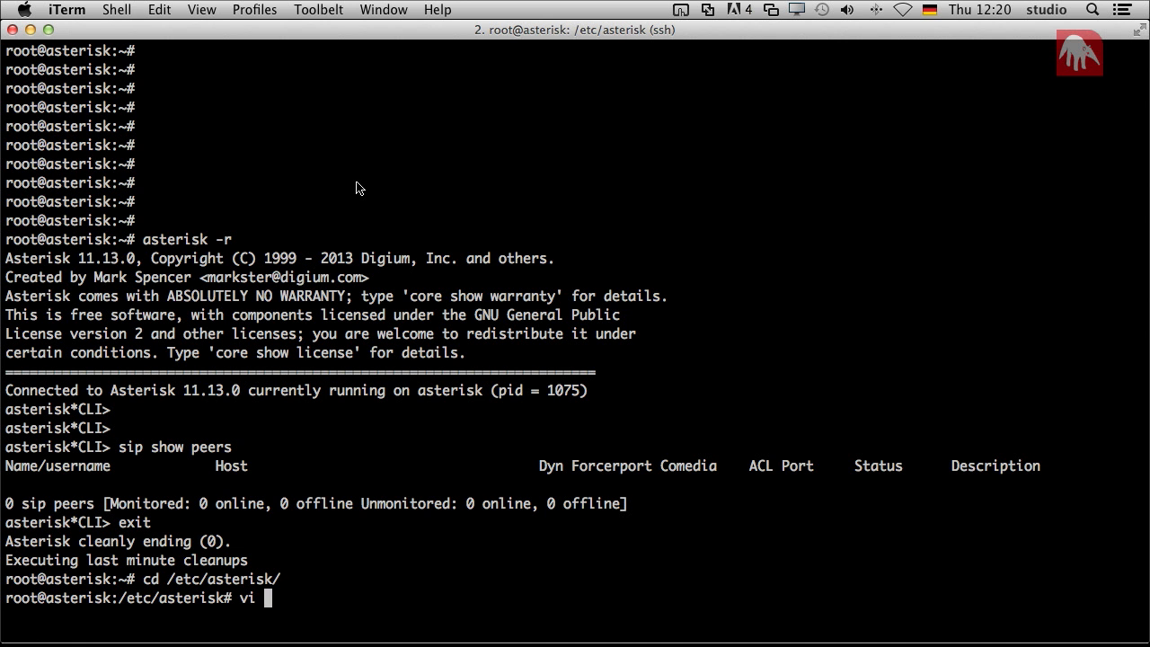
text(sip.conf)
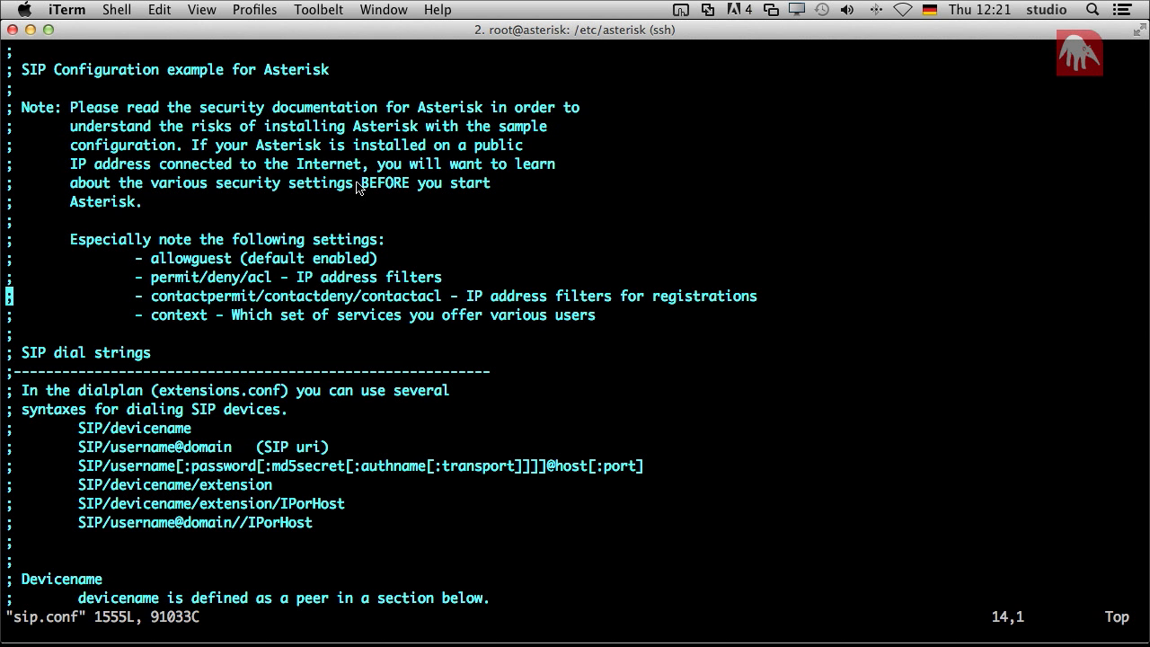
scroll(down, 3)
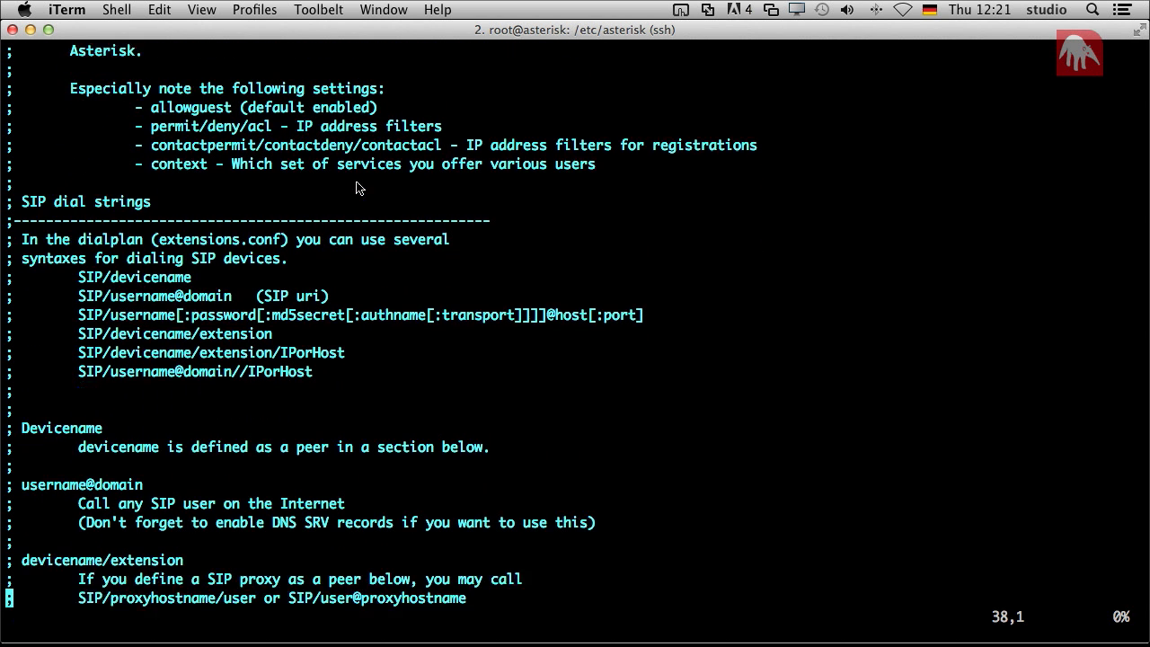
scroll(down, 3)
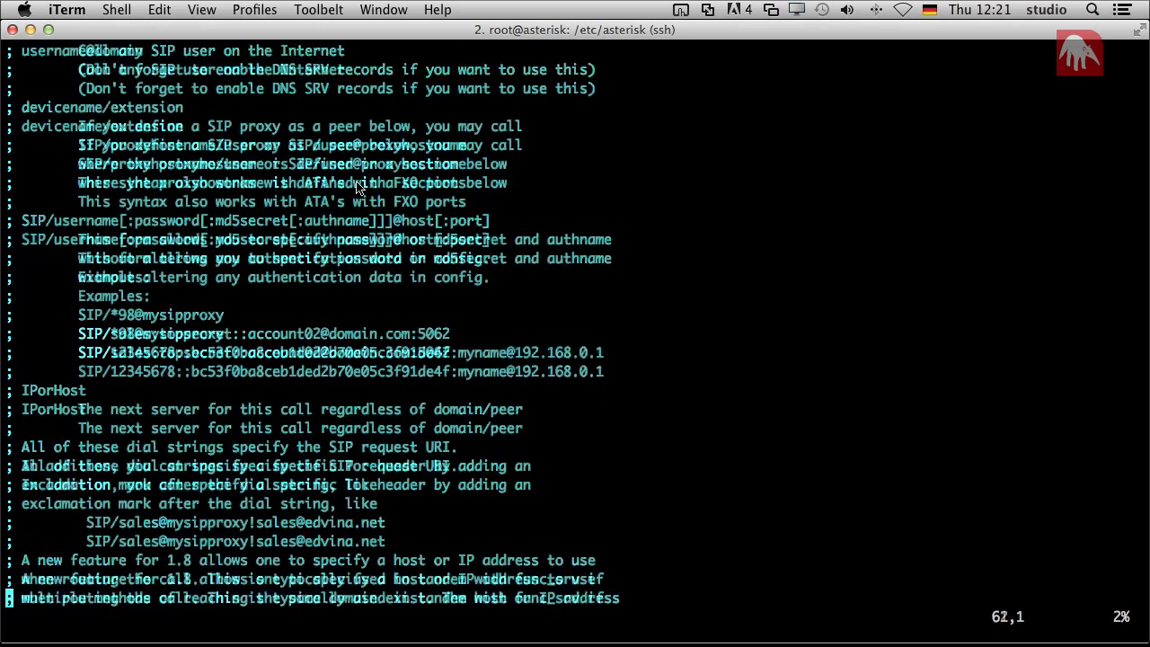
scroll(down, 3)
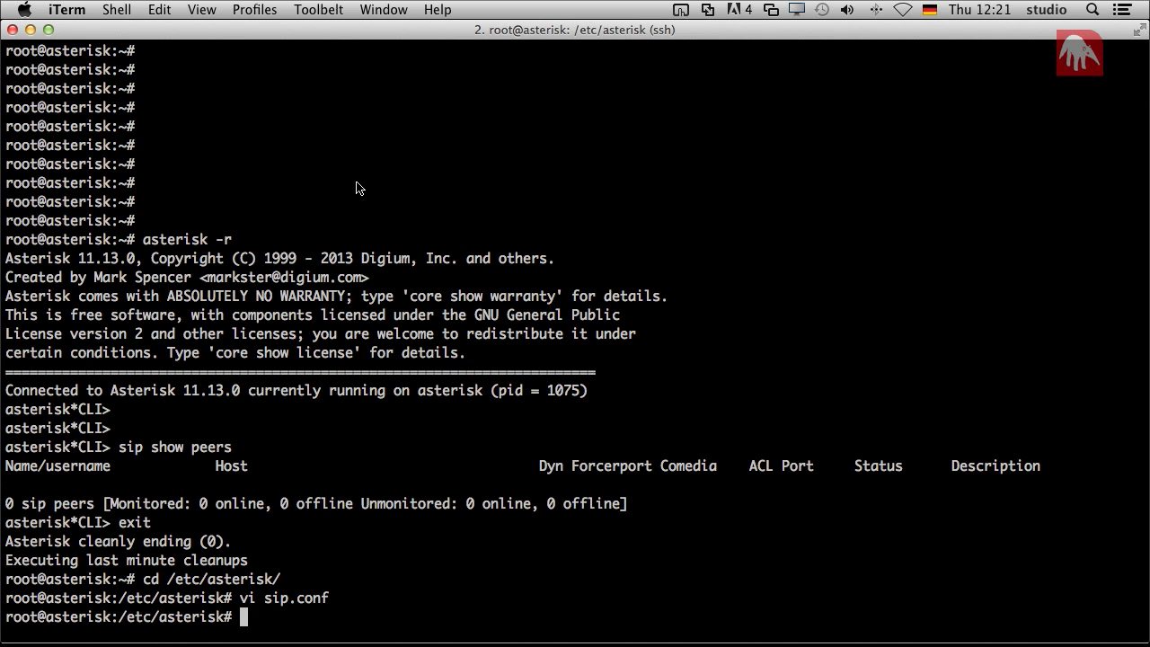
- Copy sip.conf to sip.conf.orig and reopen sip.conf in vi
text(cp)
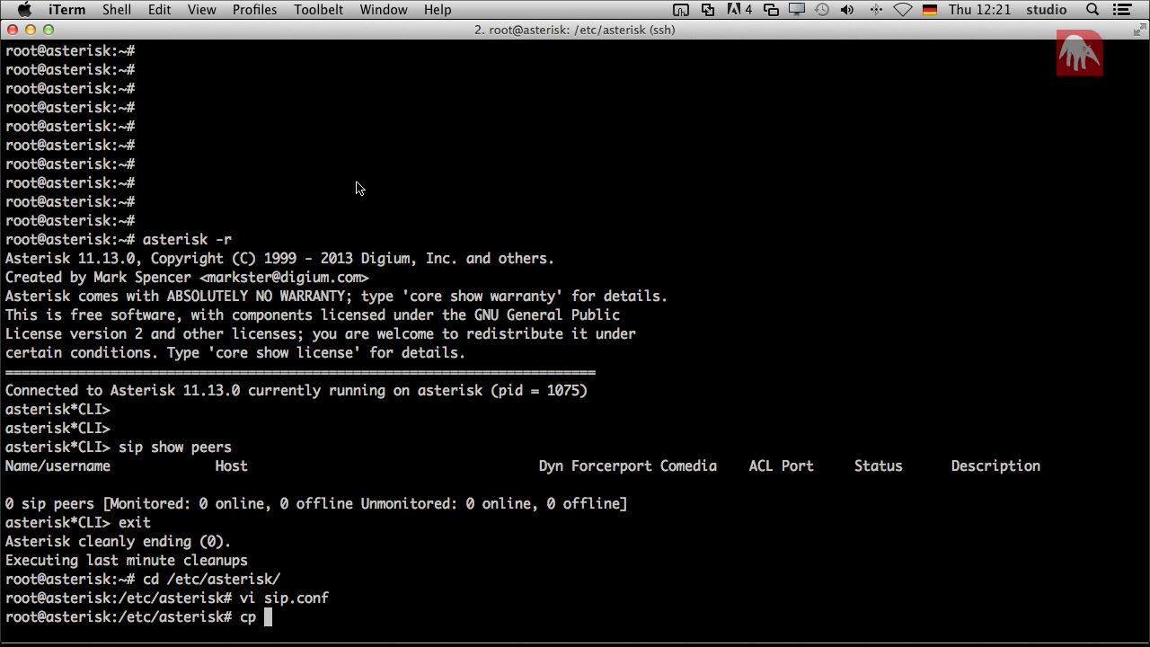
text(sip.conf)
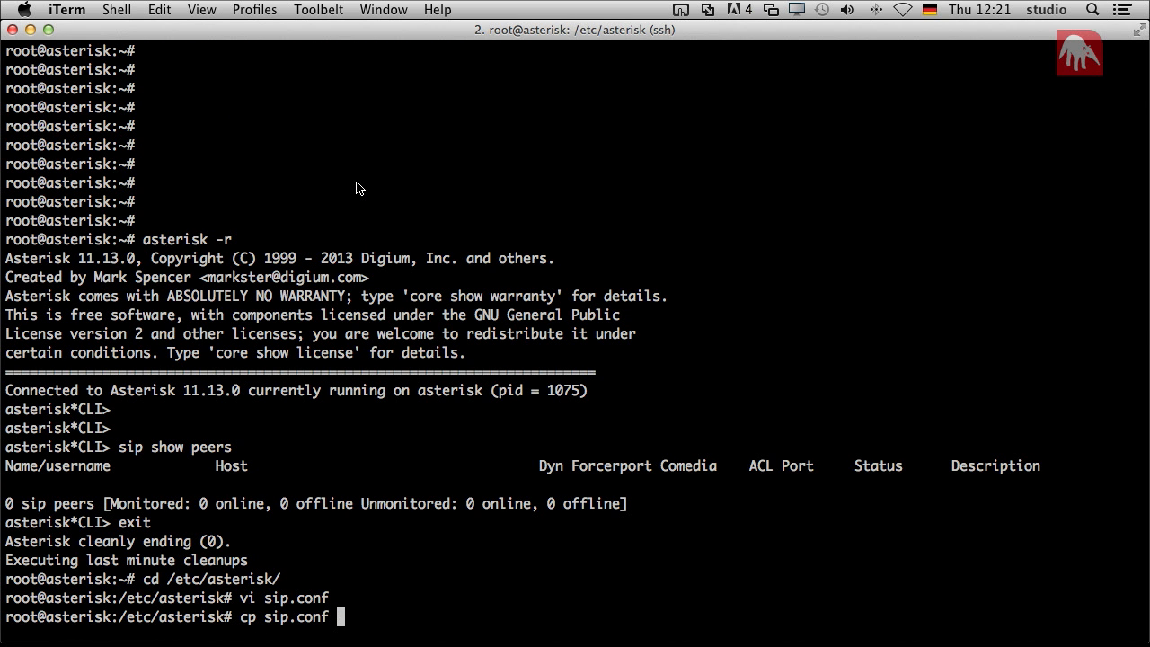
text(sip.conf)
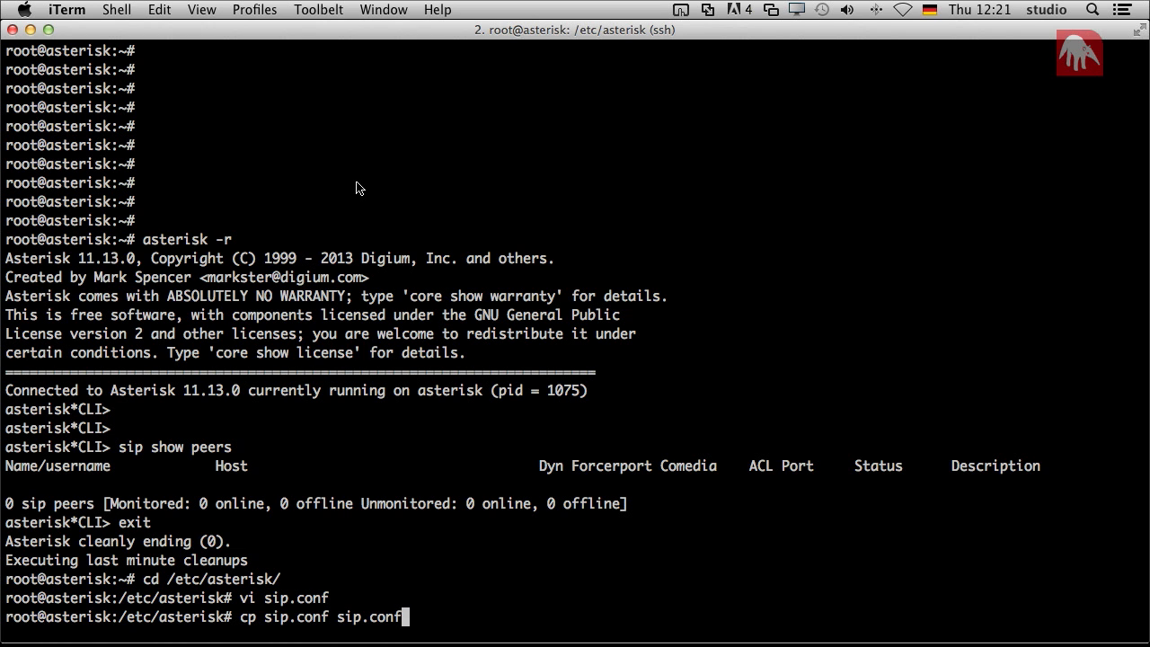
text(.orig)
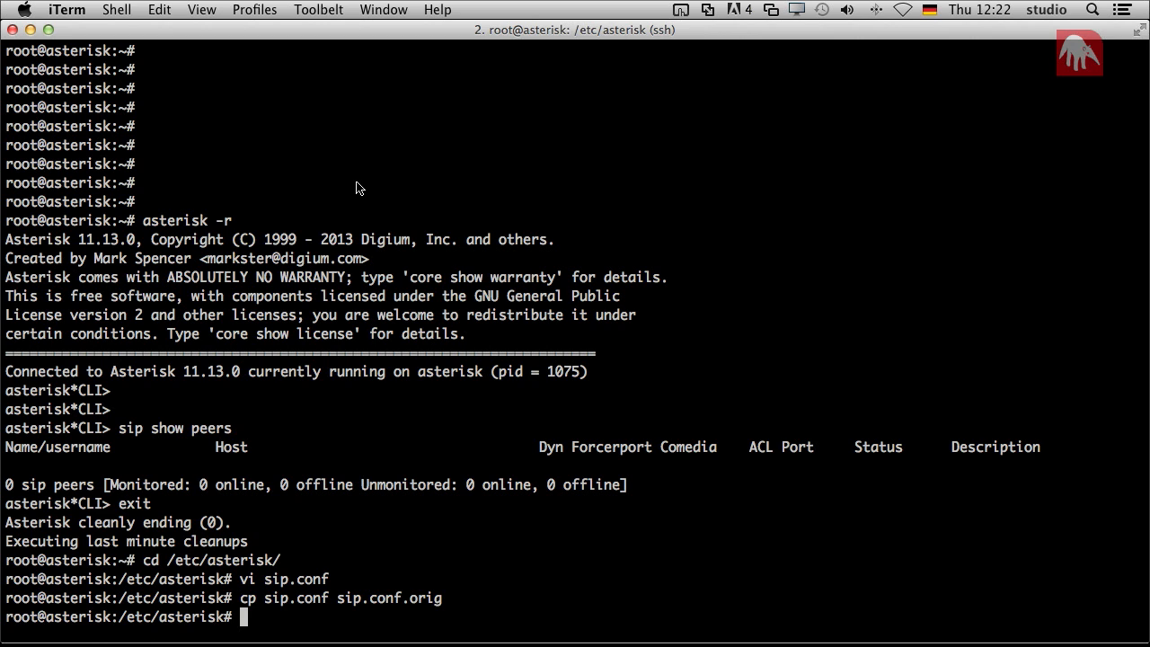
text(vi)
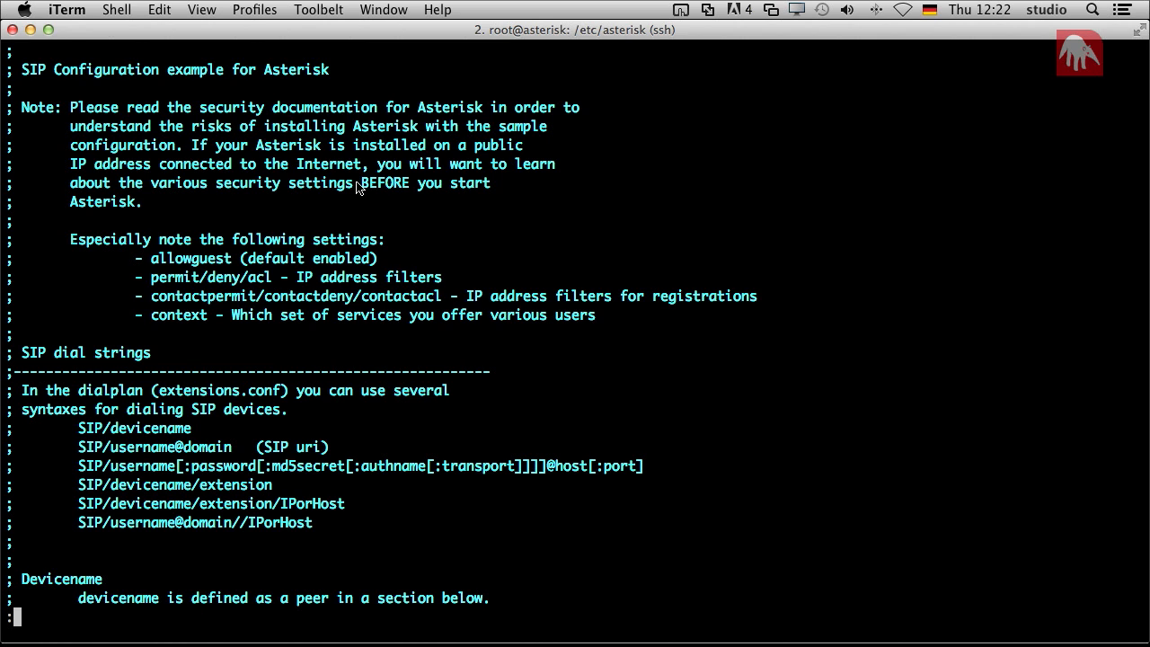
- Delete all semicolon comment lines from sip.conf with :g/^\s*;/d, removing 1427 lines
text(g)
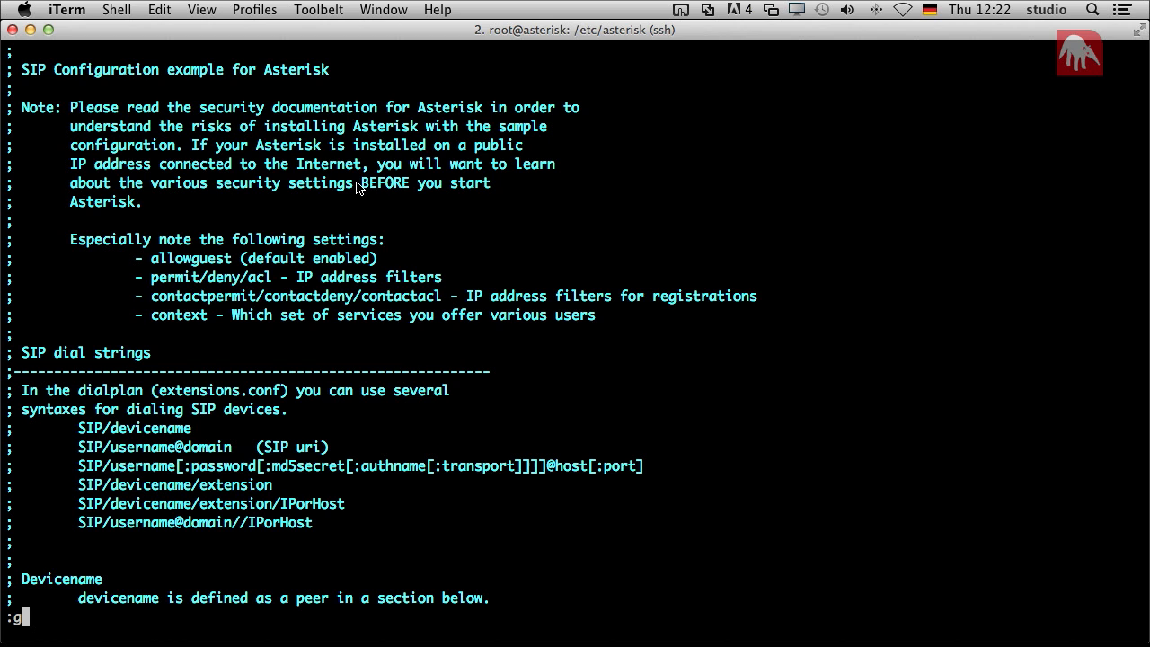
text(/^)
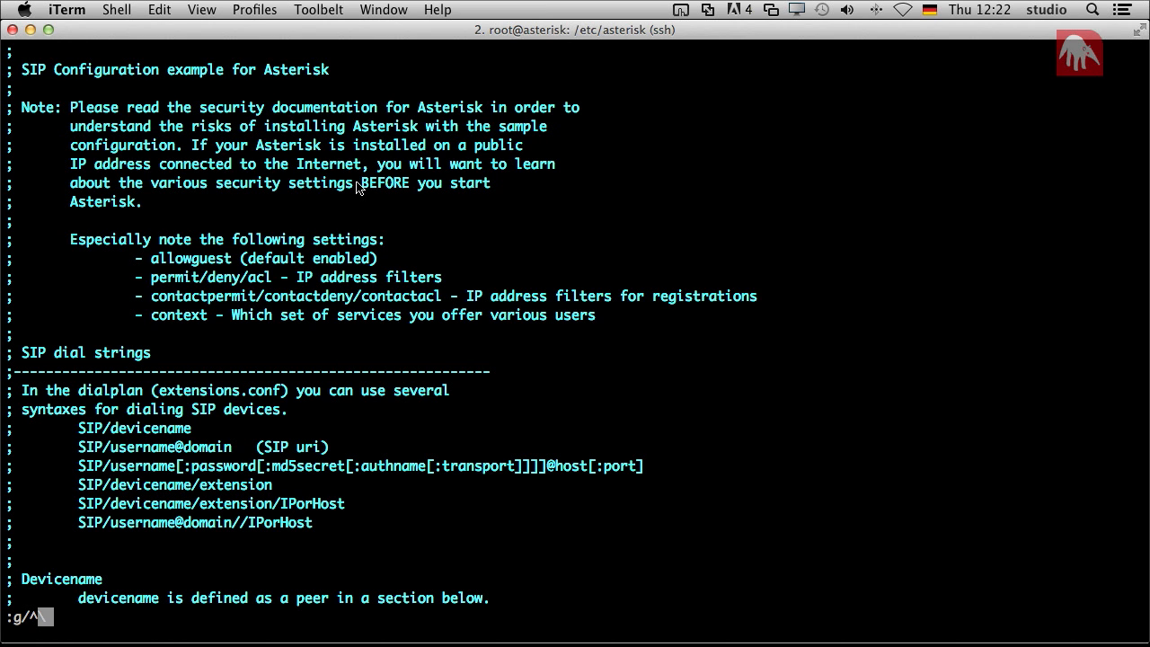
text(\s)
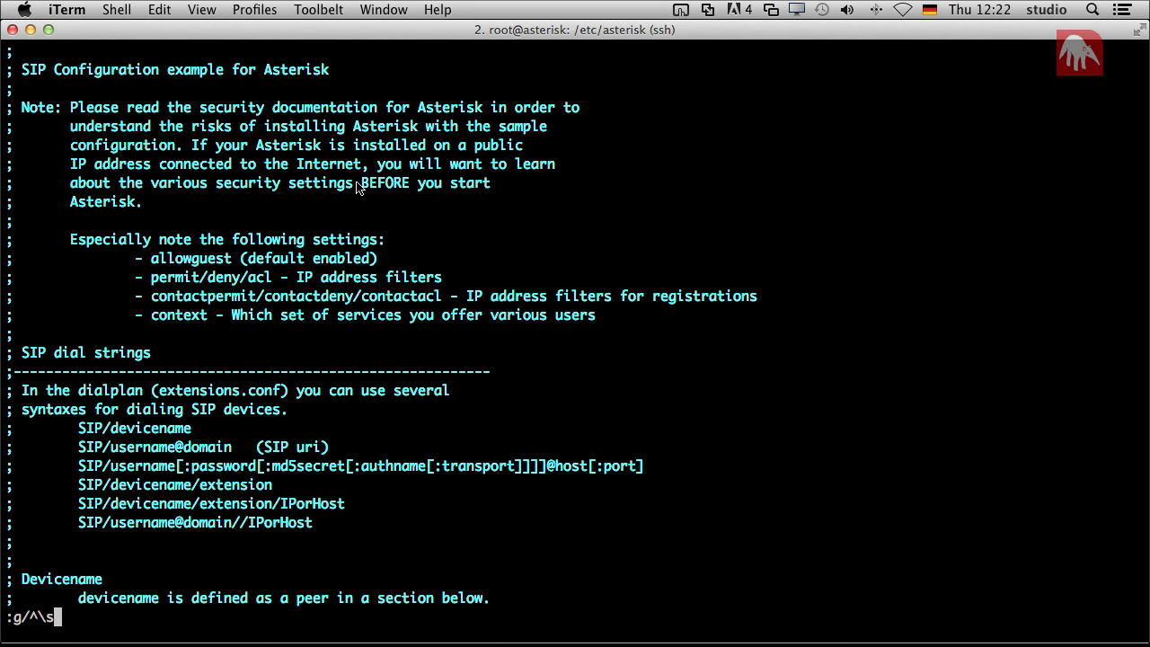
text(*)
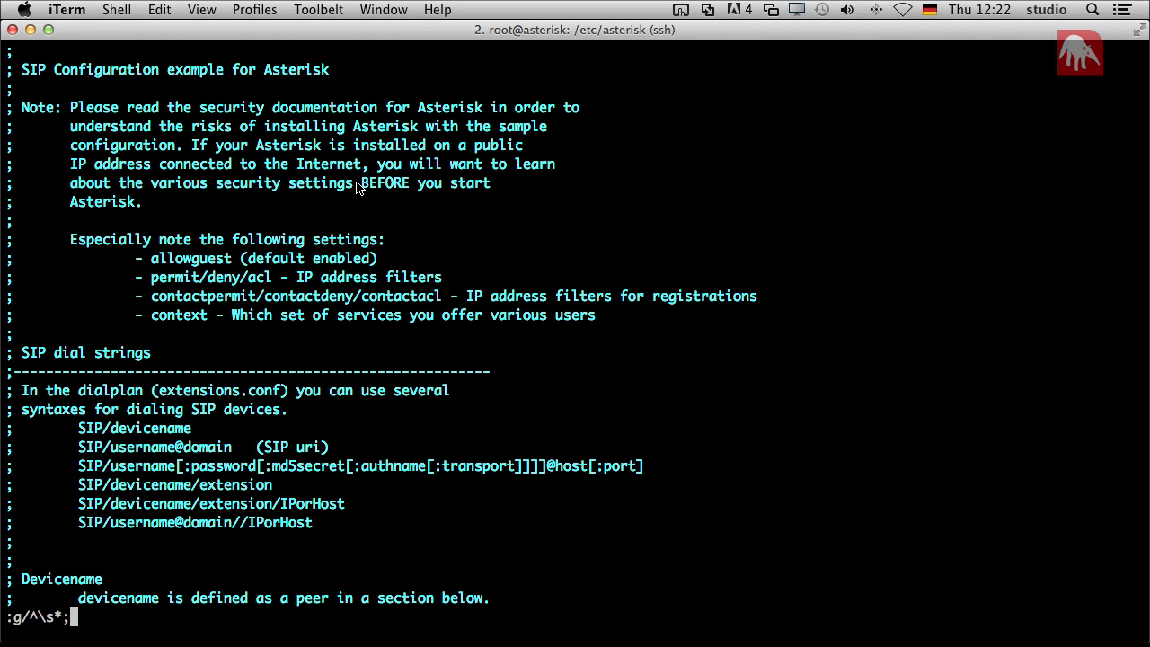
text(/)
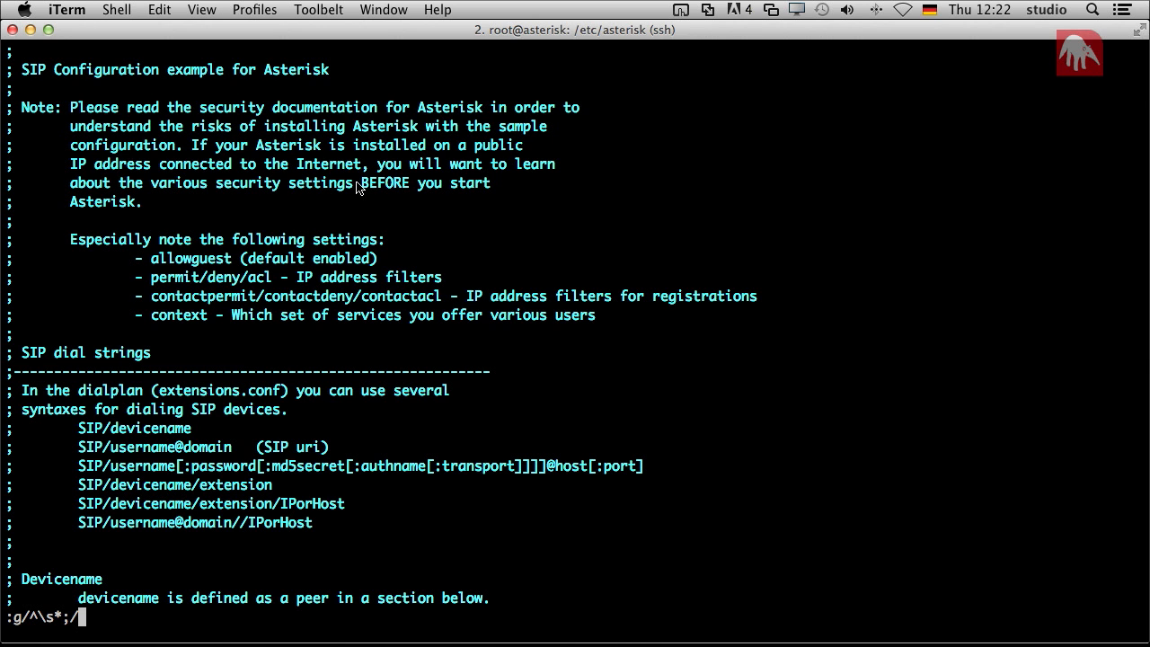
text(d)
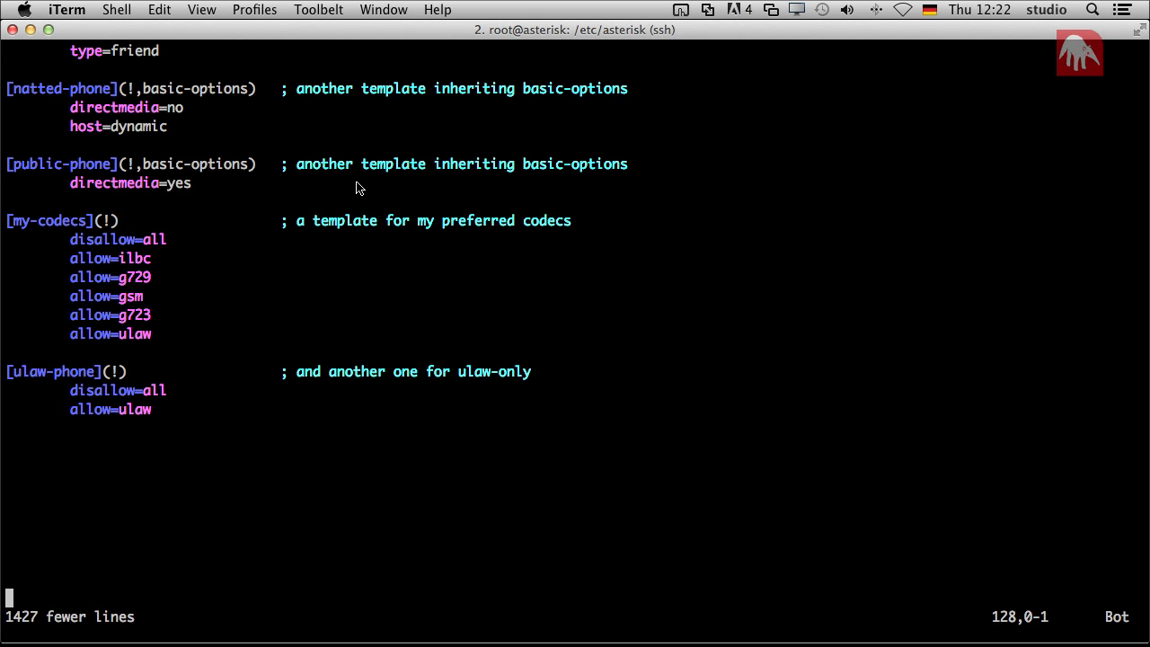
mouse_move(223, 495)
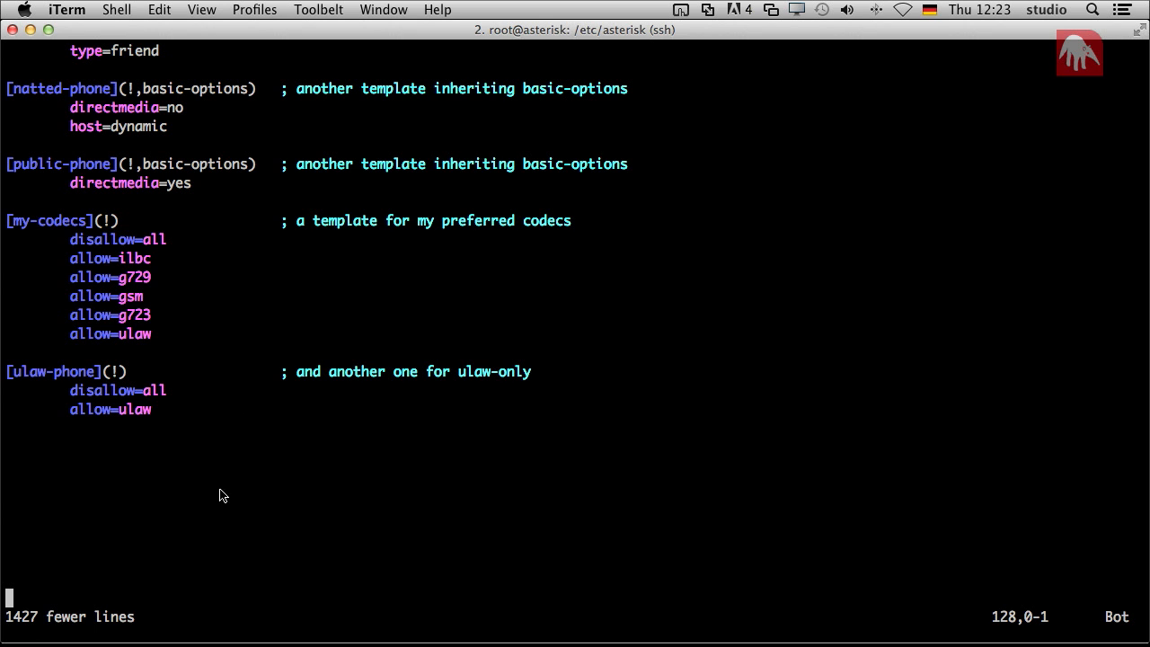
mouse_move(215, 465)
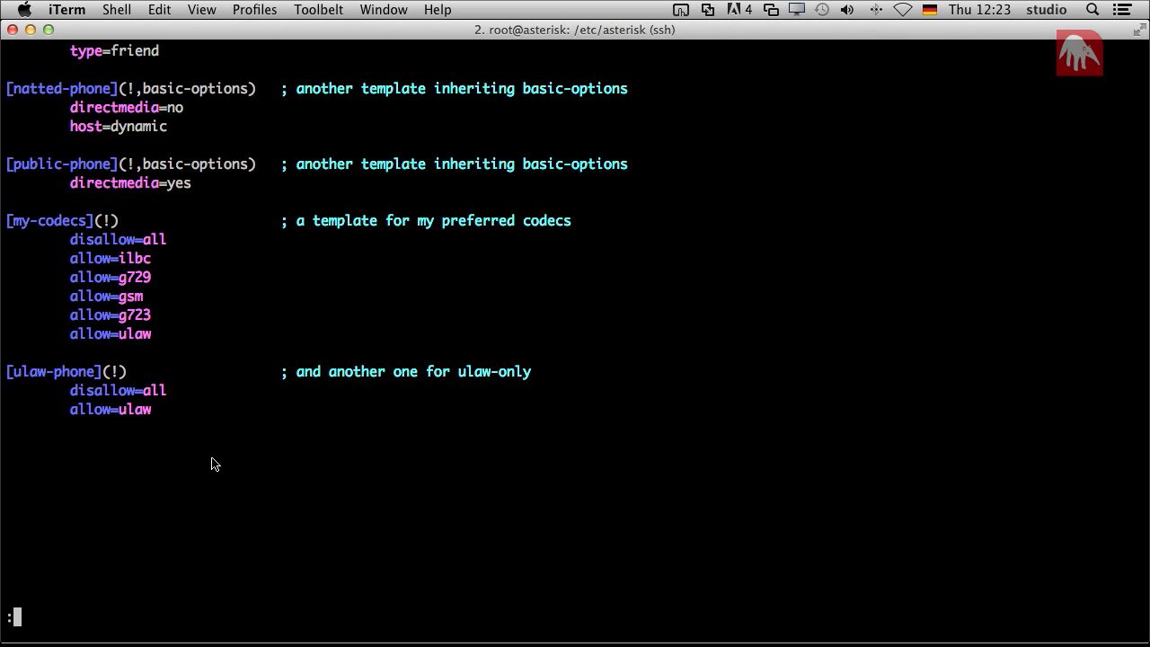
- Delete every empty line in sip.conf using :g/^$/d
text(g/^$)
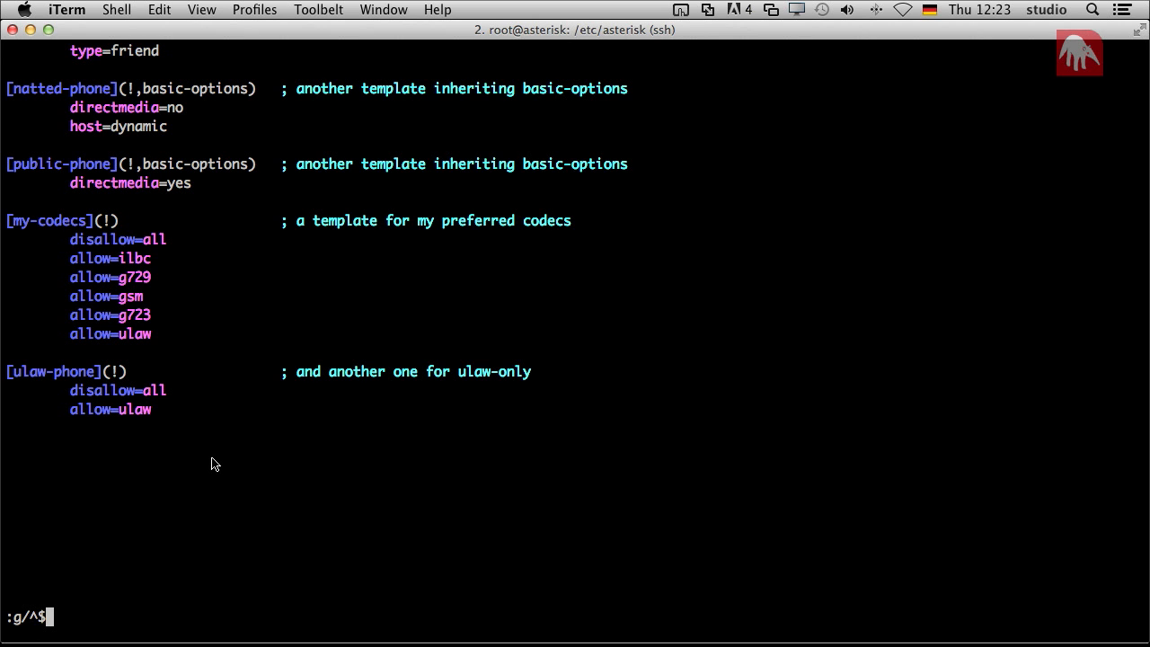
text(/)
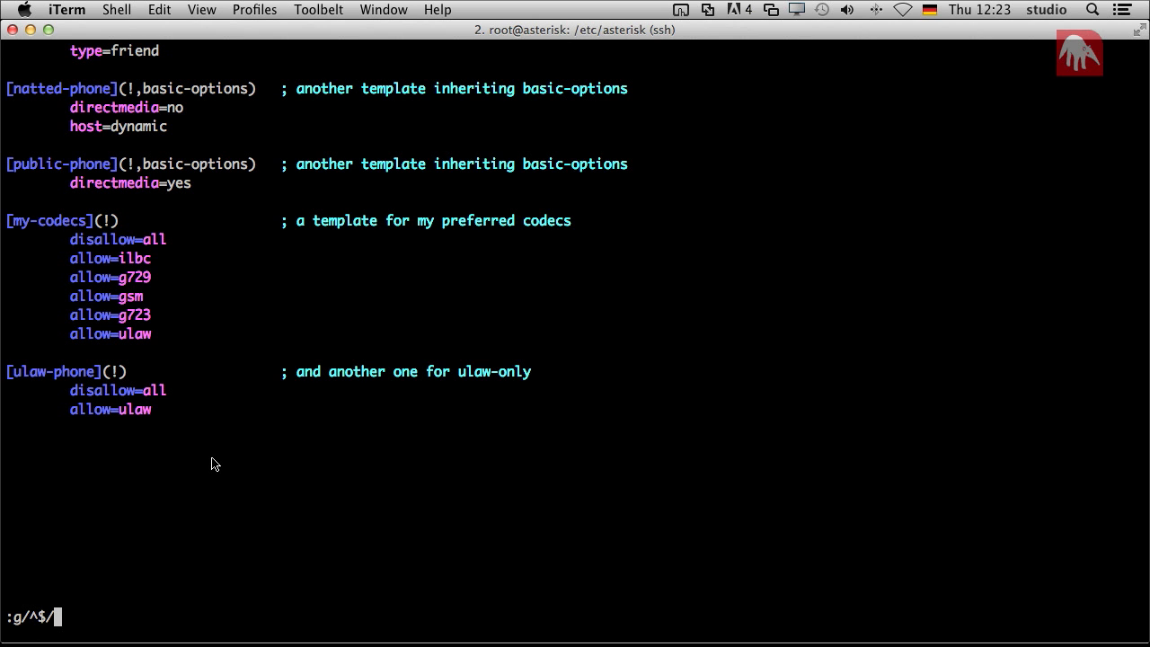
text(d)
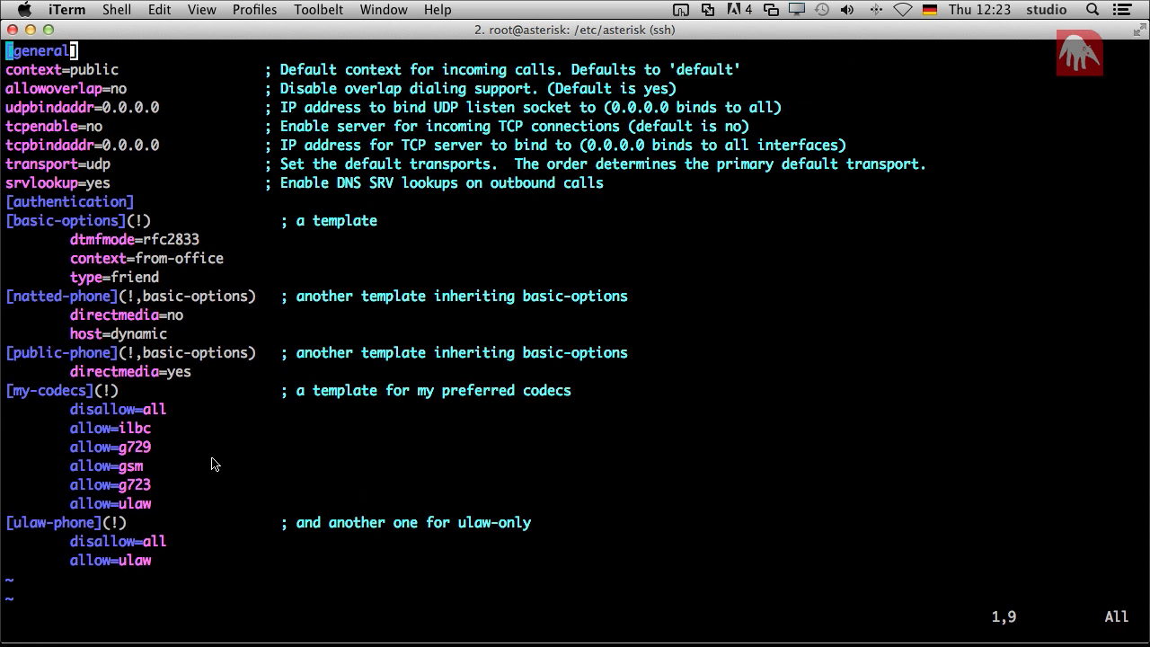
key(Down)
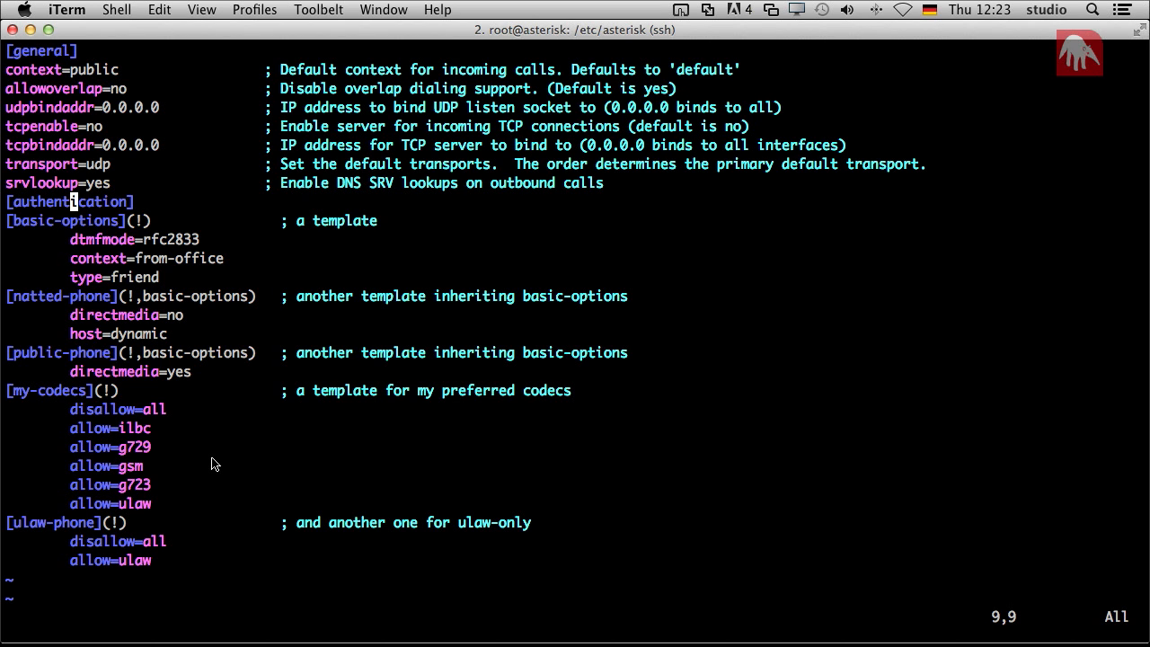
- Step through the [general] settings and open a blank line after srvlookup=yes
key(g)
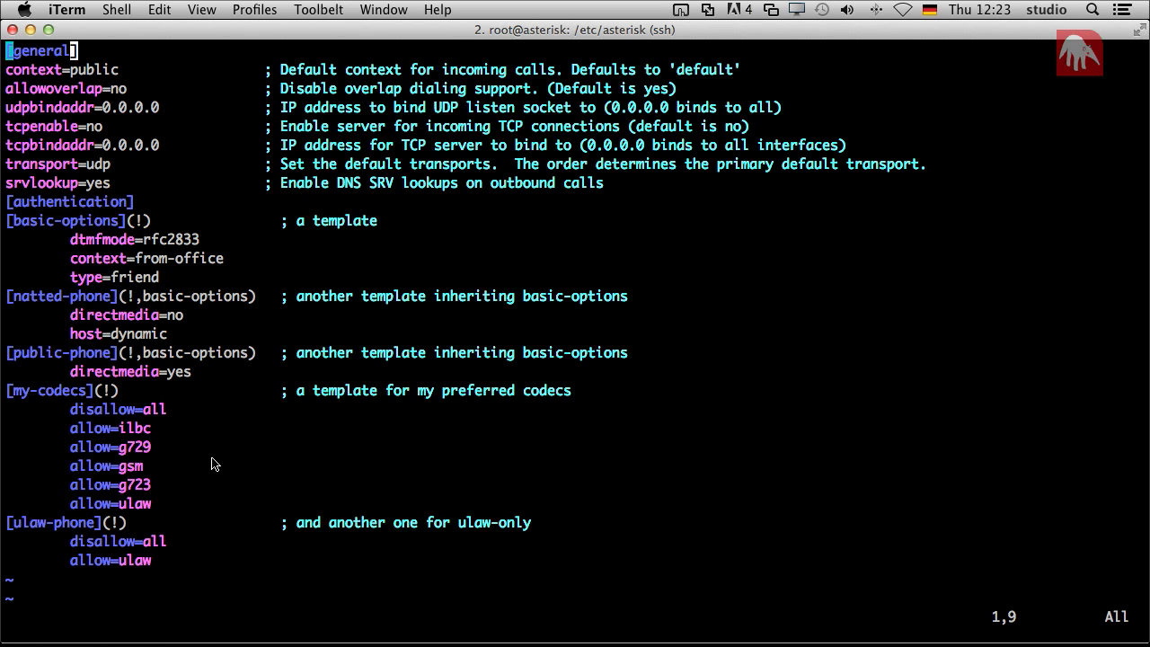
key(Down)
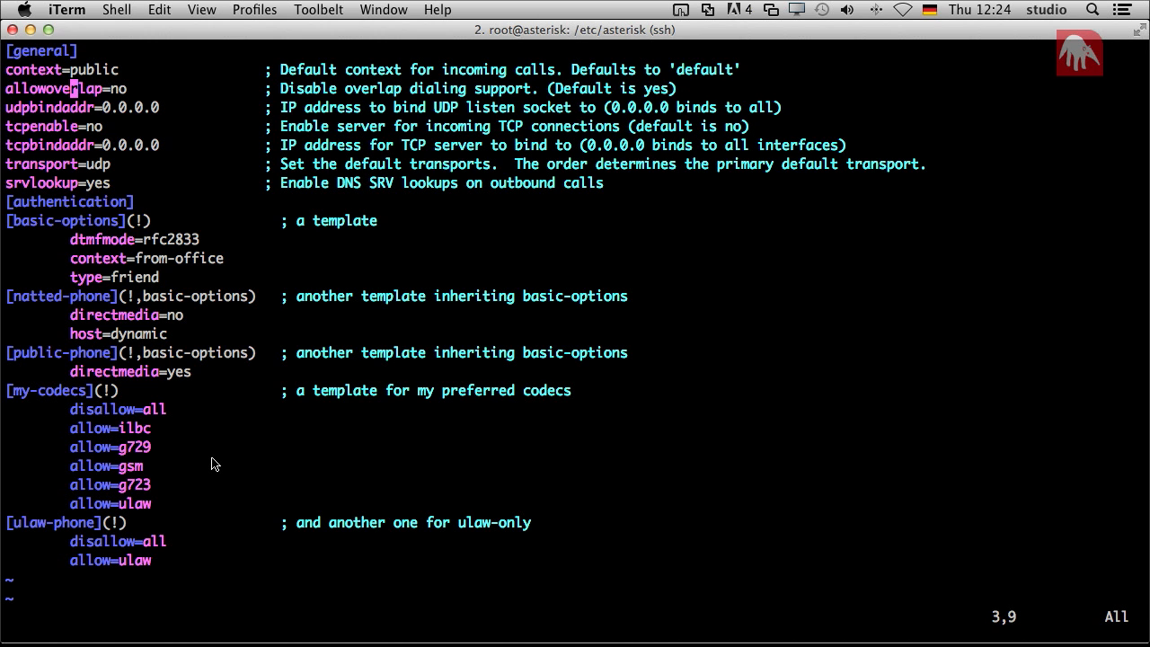
key(Down)
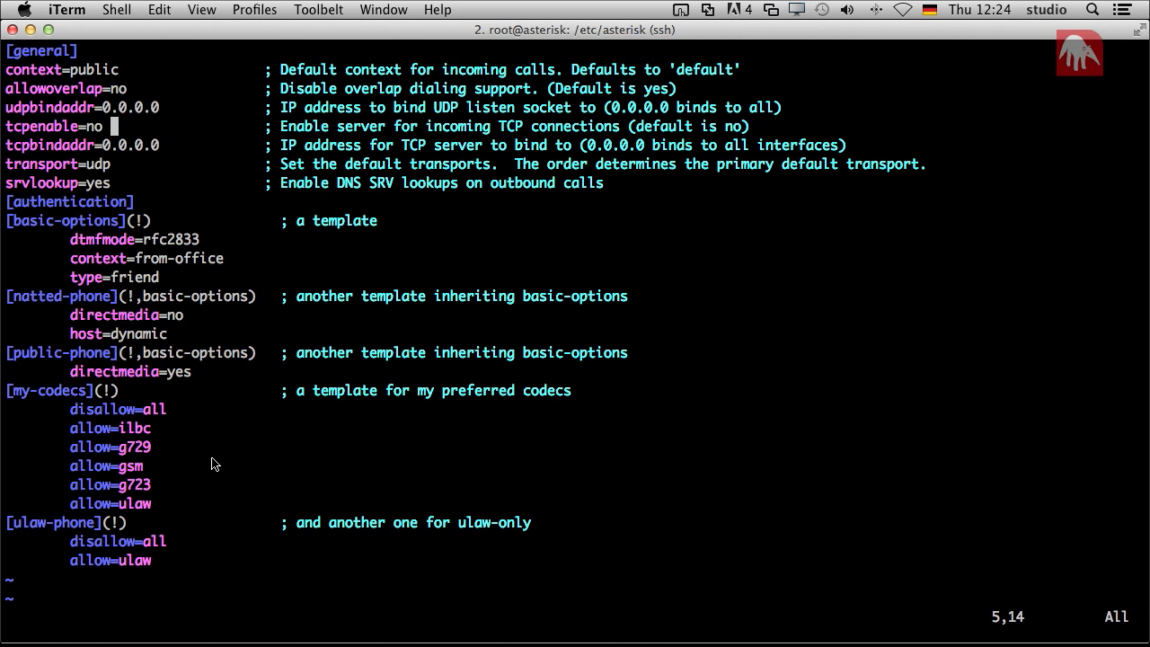
key(Up)
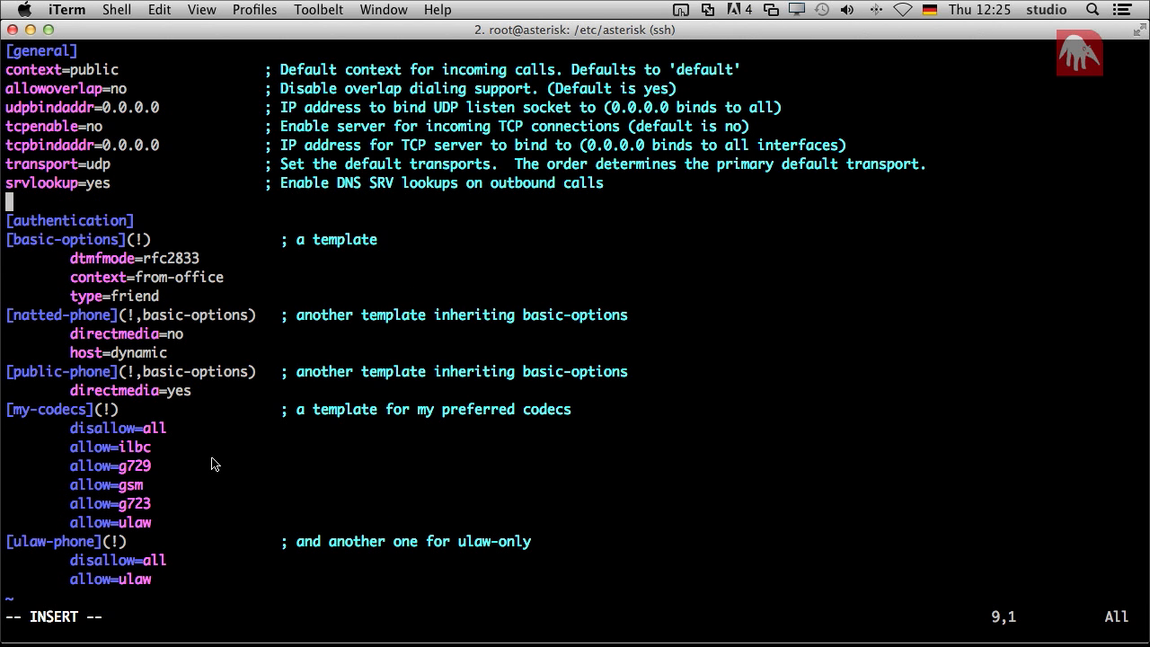
- Add qualify=yes to the general section and move to the end of sip.conf
text(quali)
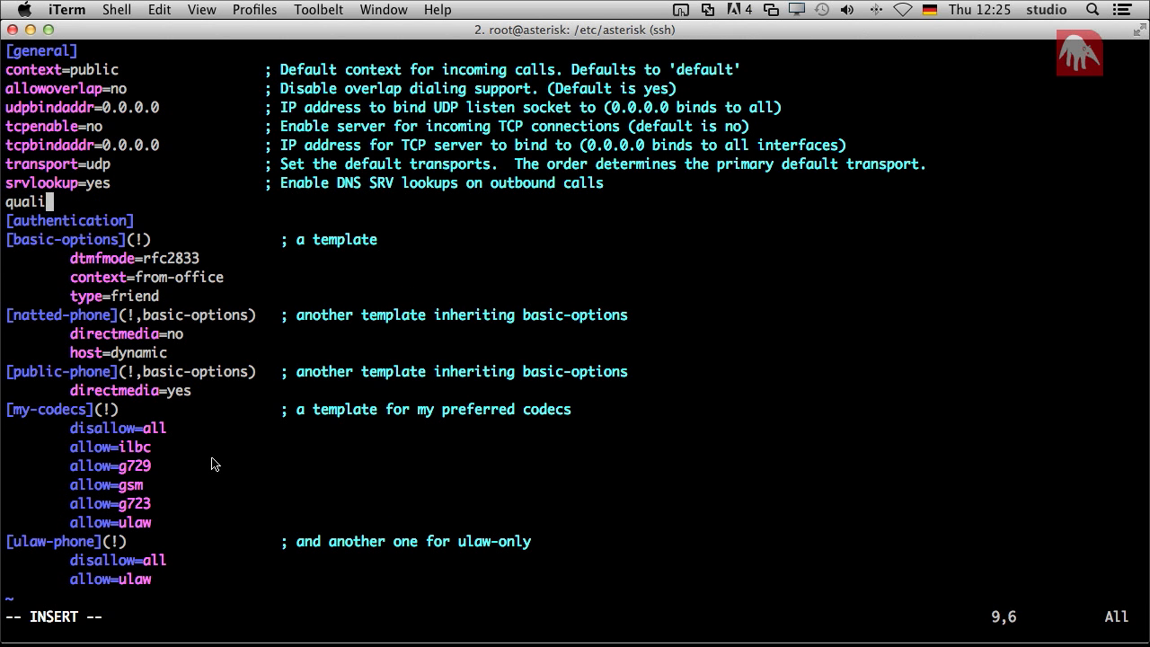
text(ty=yes)
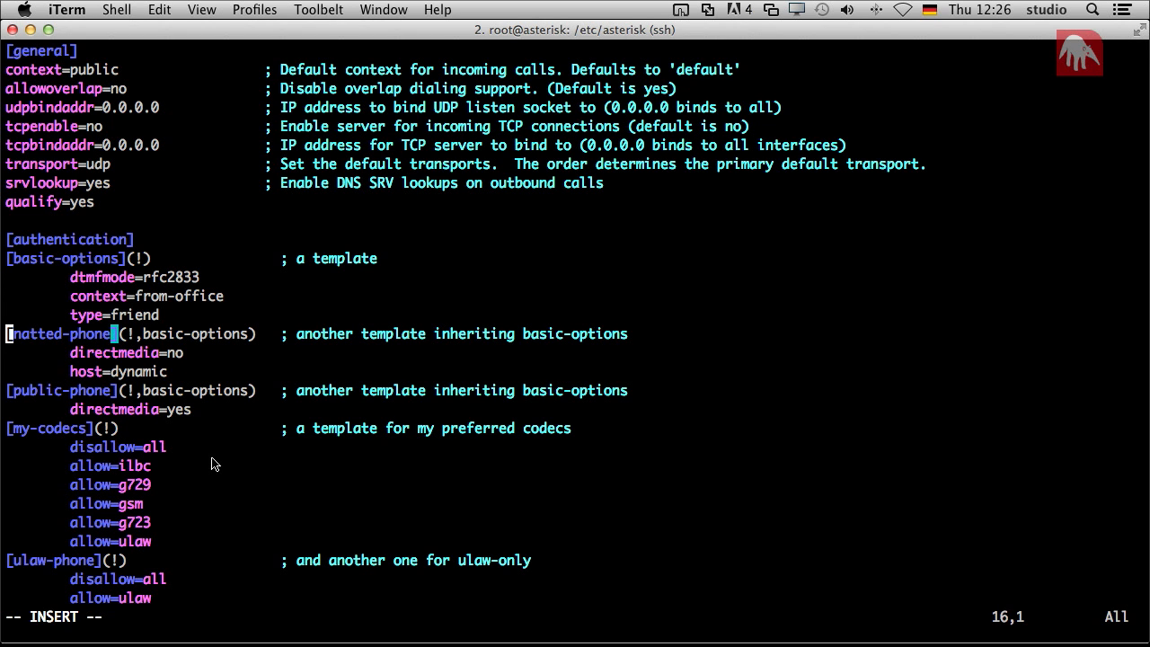
key(Down)
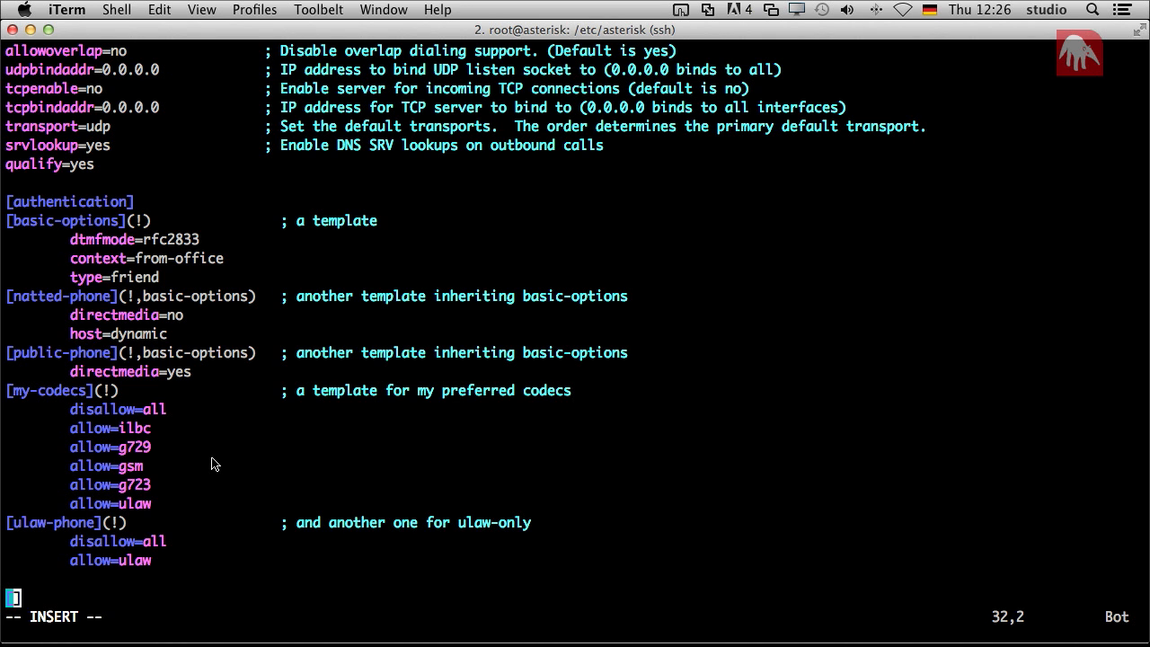
- Append a [james] section header with type=friend at the end of the file
text(james])
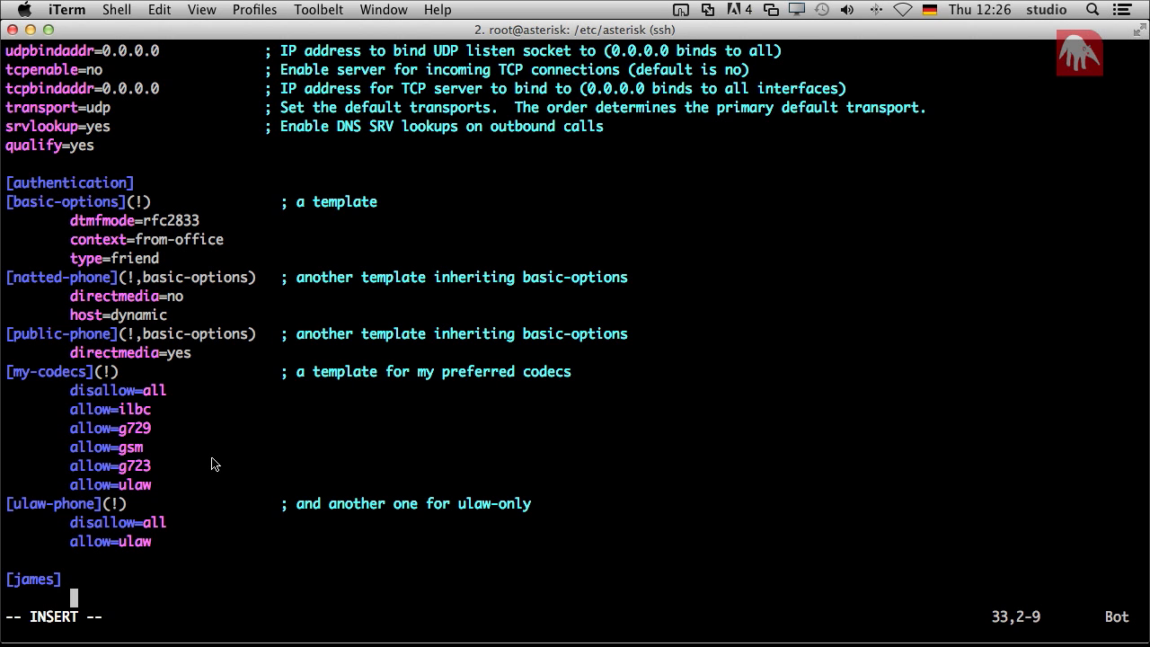
text(type)
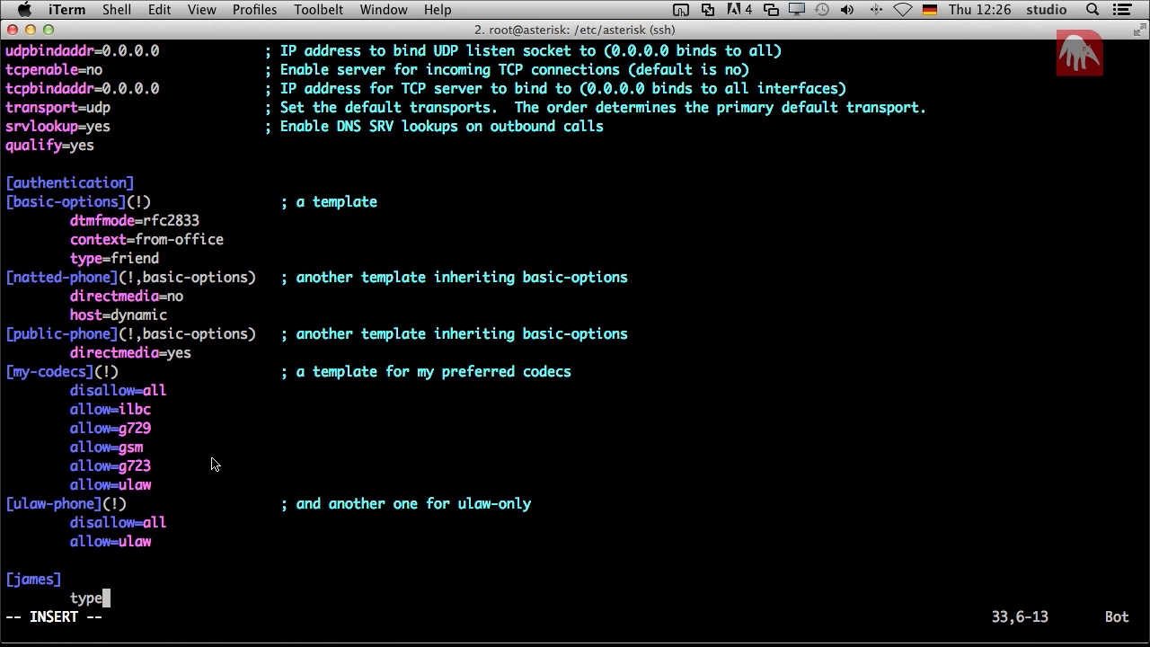
text(=)
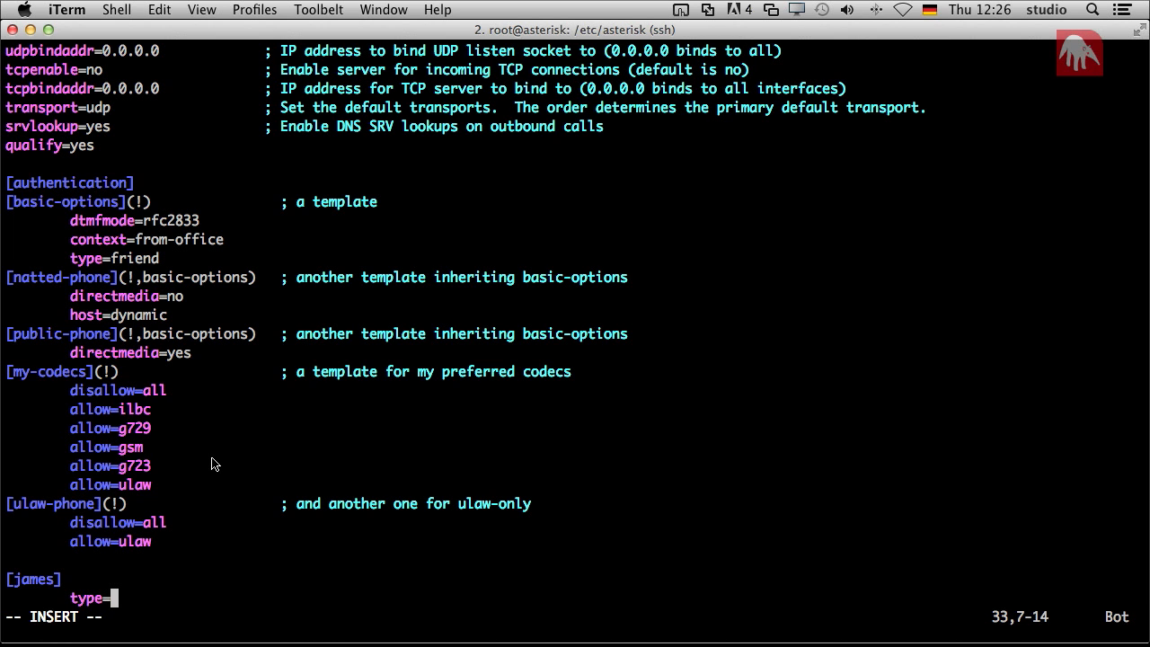
text(friend)
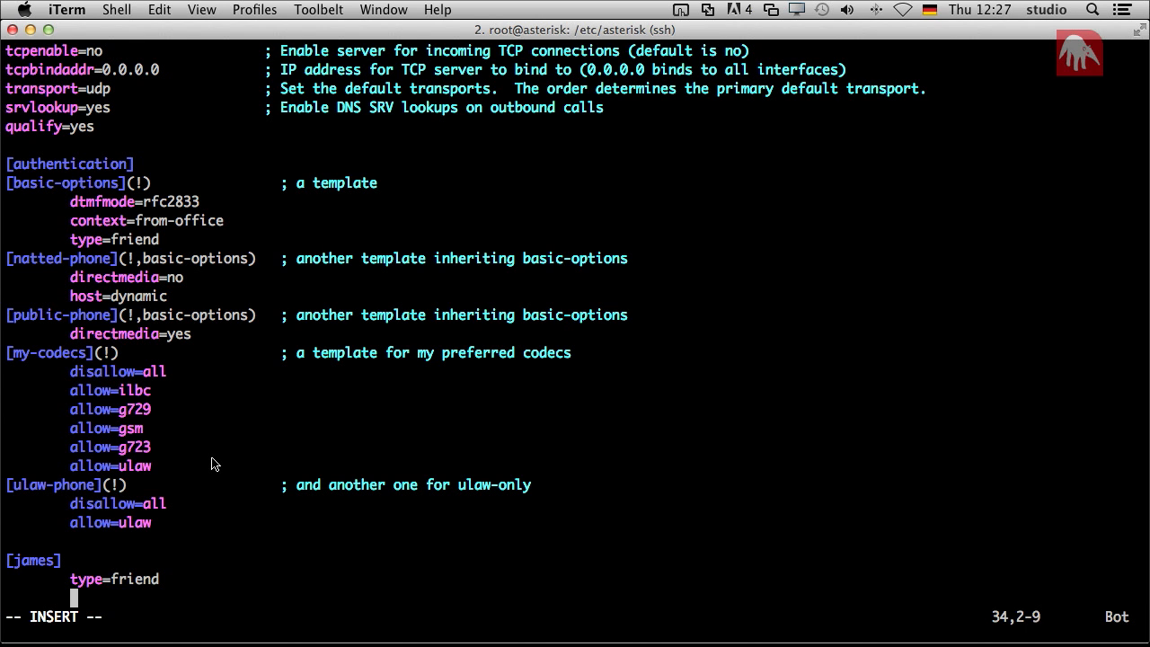
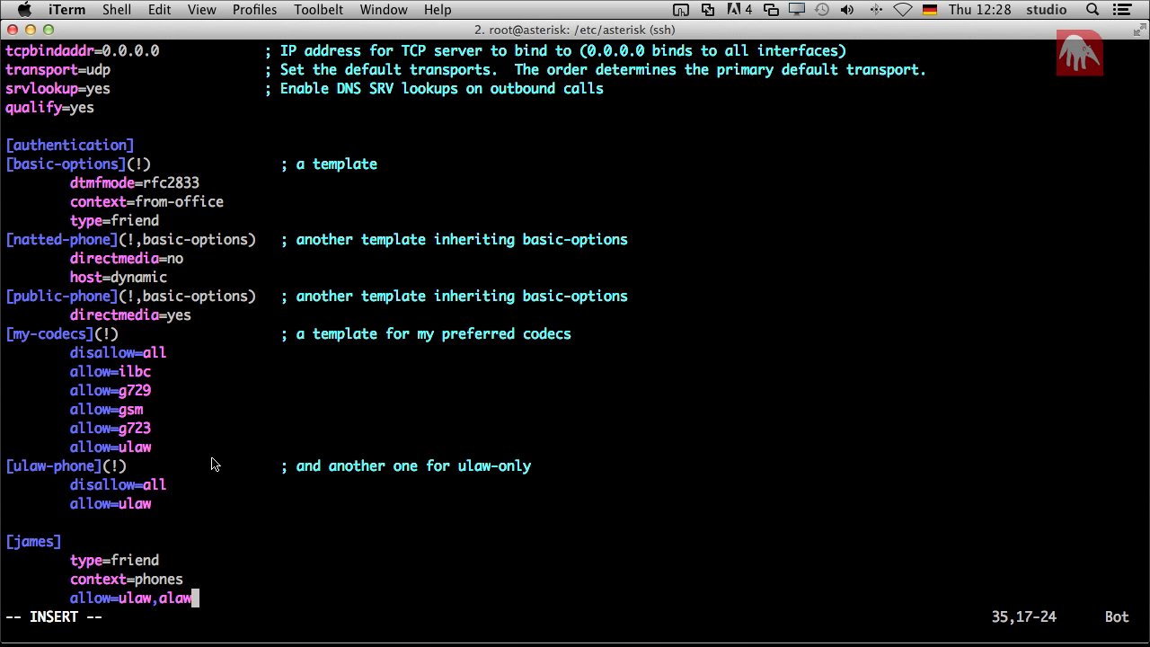
- Add context=phones and allow=ulaw,alaw lines under [james]
key(Return)
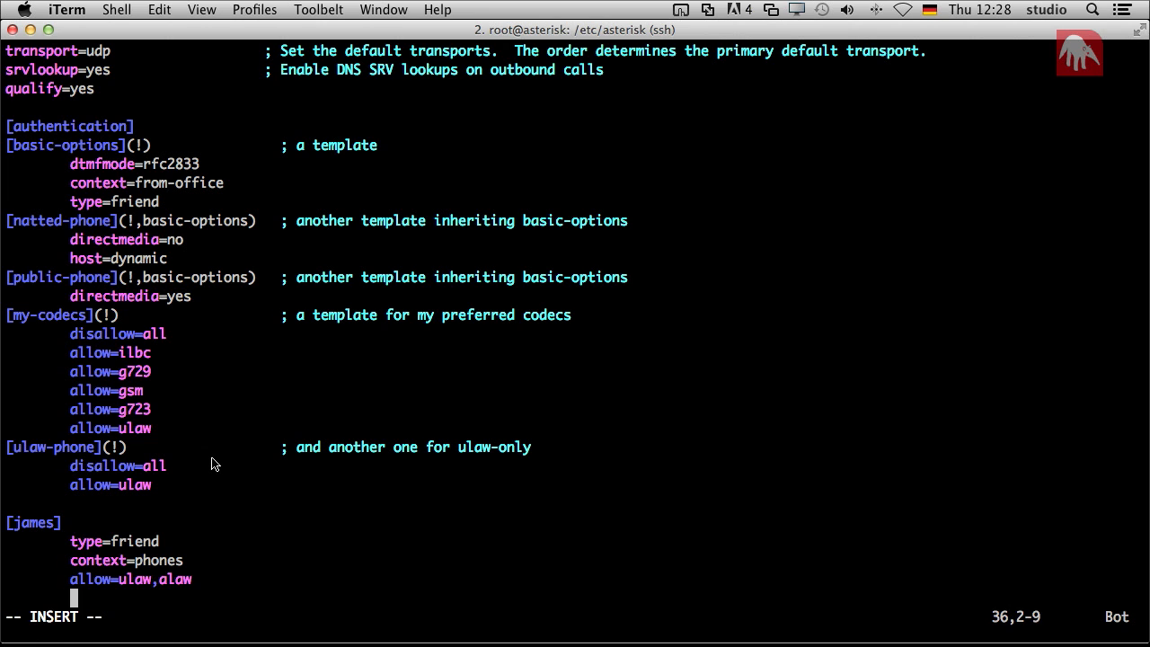
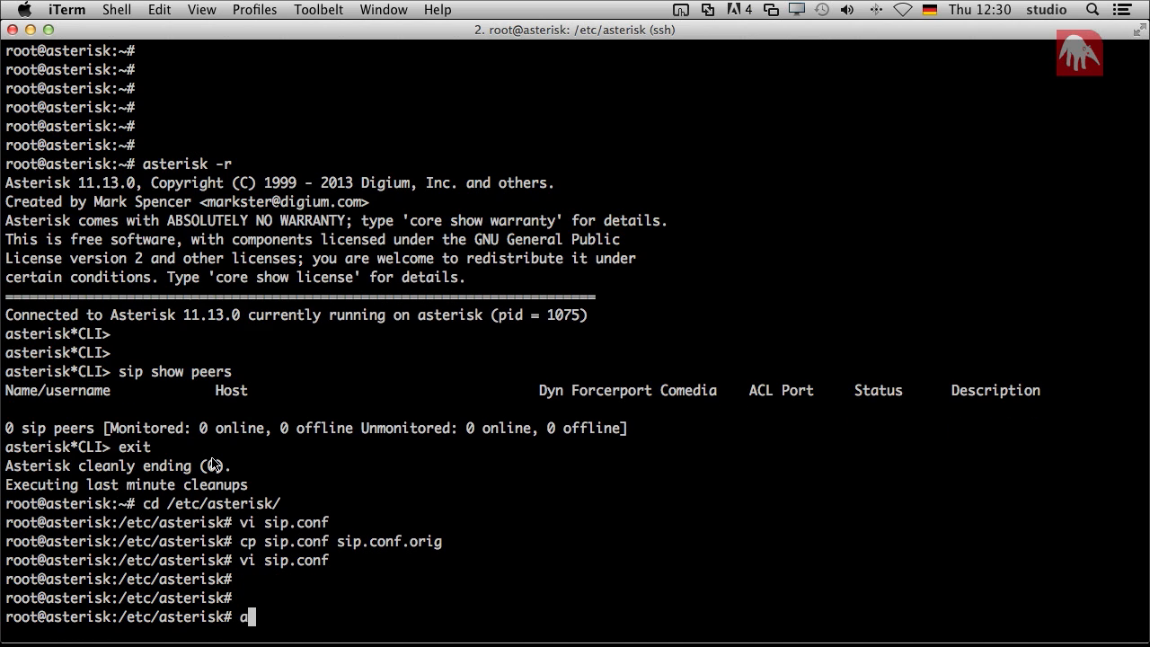
- Reopen the Asterisk console, confirm zero peers with 'sip show peers', then run 'sip reload'
text(t)
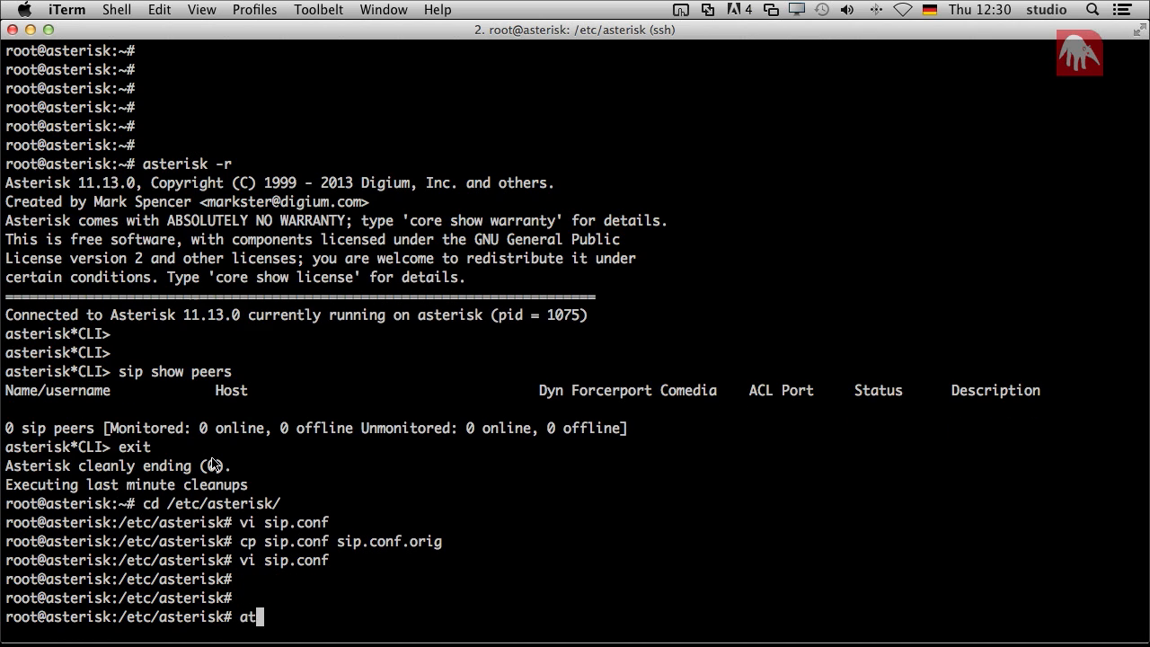
text(sterisk -rvvv)
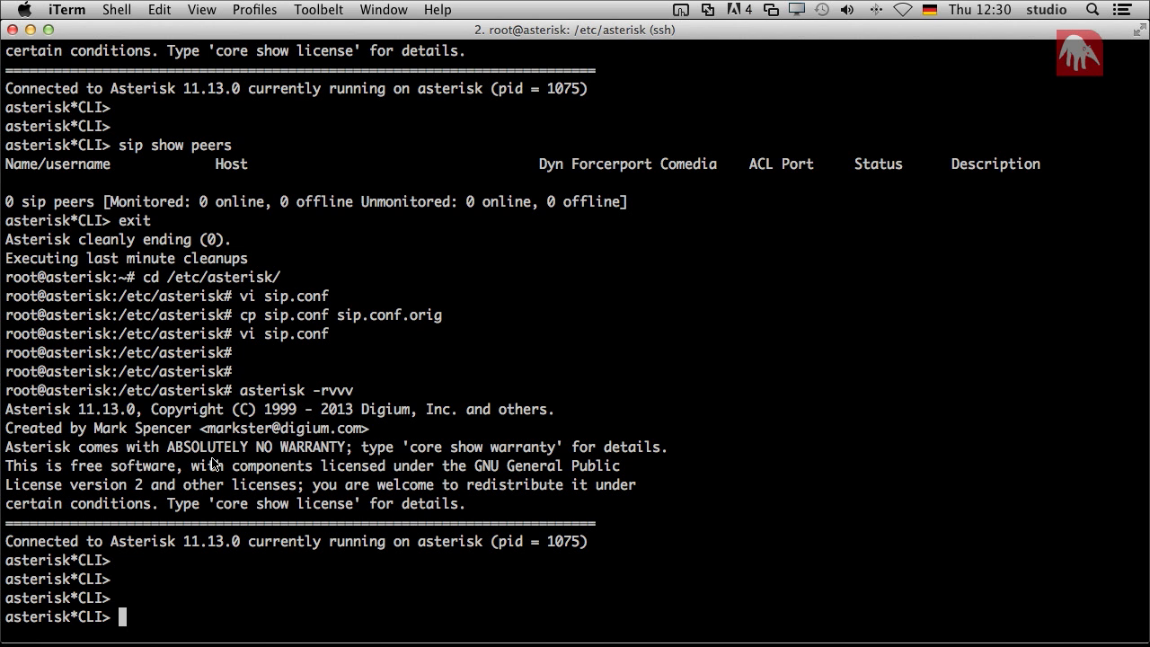
text(sip show peer)
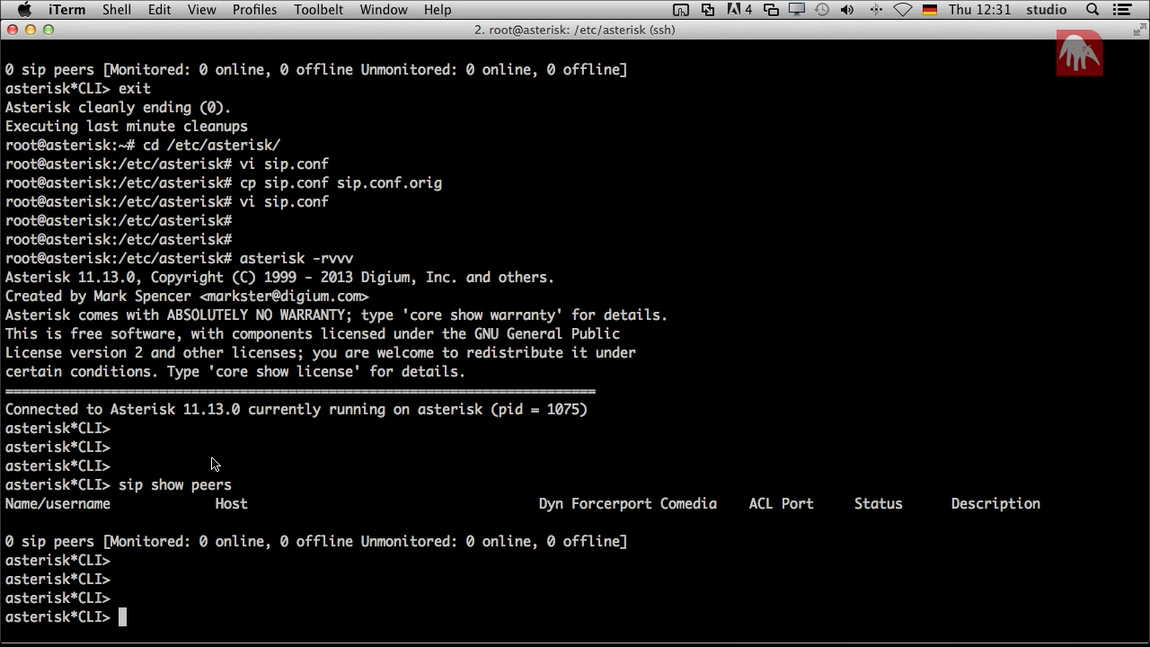
text(sip reload)
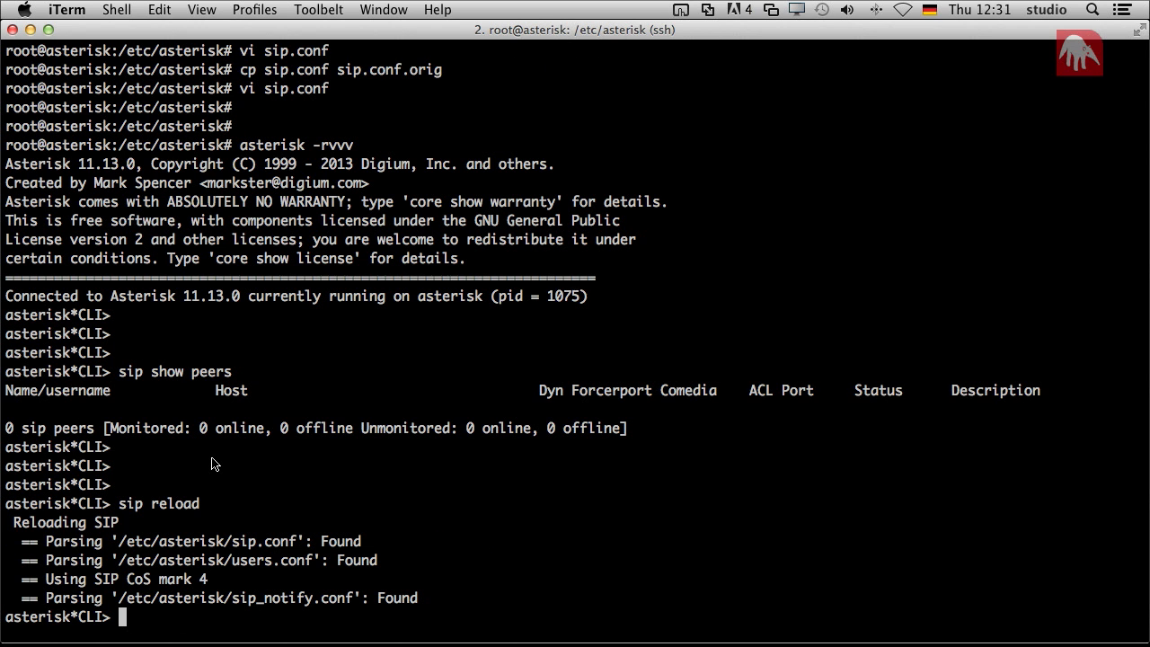
mouse_move(276, 560)
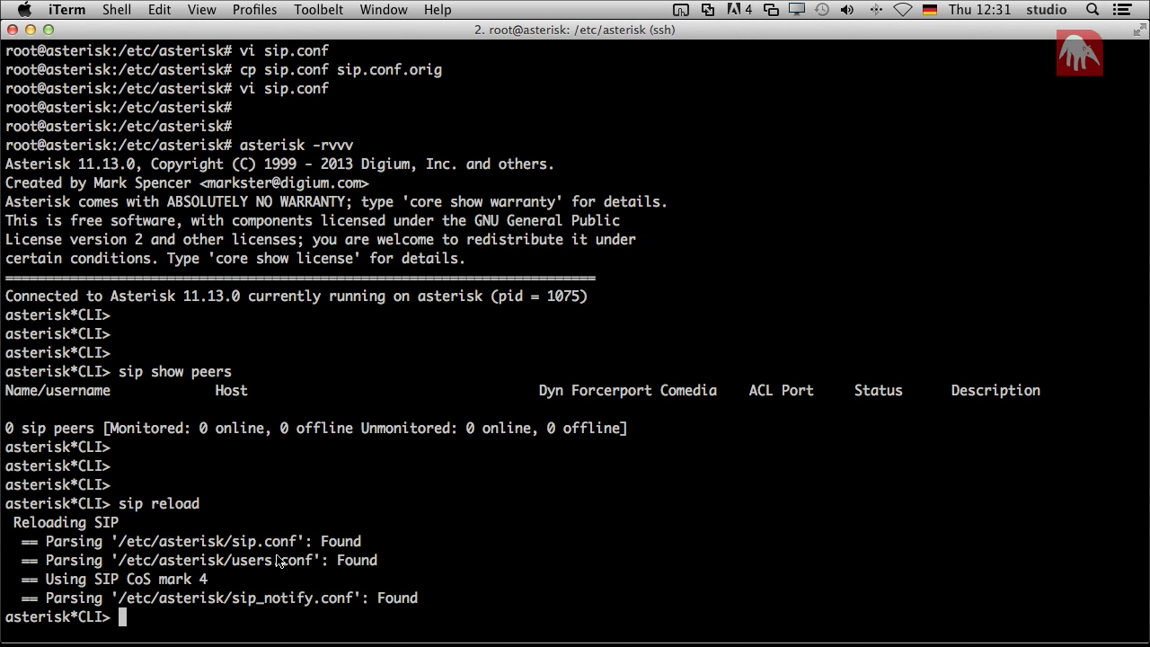
mouse_move(303, 583)
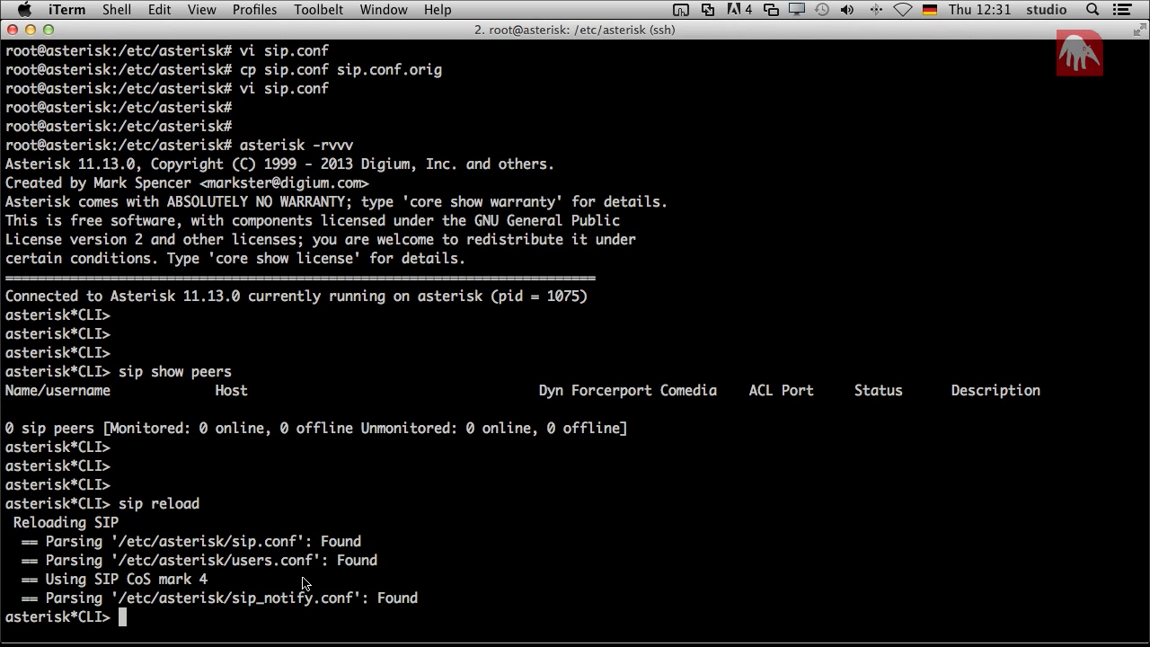
mouse_move(269, 544)
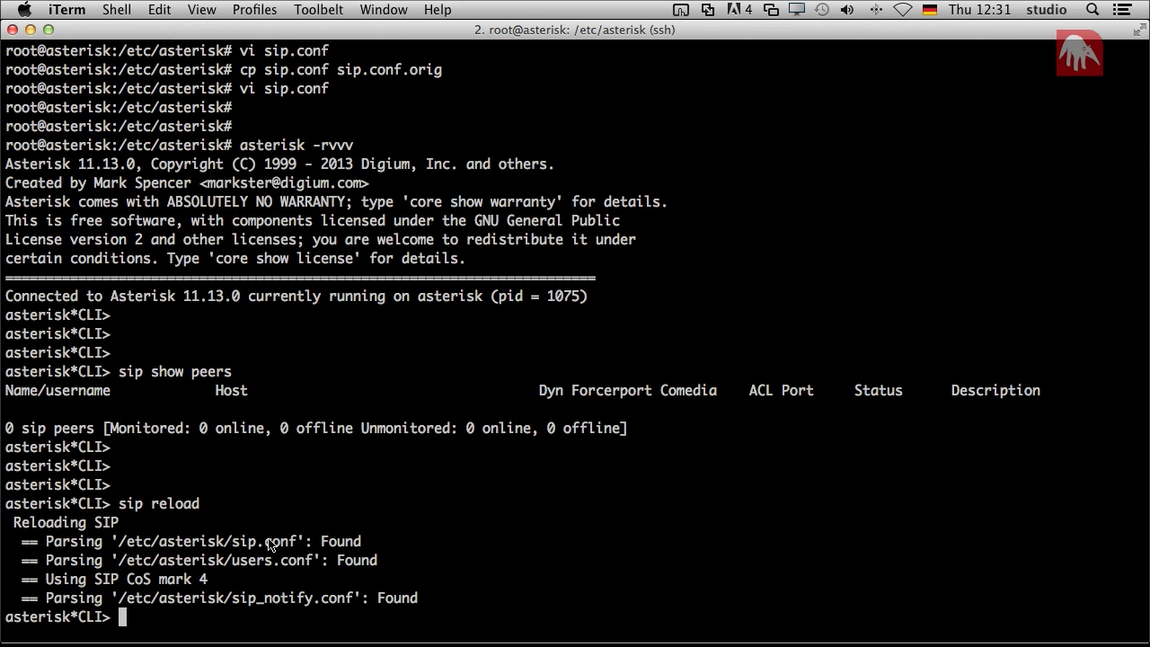
mouse_move(349, 551)
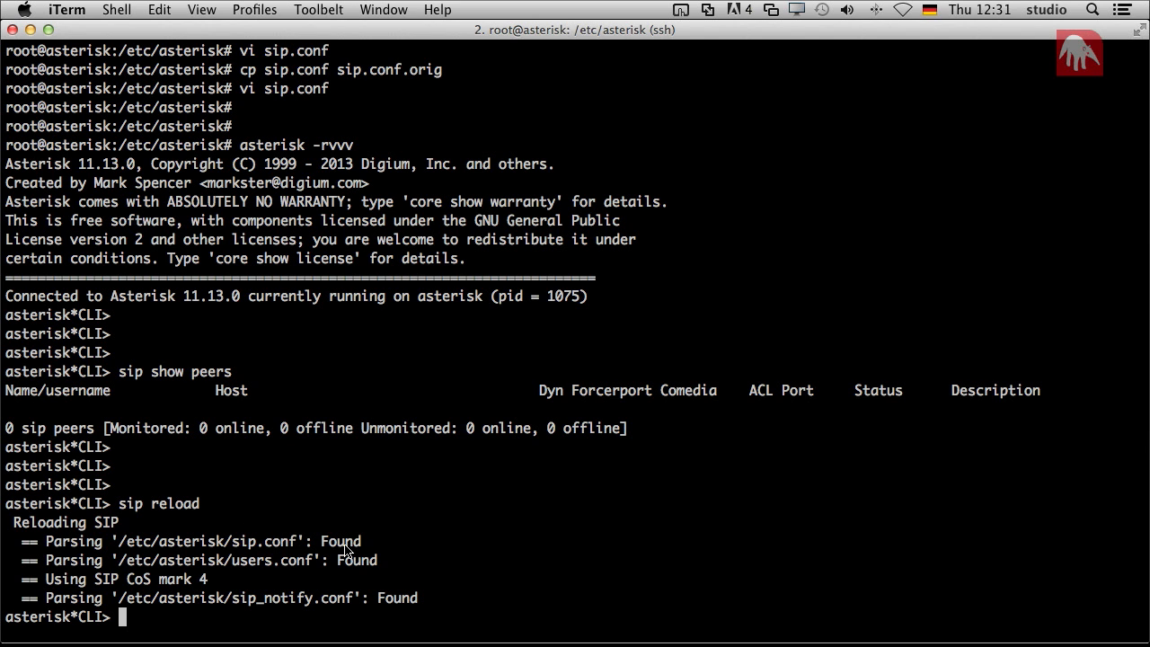
- Rerun 'sip show peers' to see james and mathias listed offline, then switch to Chrome
text(sip)
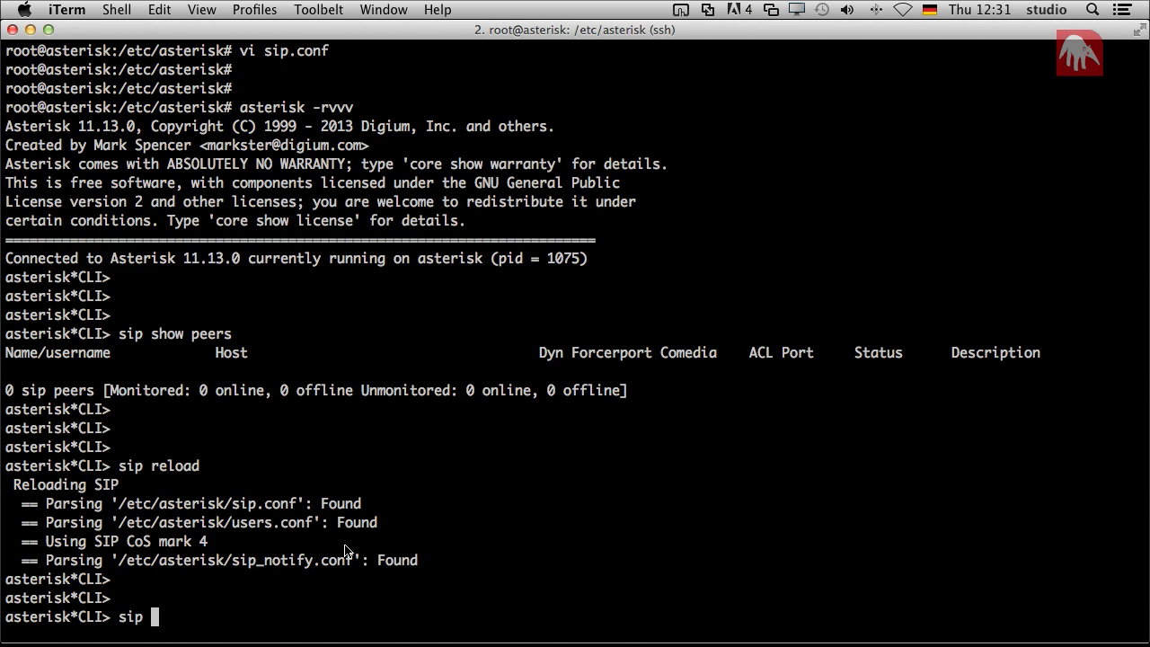
text(show peers)
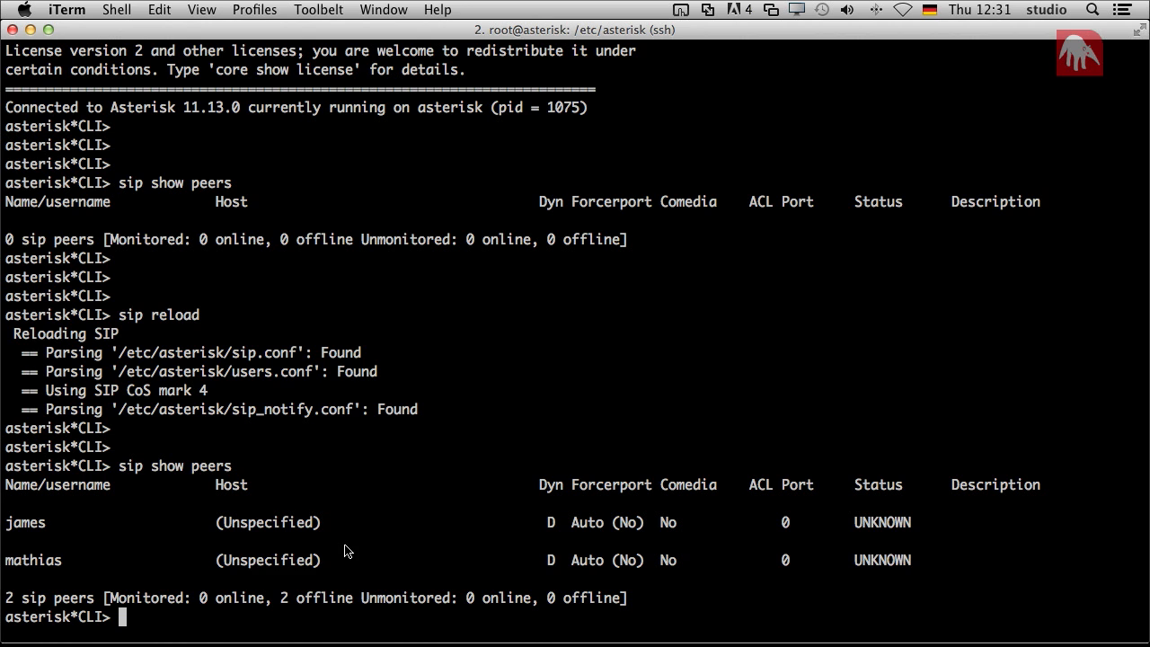
mouse_move(163, 523)
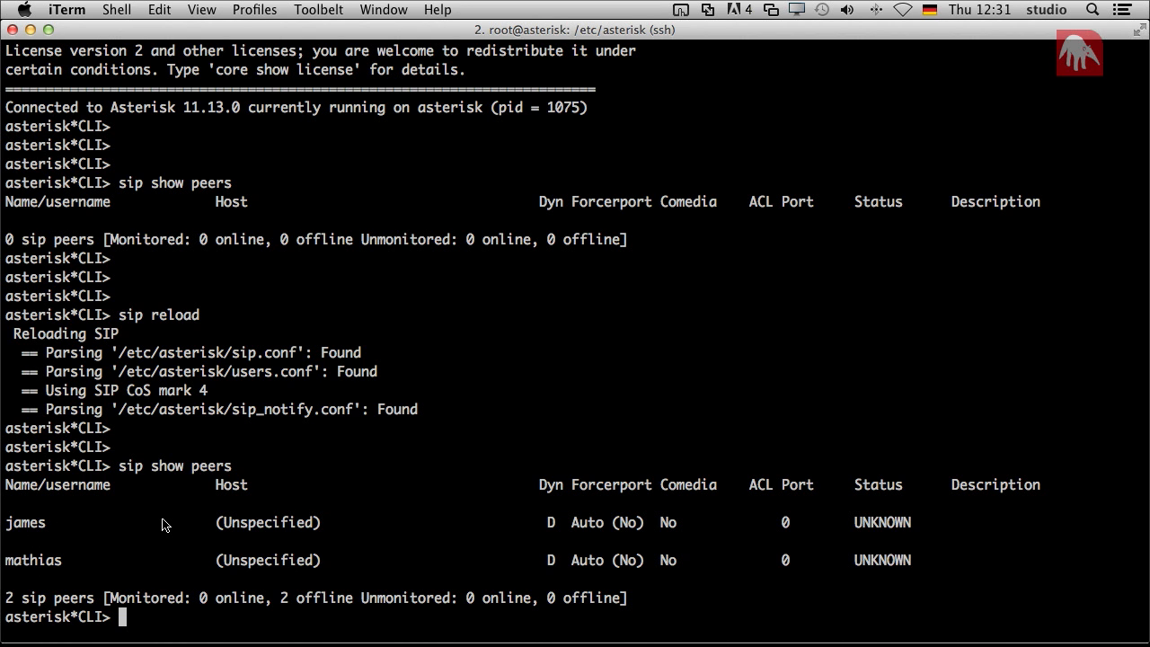
mouse_move(279, 531)
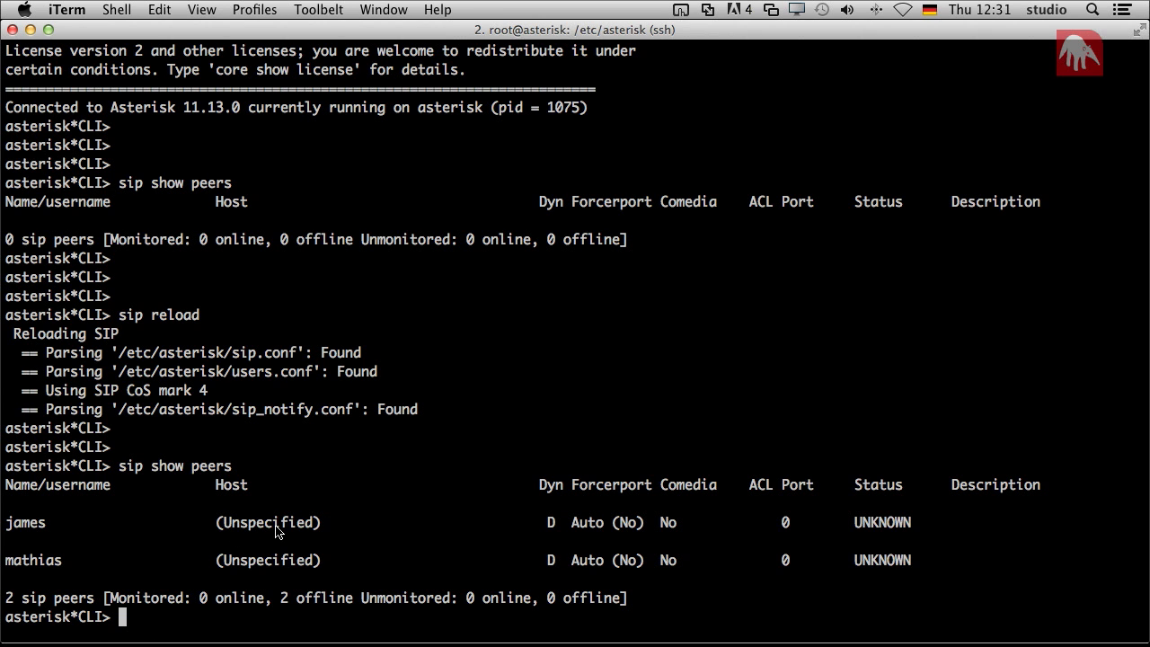
mouse_move(286, 523)
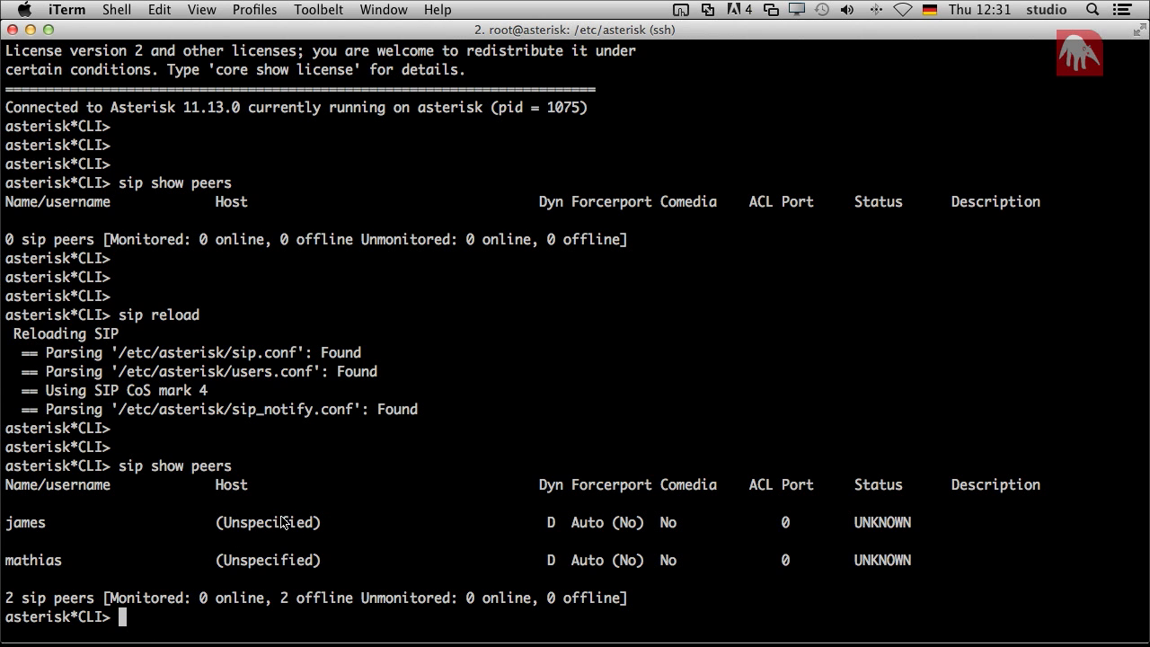
mouse_move(825, 611)
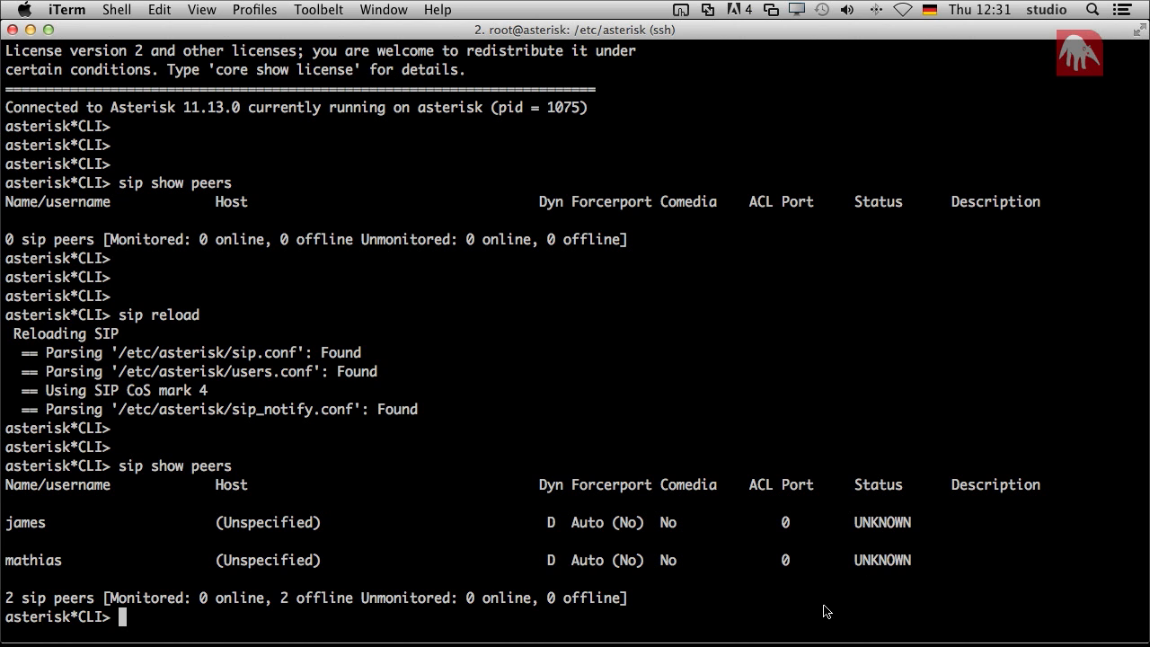
mouse_move(449, 543)
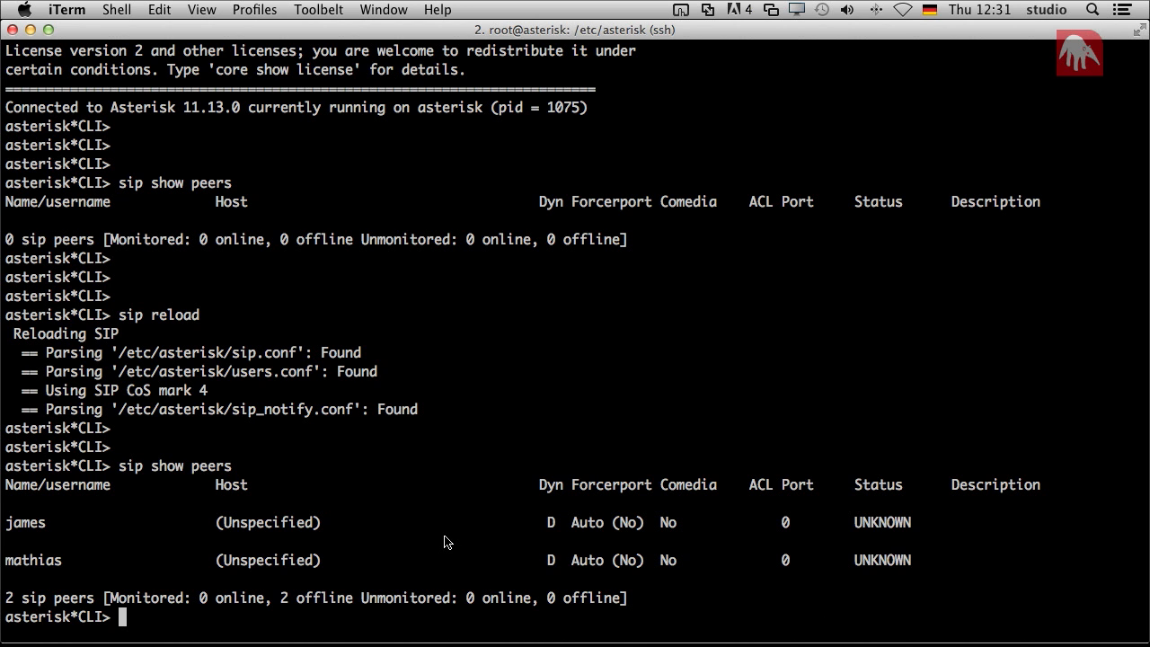
key(cmd+tab)
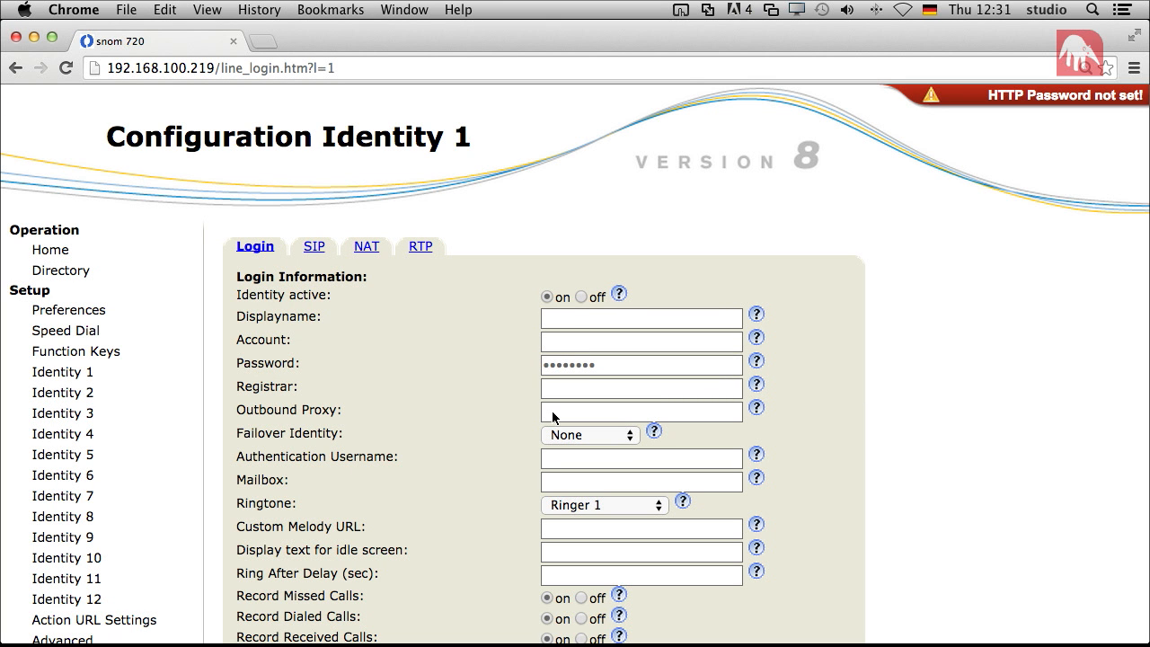
- Set snom Identity 1 to display name James, account james, registrar 192.168.100.55; apply and save
click(640, 317)
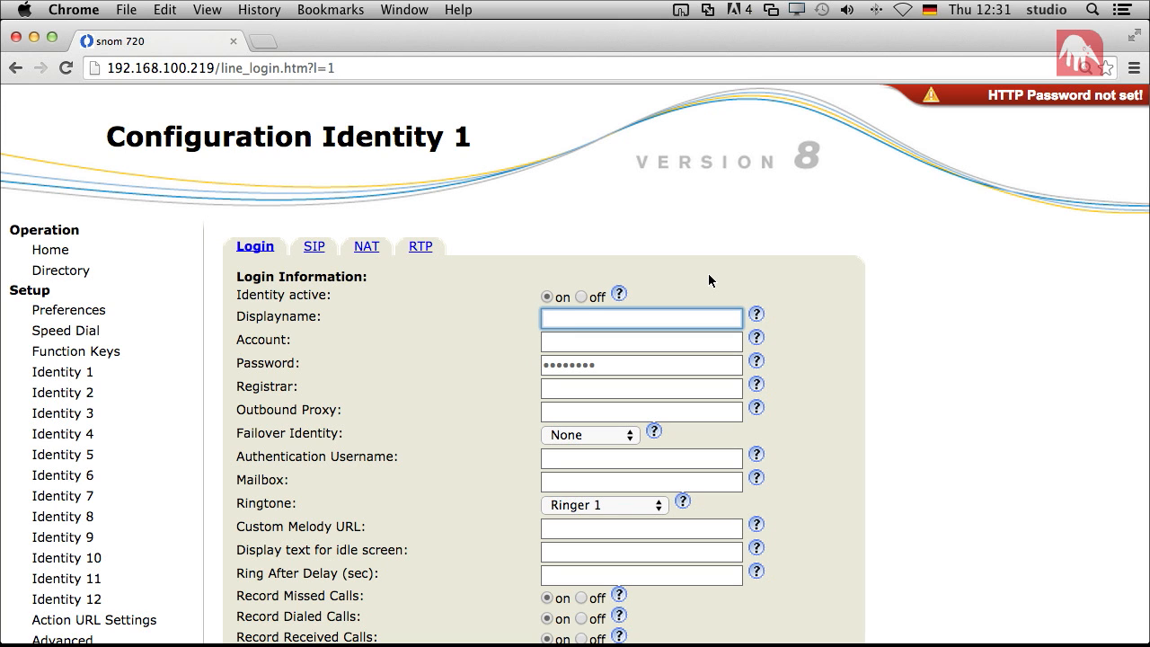
text(Jame)
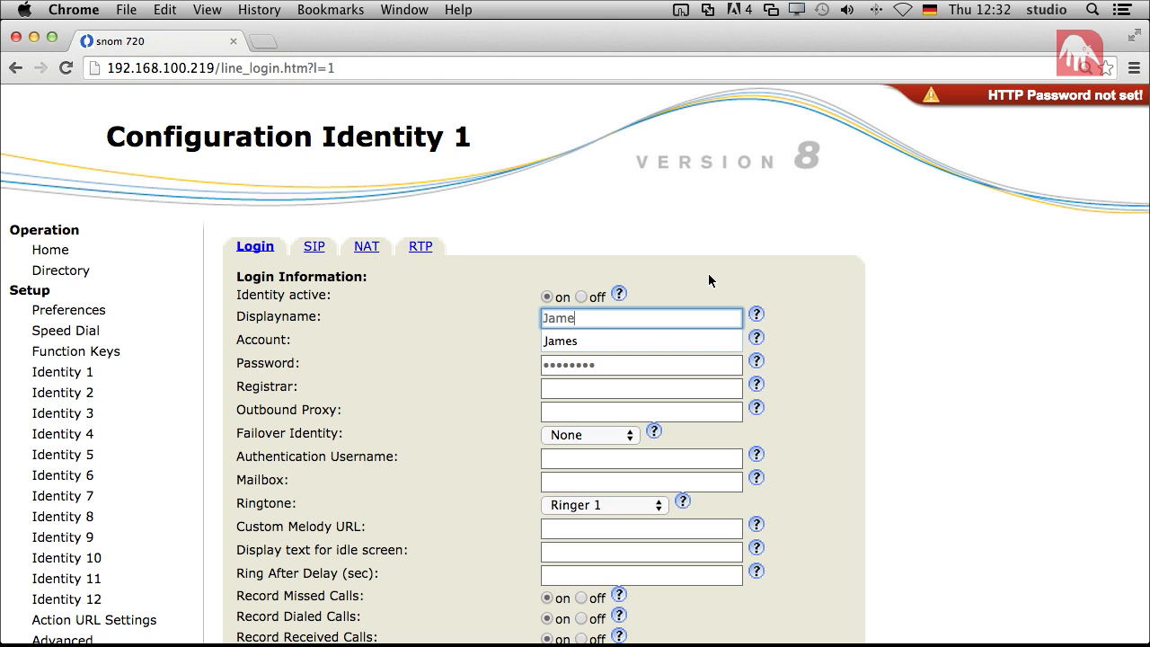
click(641, 340)
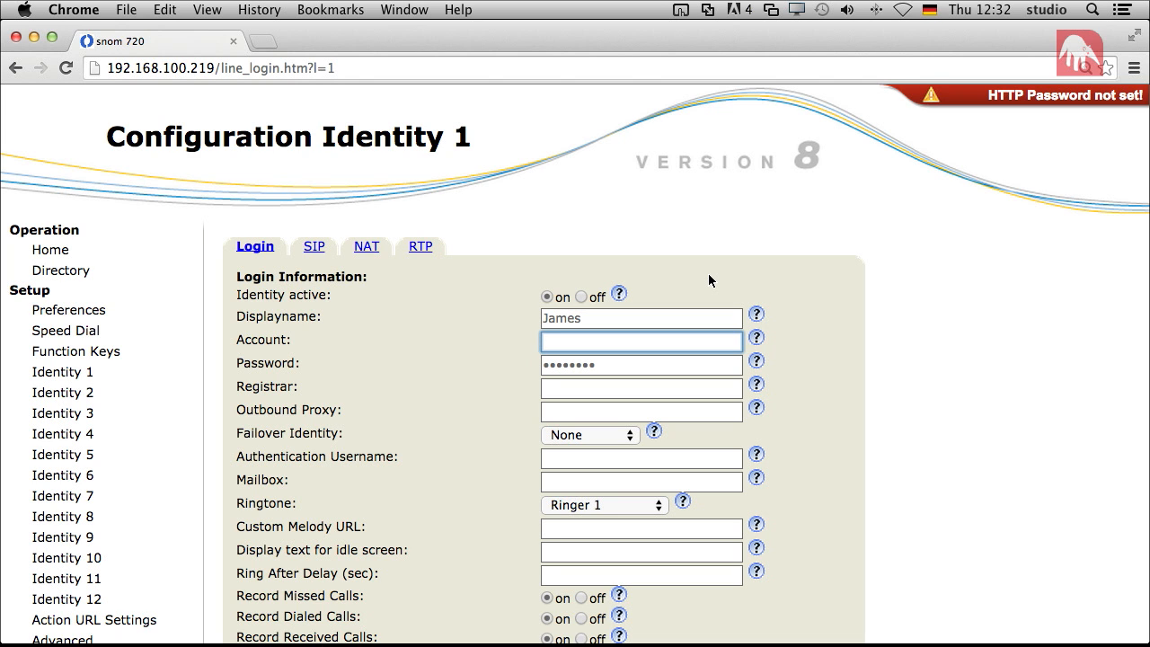
text(james)
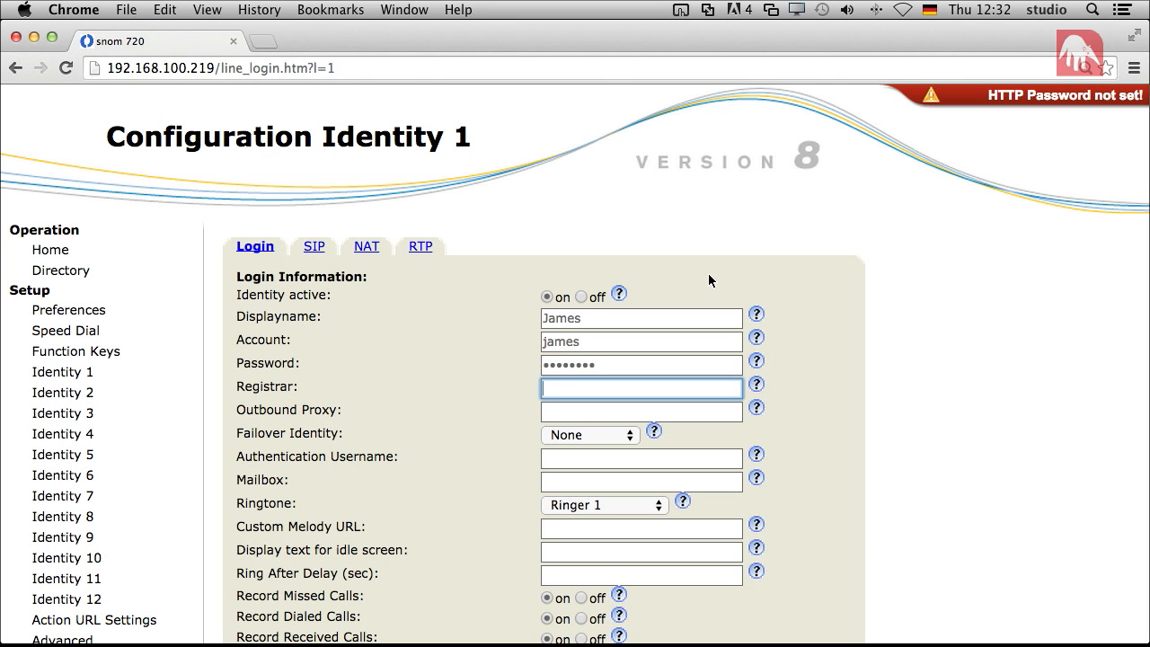
text(192.168.100.55)
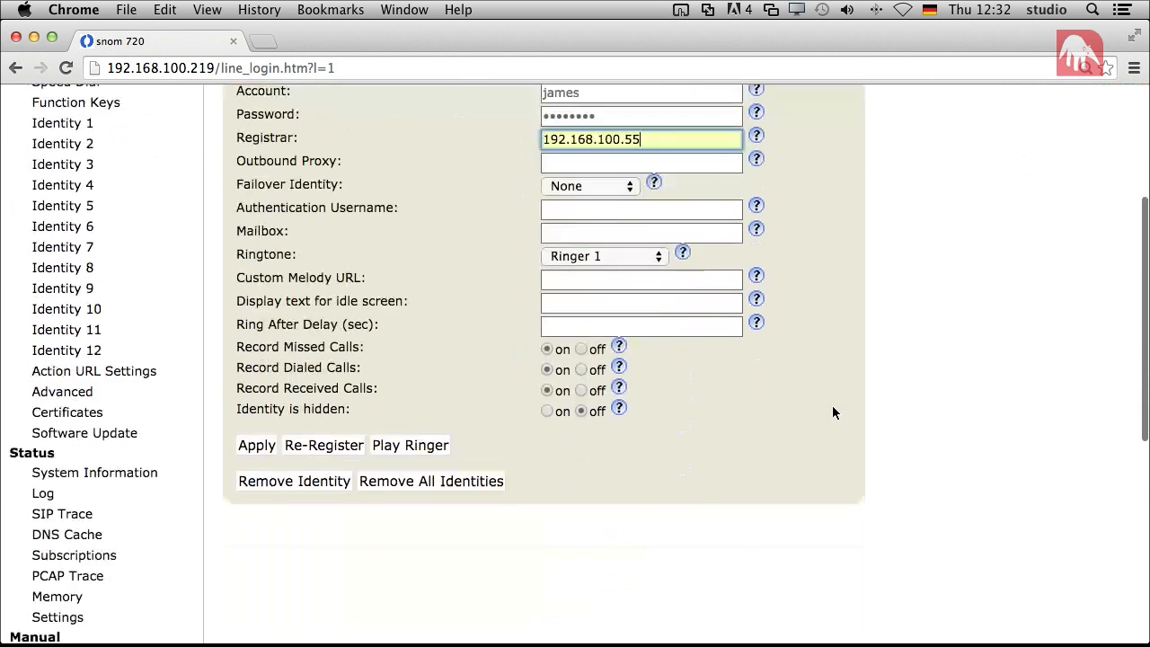
click(256, 340)
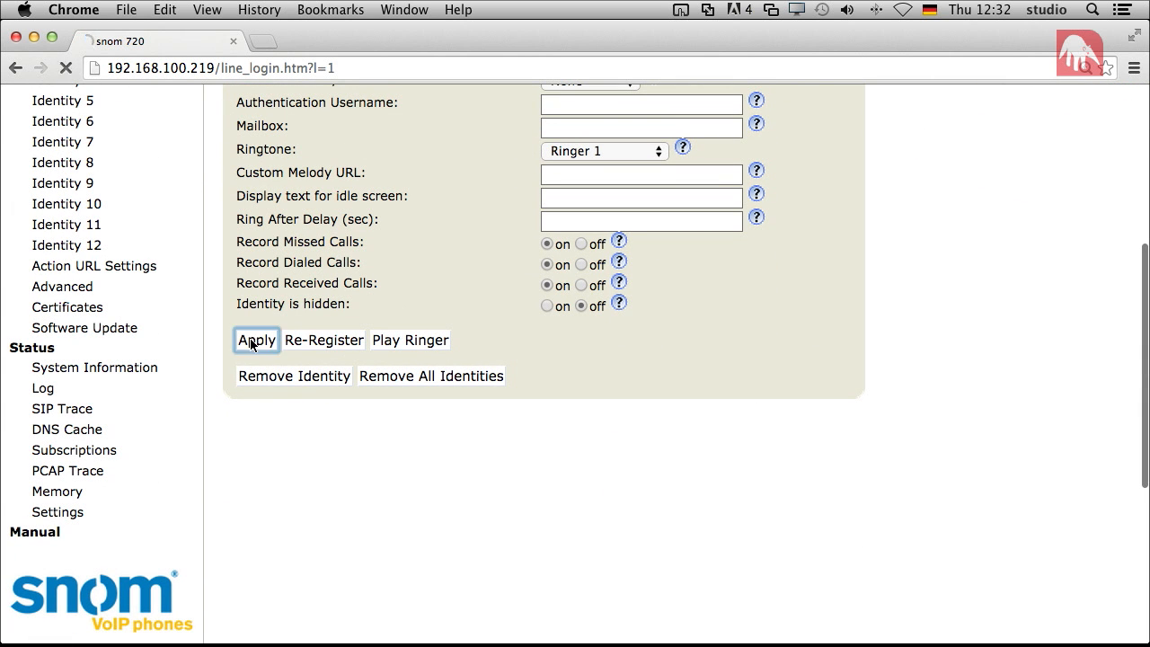
click(256, 340)
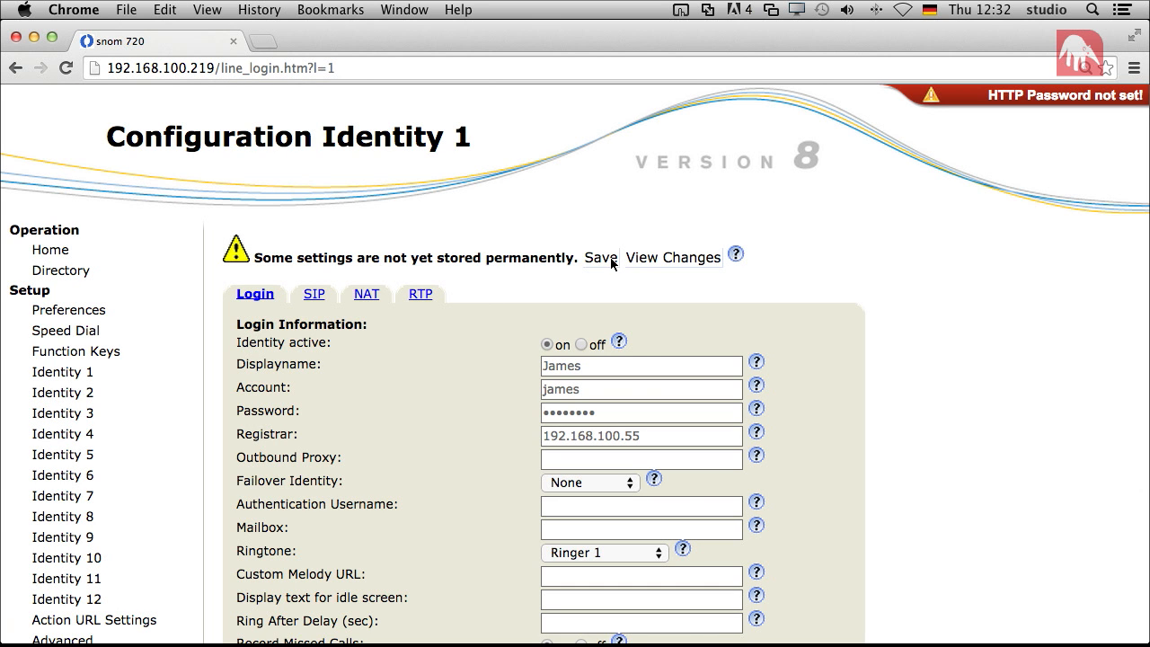
click(598, 257)
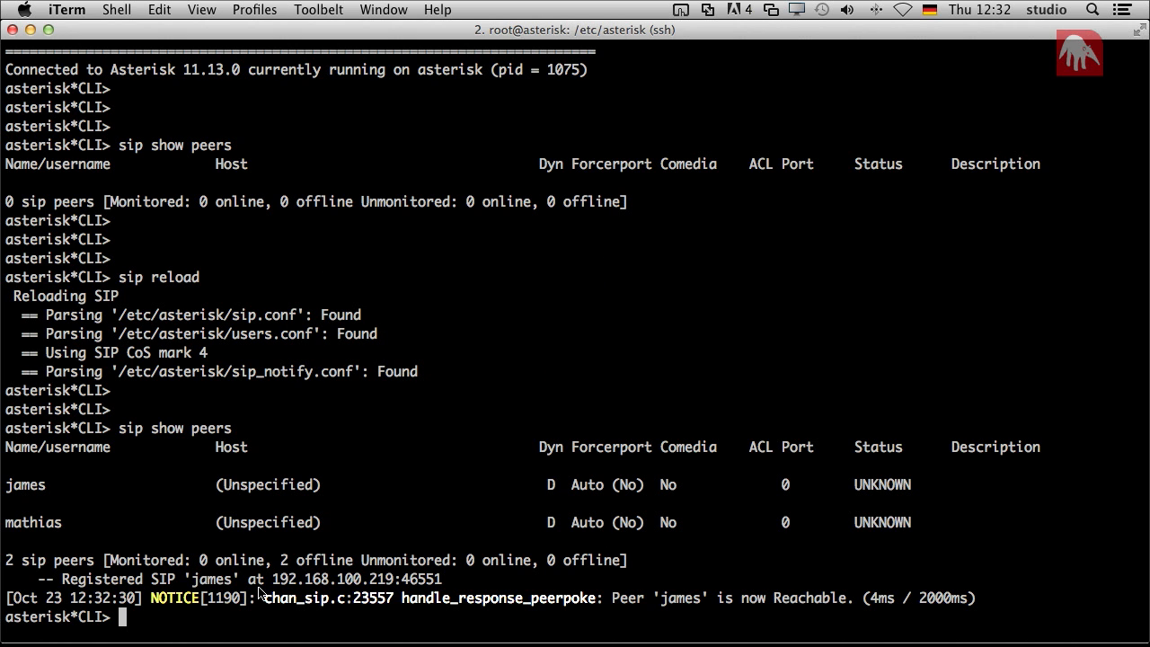
mouse_move(777, 602)
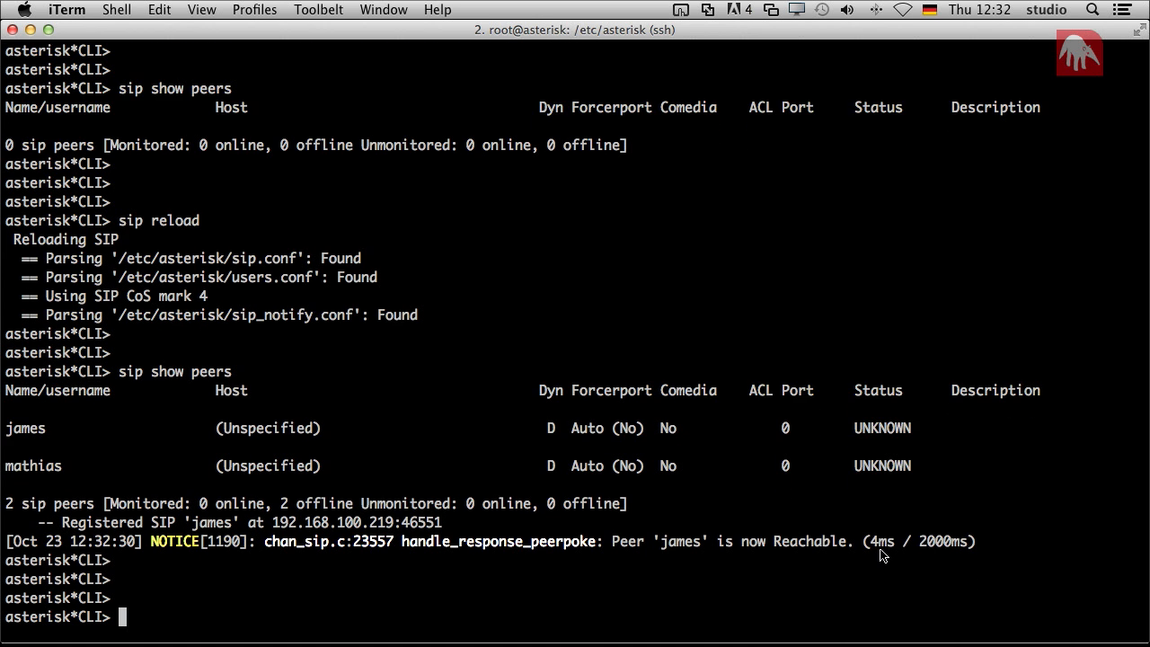
mouse_move(940, 550)
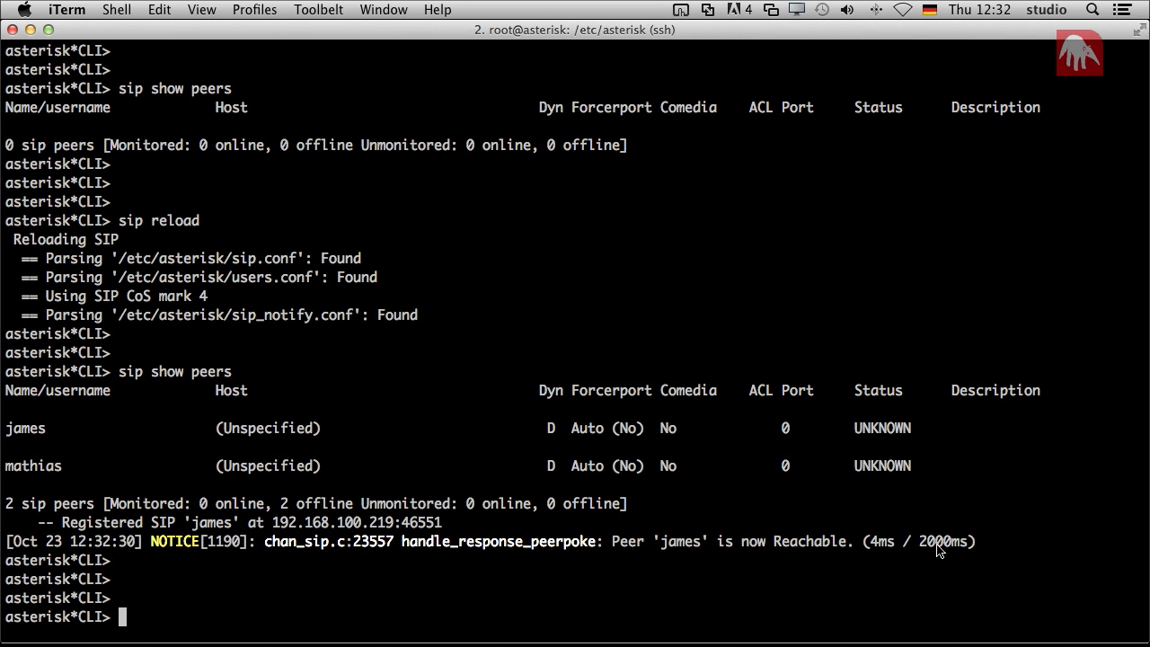
mouse_move(949, 553)
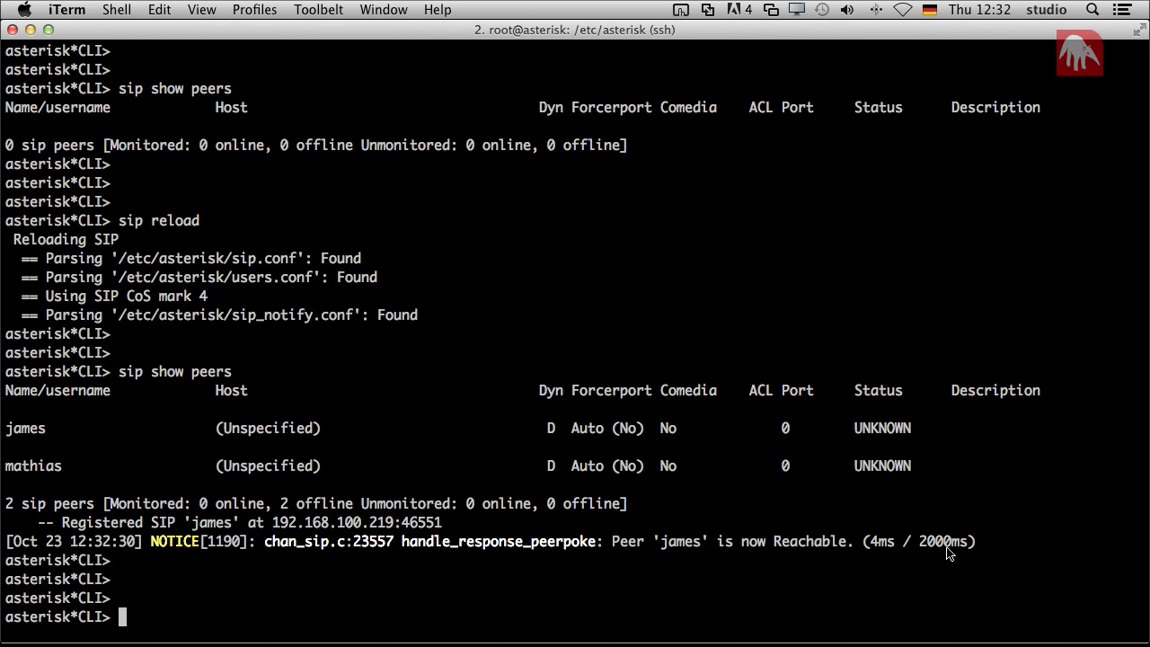
mouse_move(725, 573)
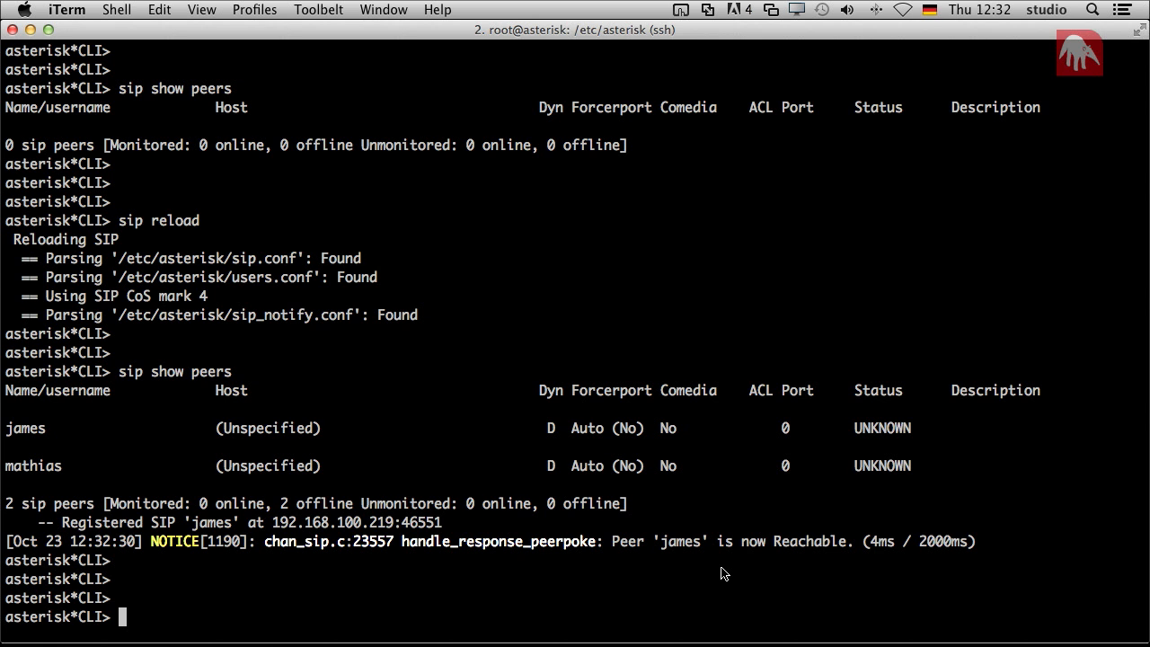
- Run 'sip show peers' to see james online with status OK and mathias still unknown
text(sip show peers)
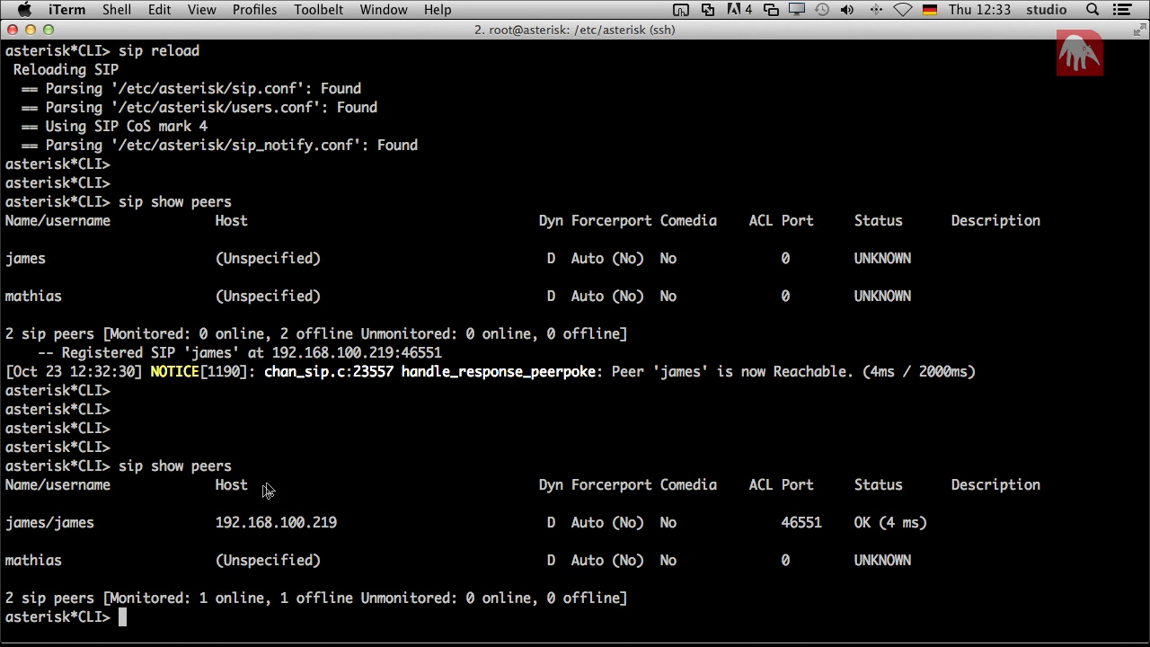
mouse_move(290, 538)
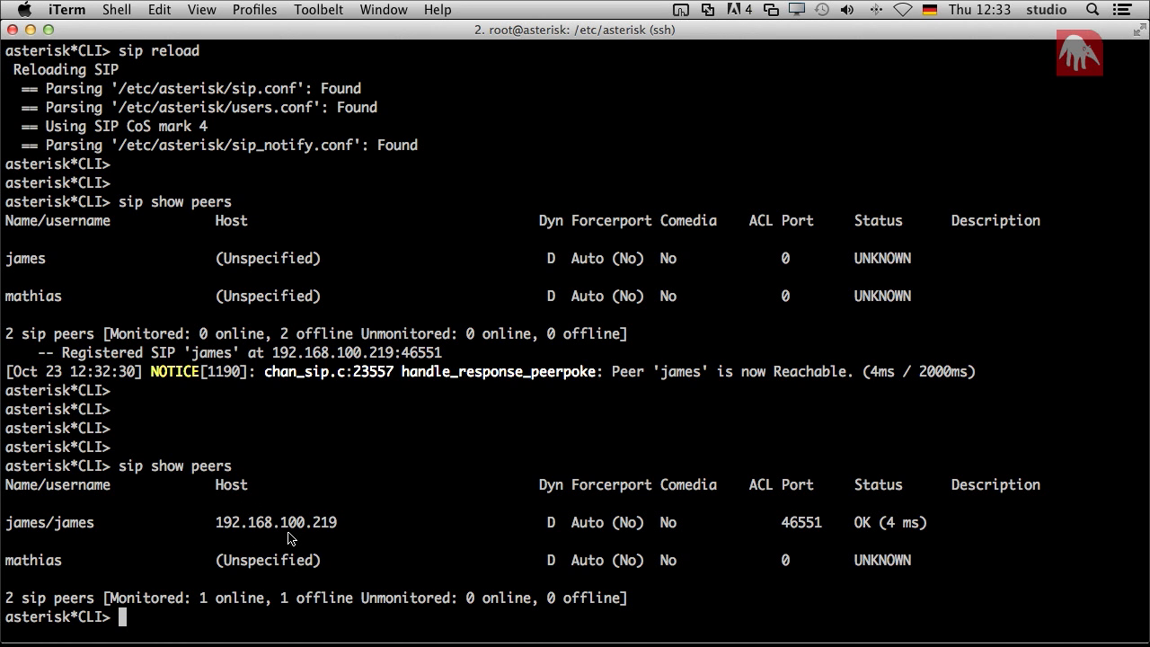
mouse_move(810, 536)
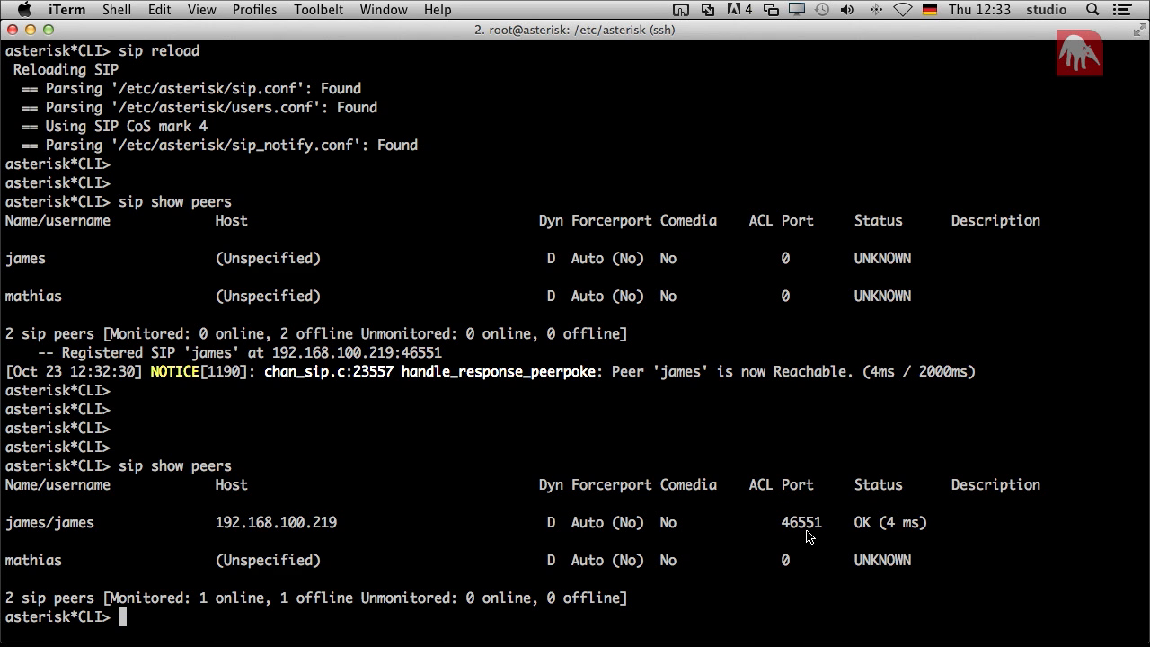
mouse_move(803, 541)
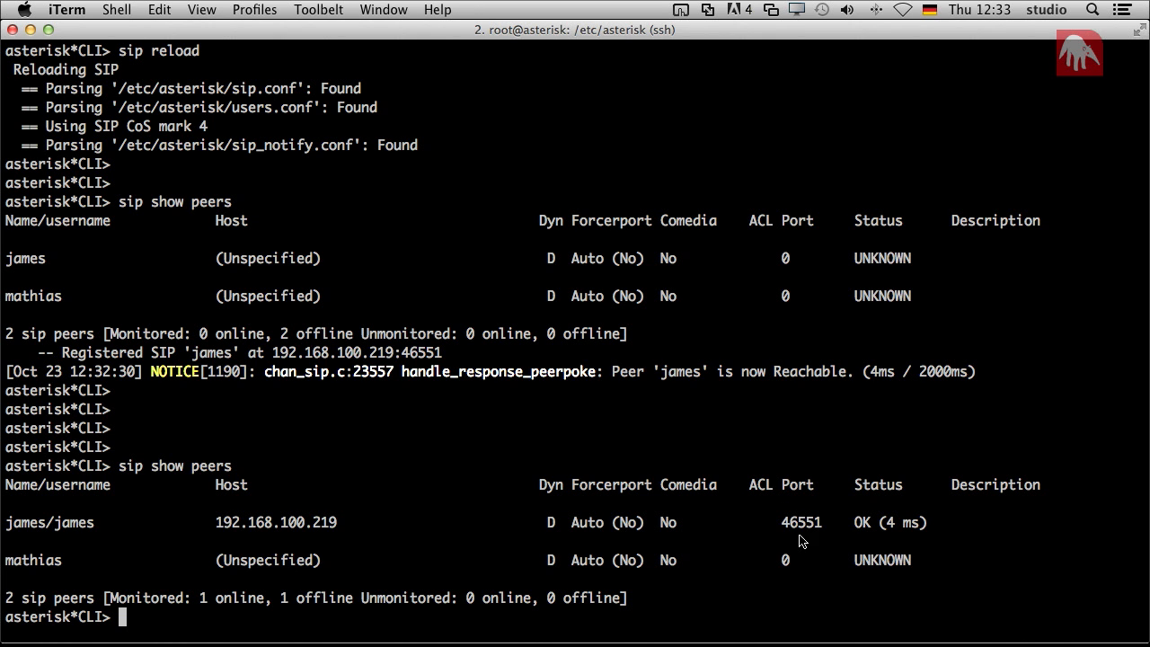
mouse_move(881, 536)
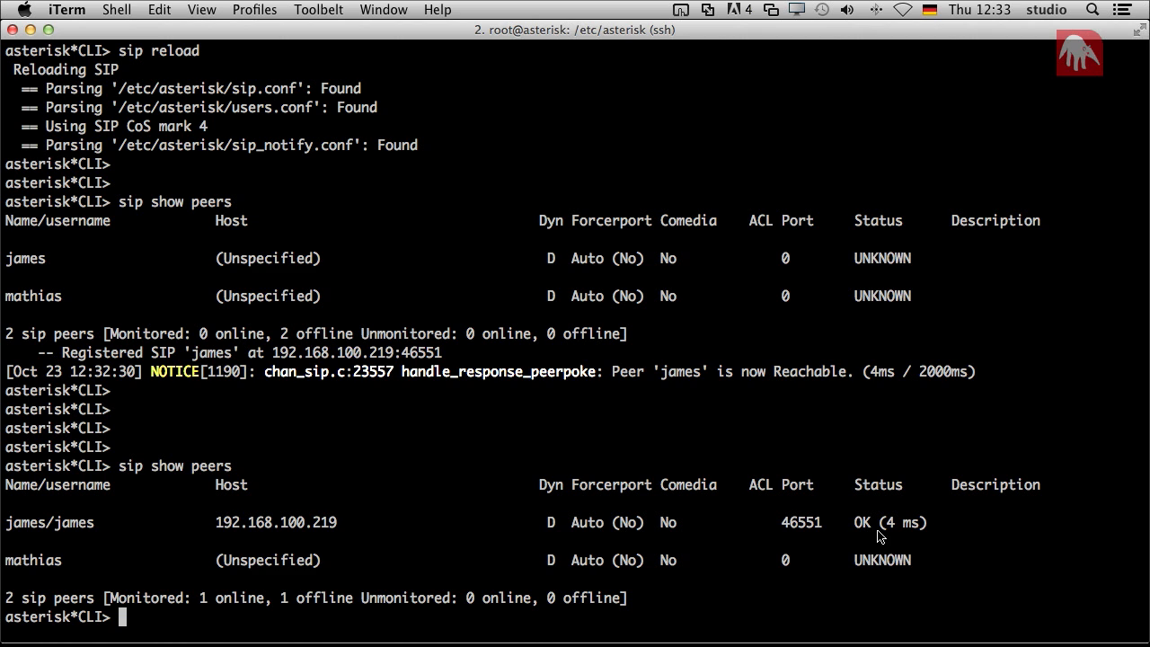
mouse_move(887, 539)
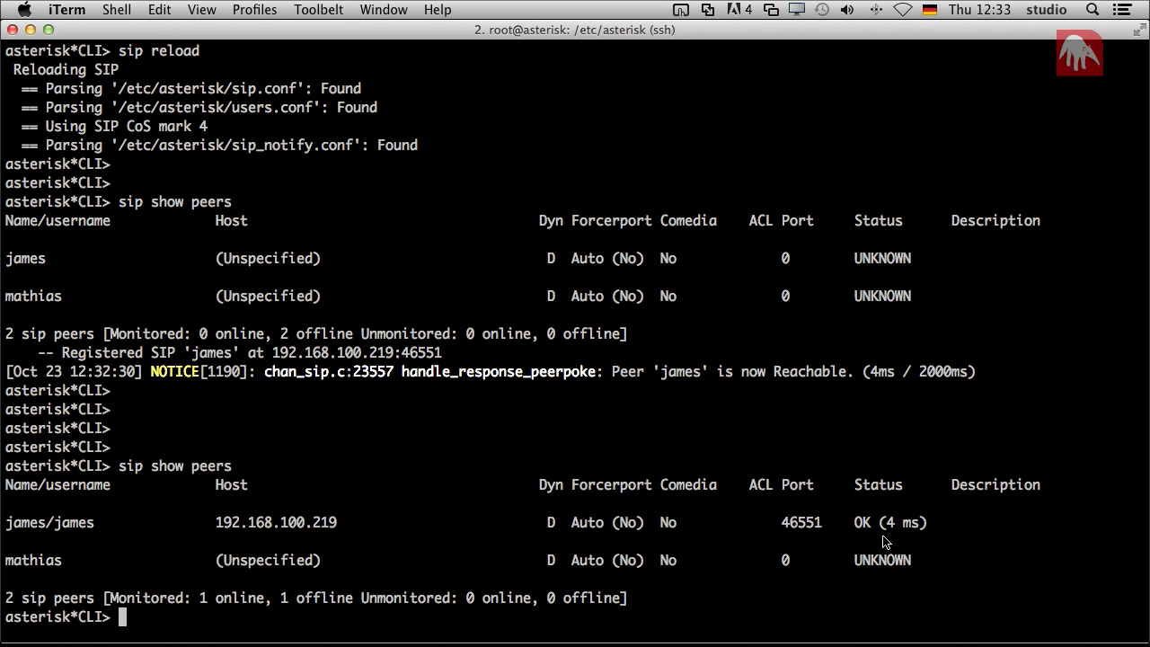
mouse_move(584, 582)
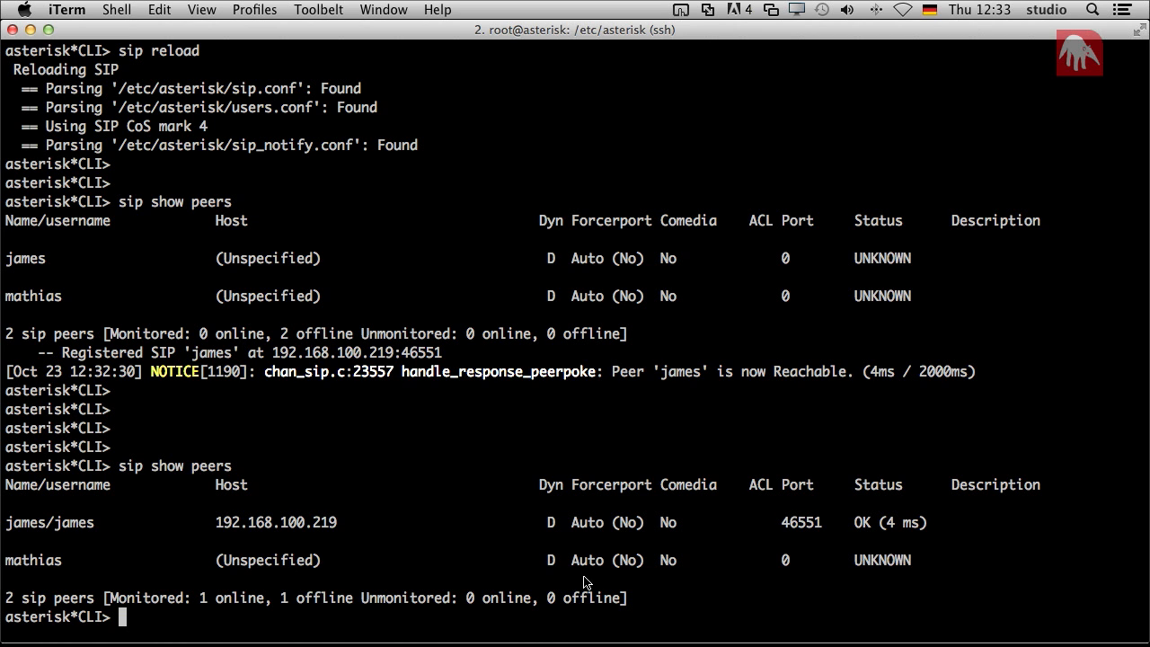
mouse_move(863, 533)
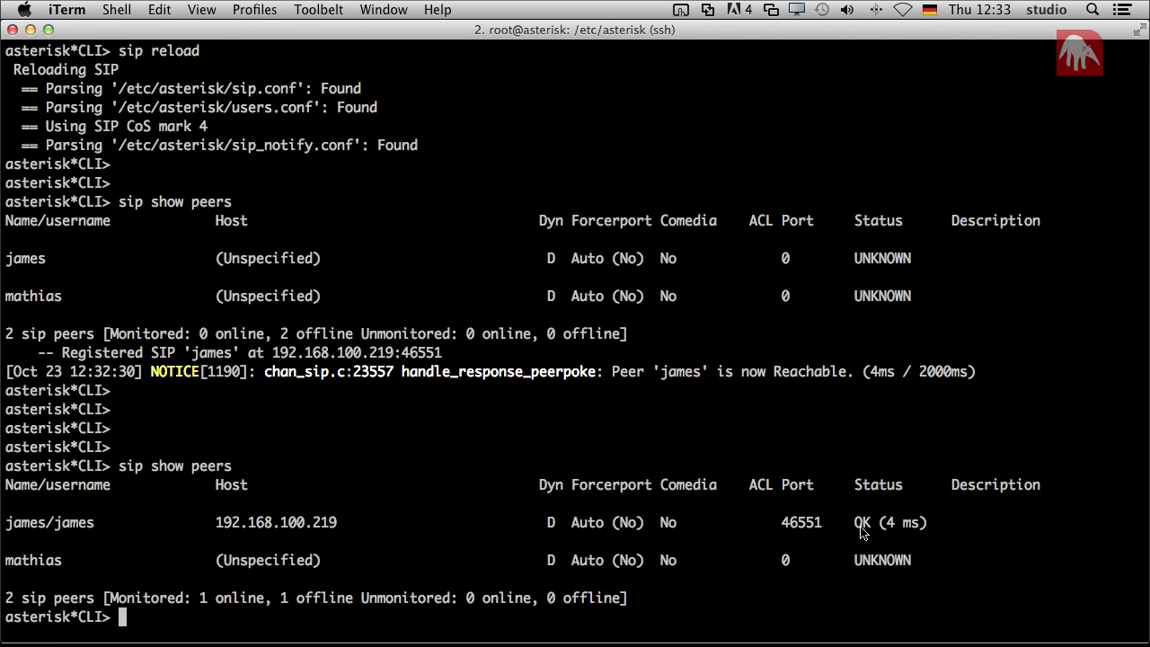
- Launch Telephone from Spotlight and open its account settings
click(1092, 10)
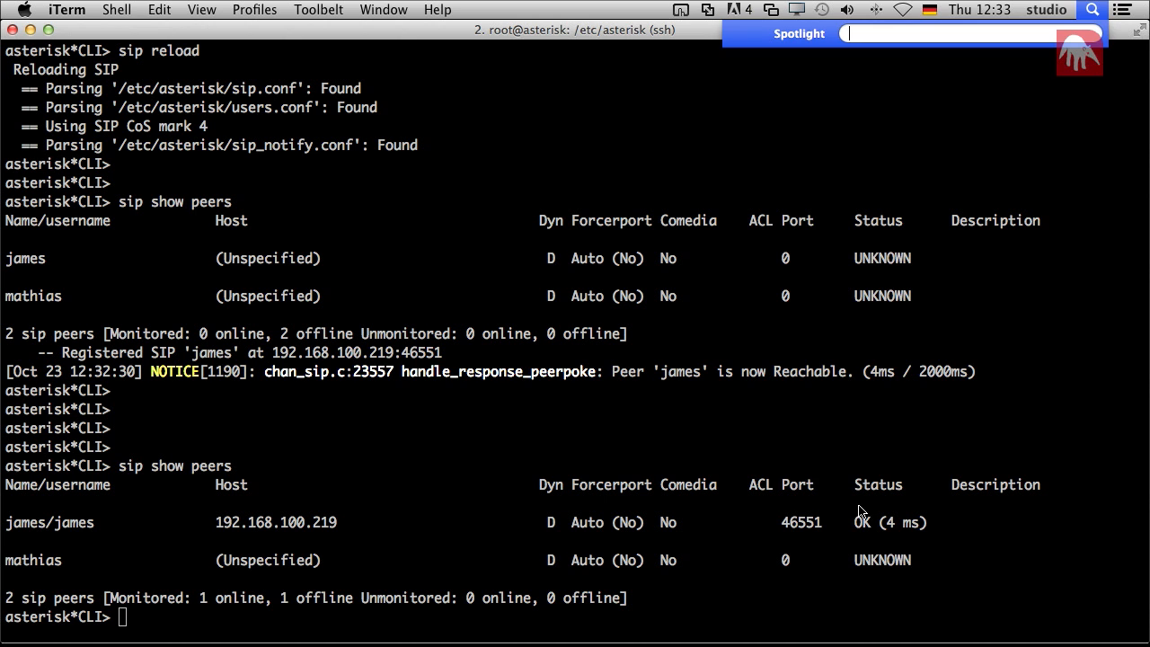
text(t)
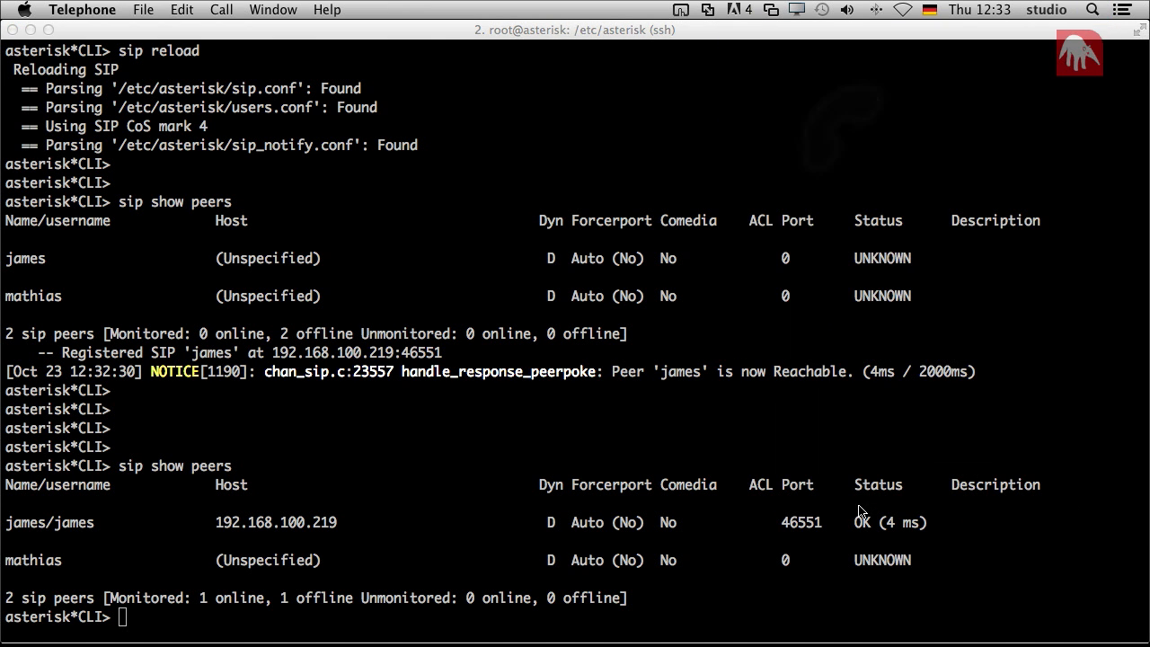
mouse_move(690, 258)
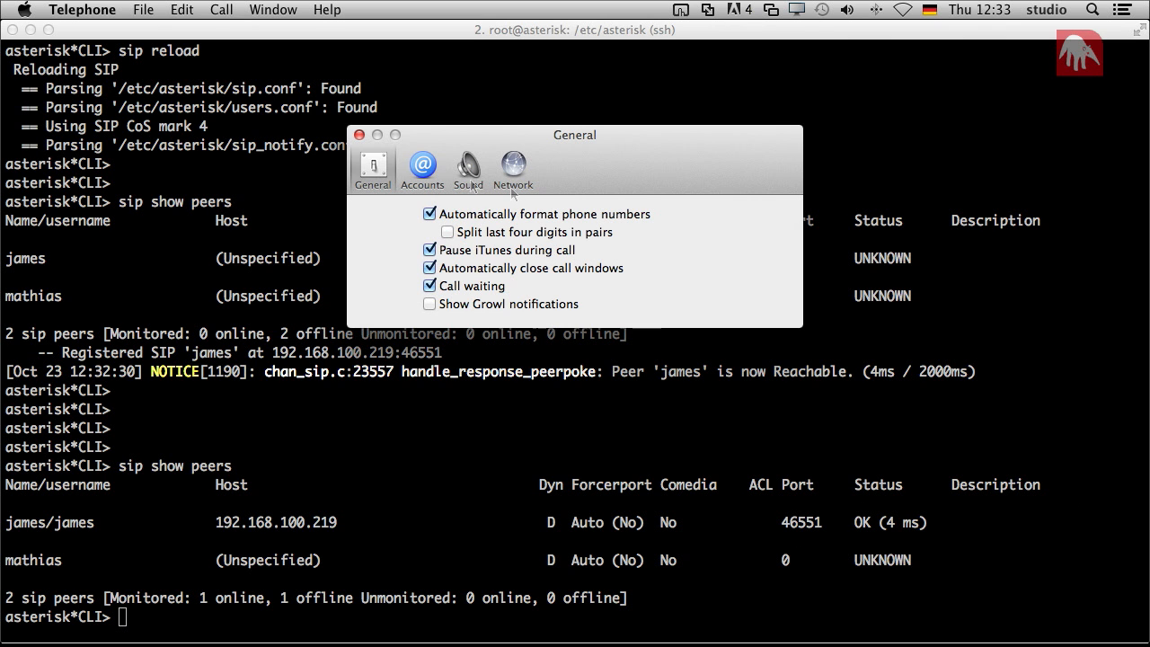
click(421, 168)
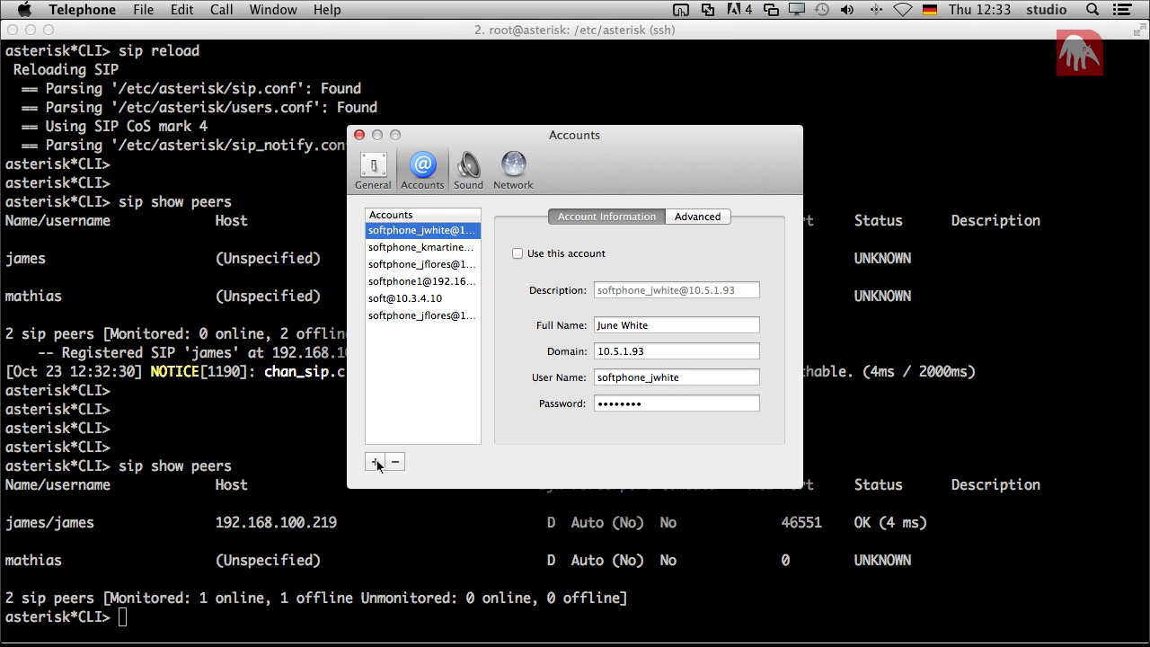
- Add a SIP account named Mathias: domain 192.168.100.55, user name mathias, with a password
click(375, 460)
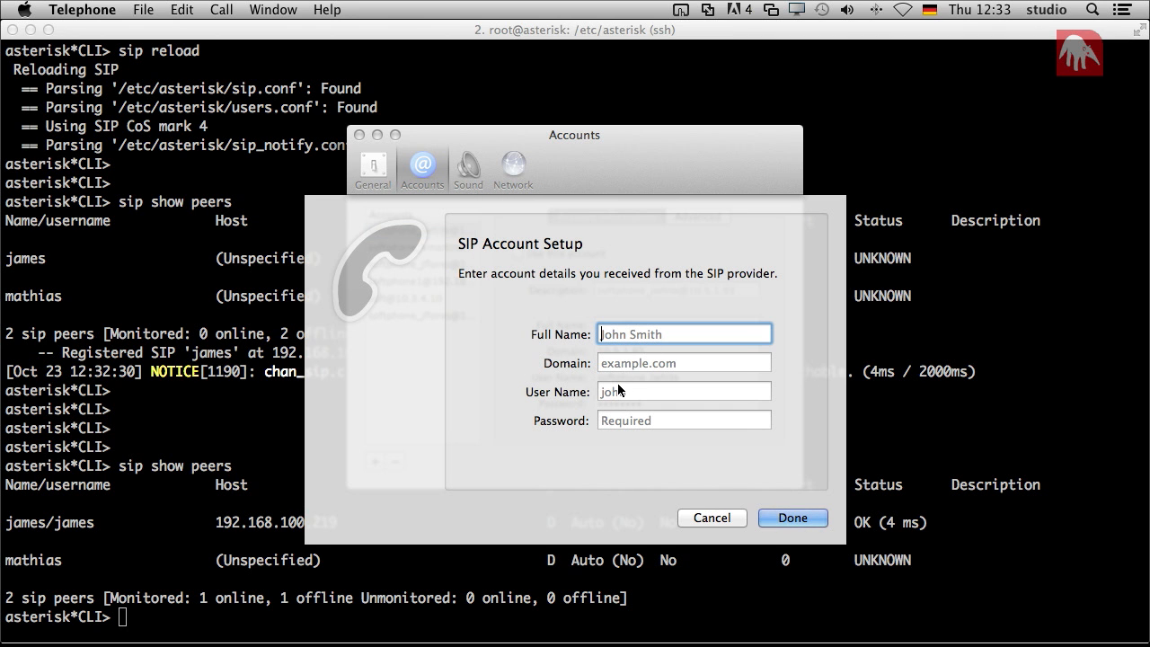
text(Mathiad)
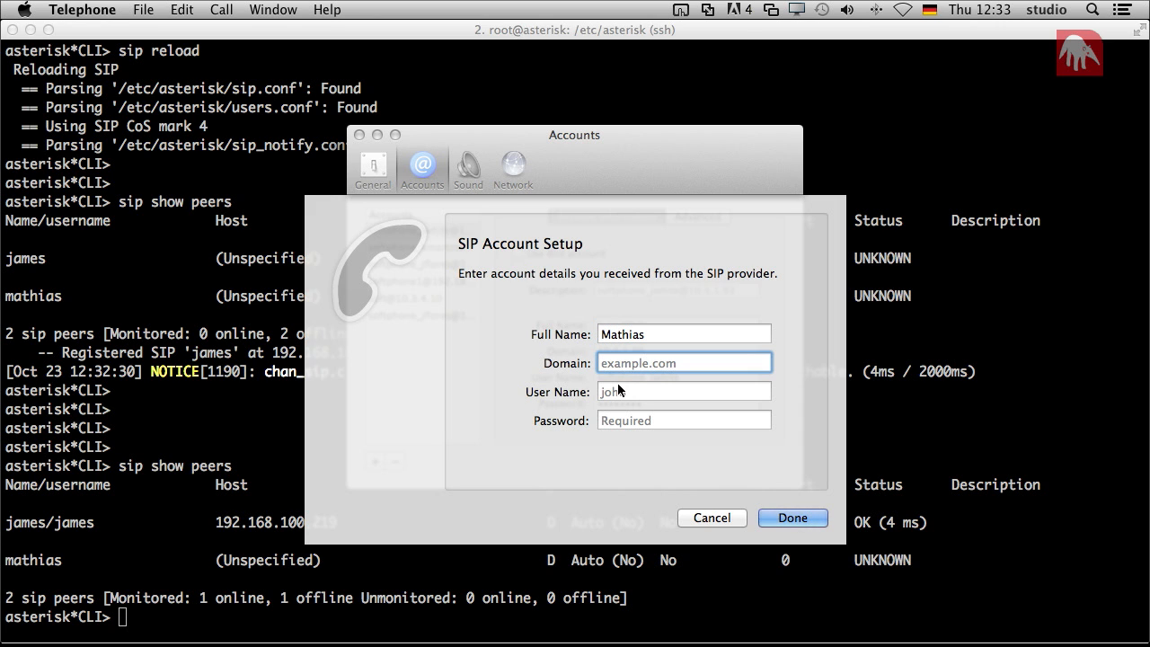
text(192.)
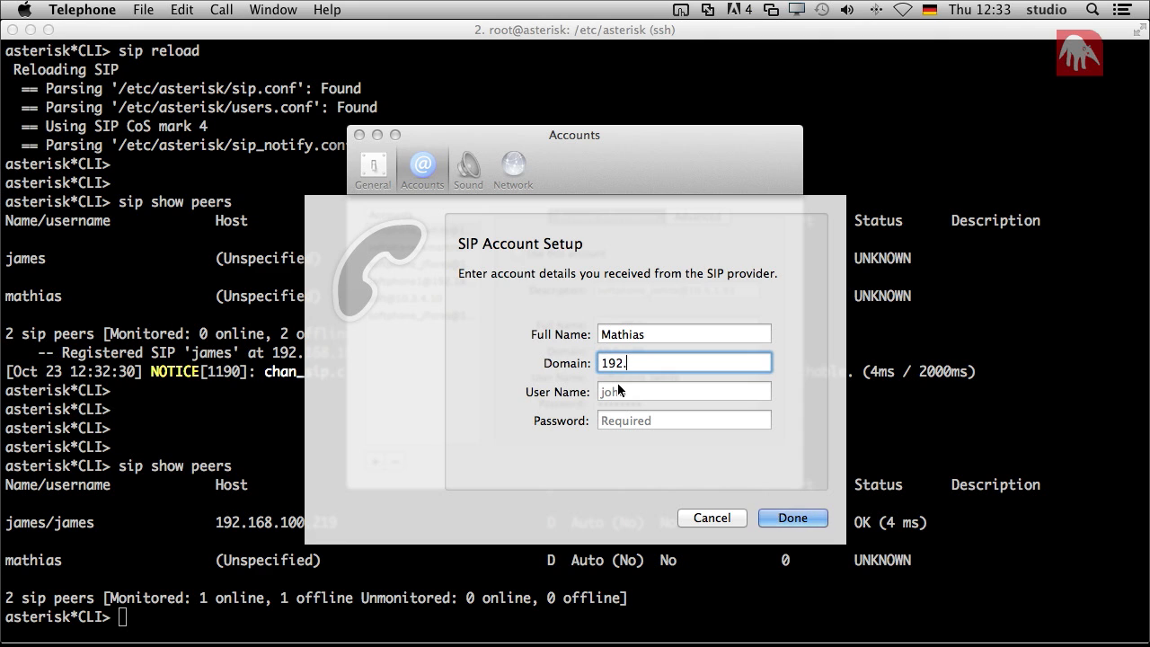
text(168.100.)
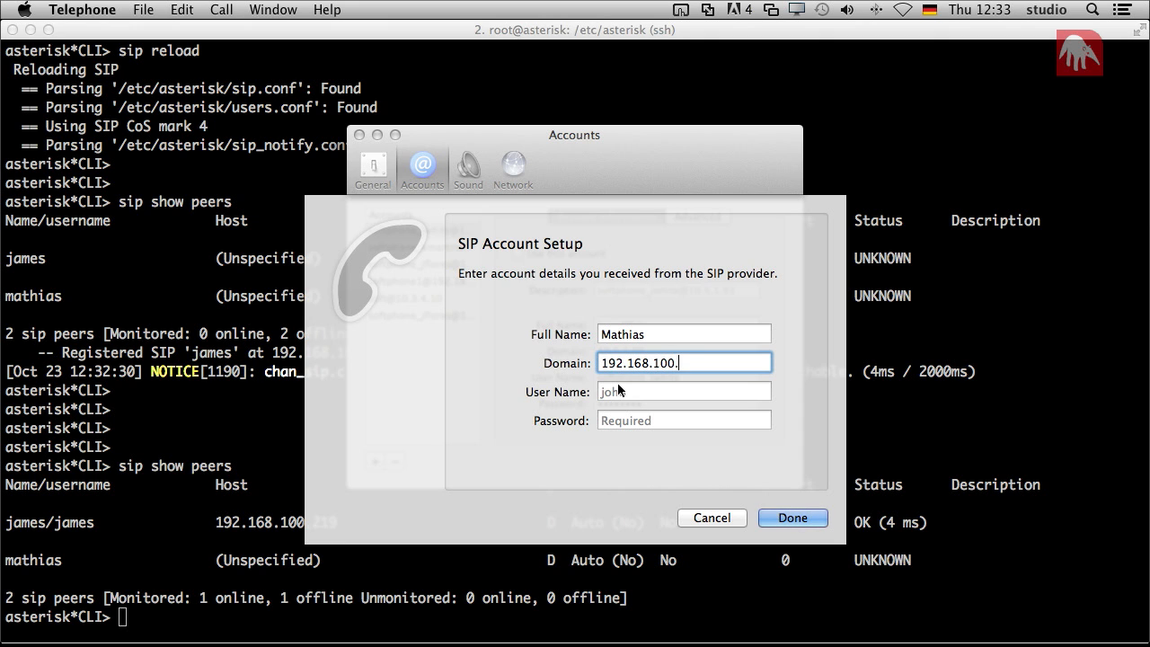
text(55)
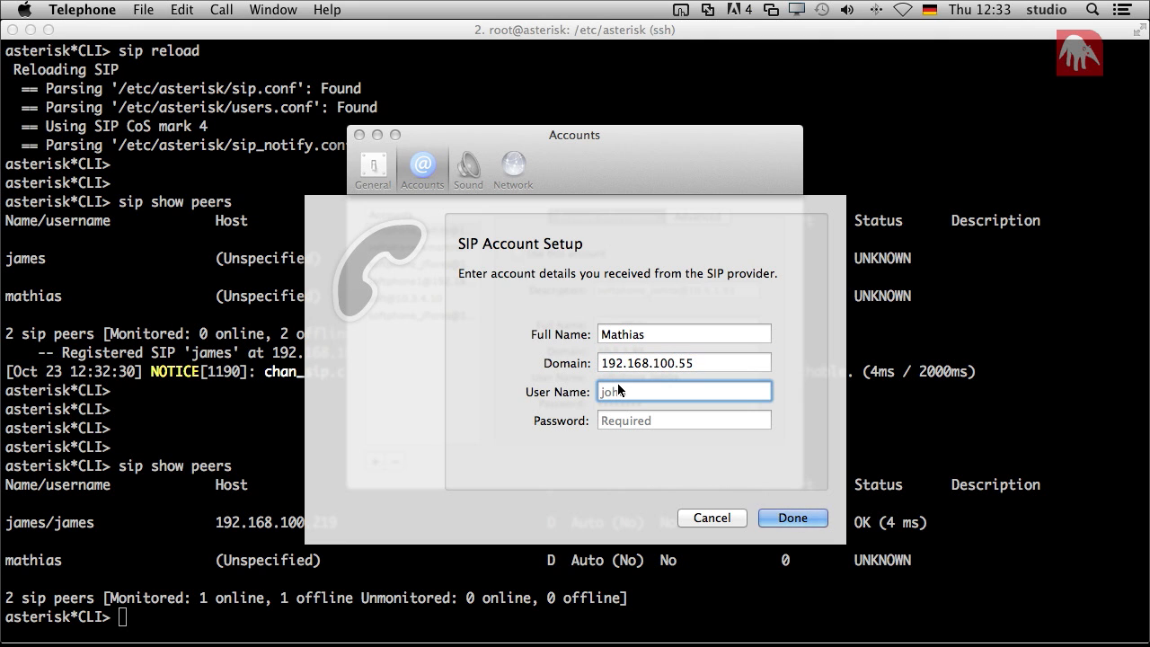
text(mathias)
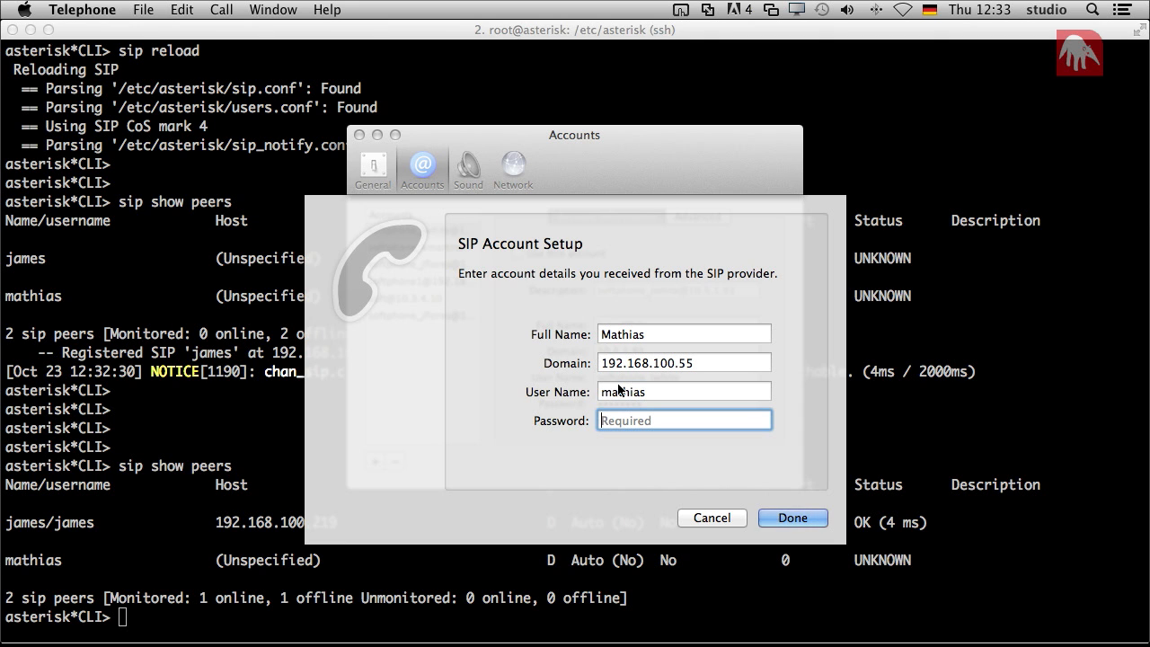
text(••)
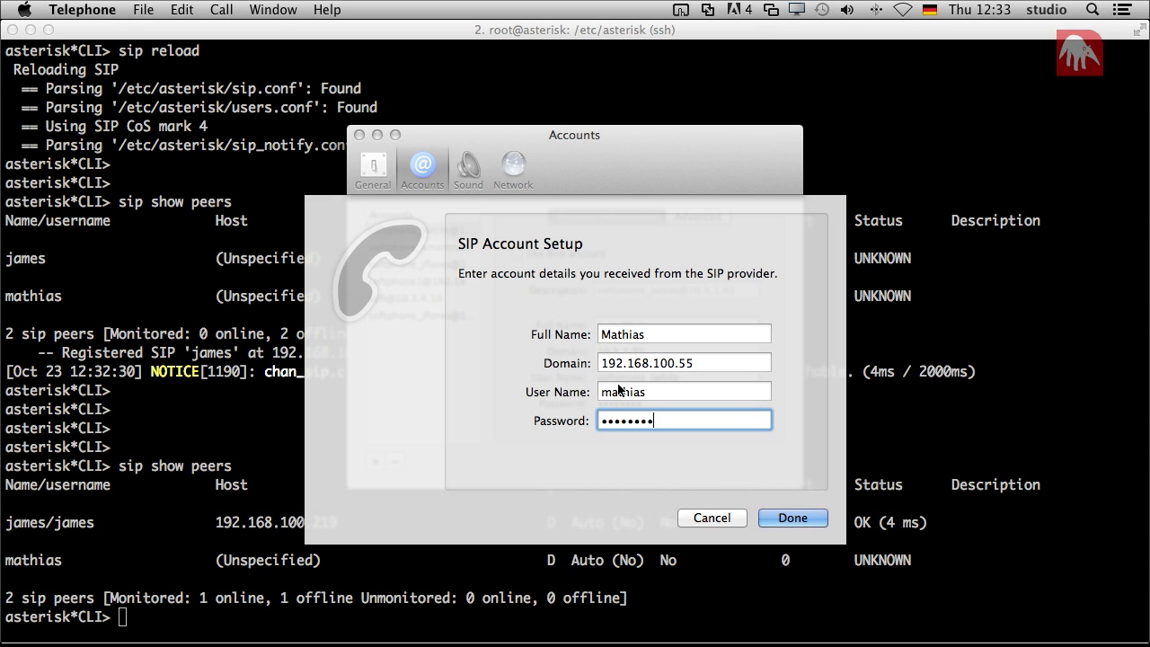
click(791, 517)
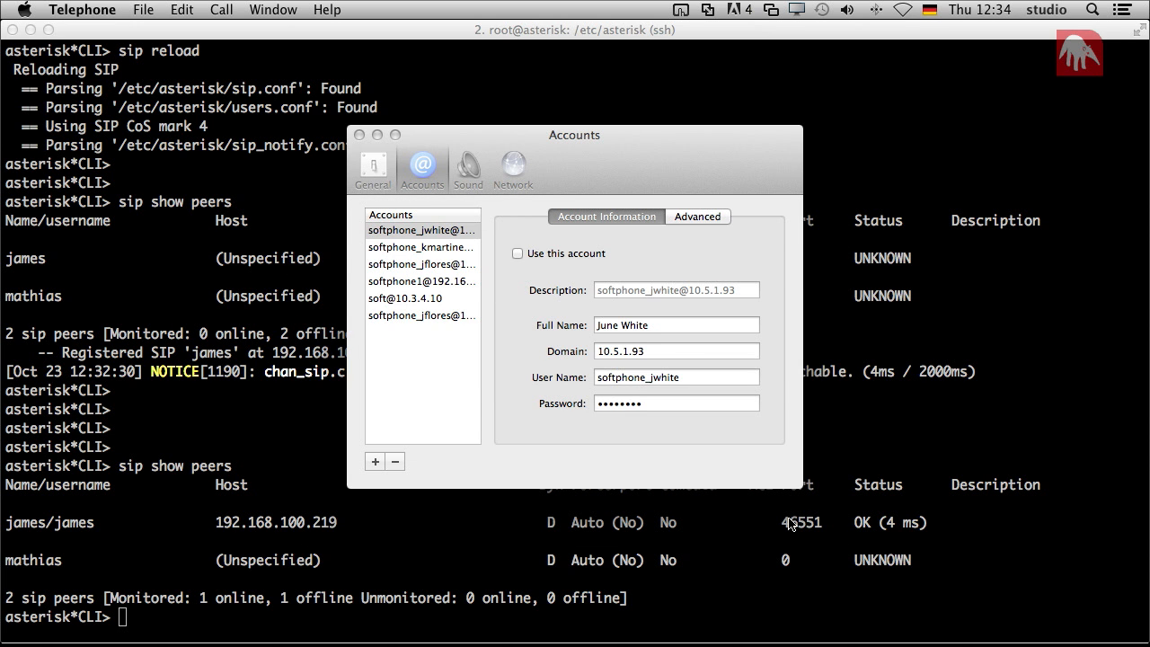
click(421, 332)
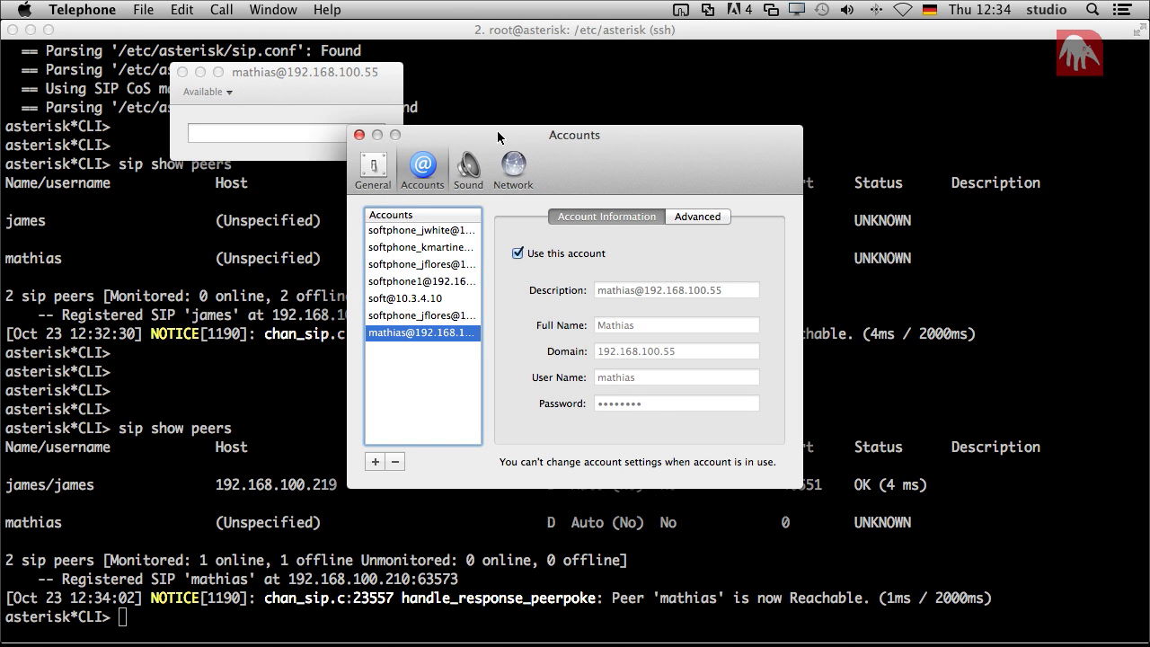
drag(574, 135, 585, 136)
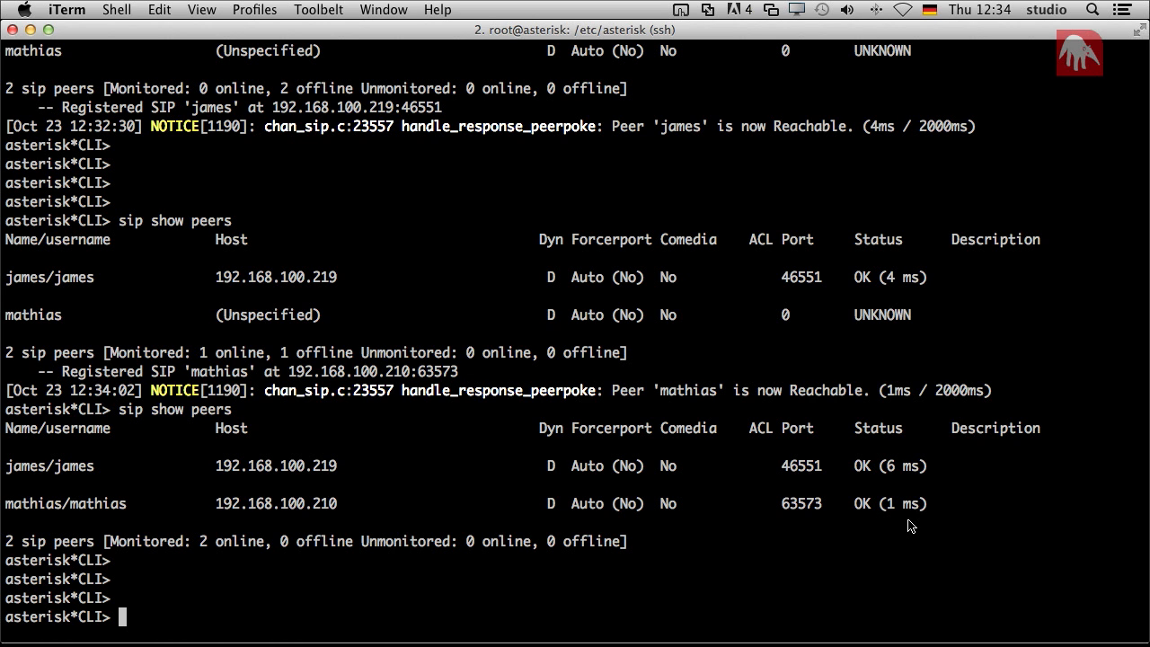
mouse_move(892, 524)
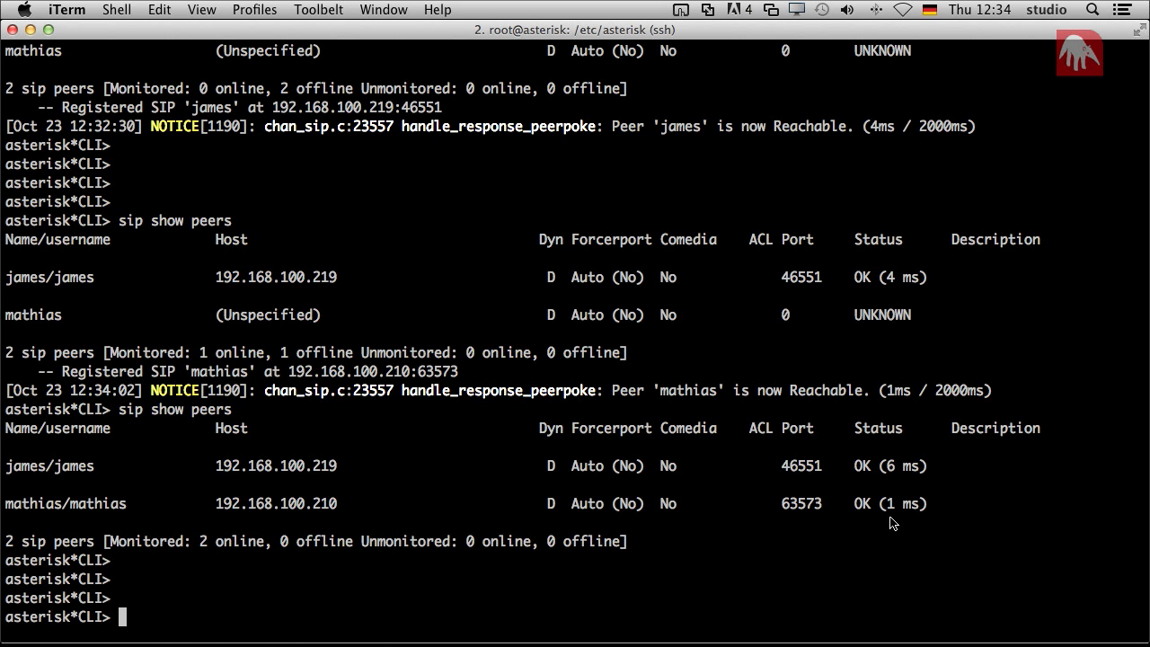
mouse_move(909, 480)
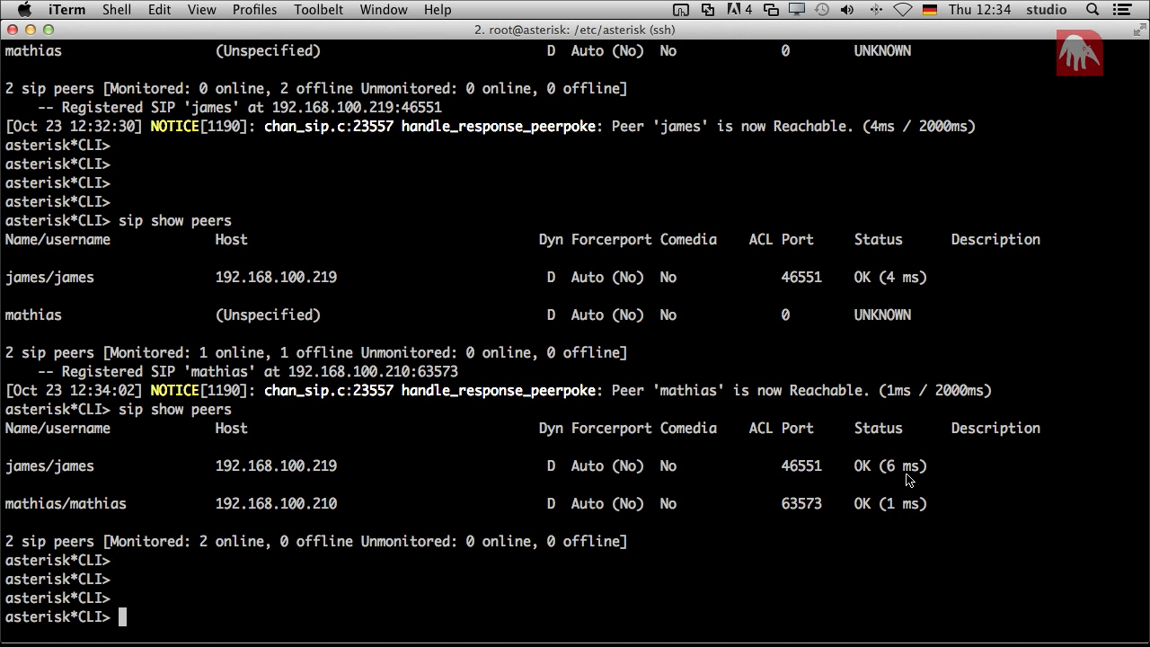
mouse_move(896, 517)
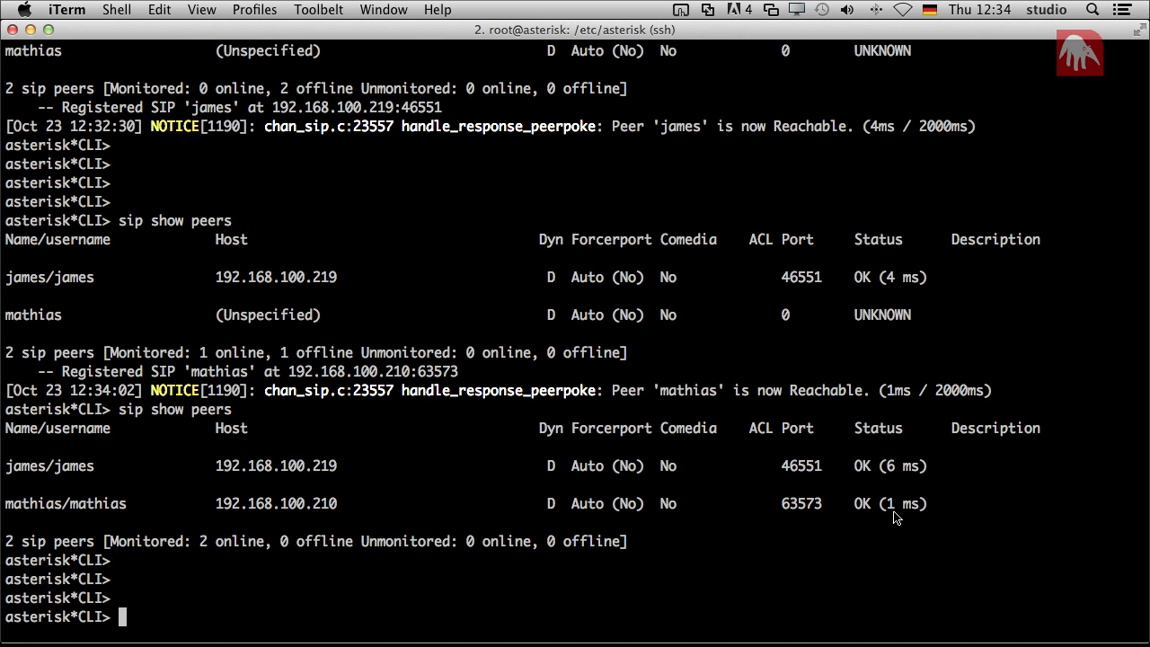
mouse_move(905, 480)
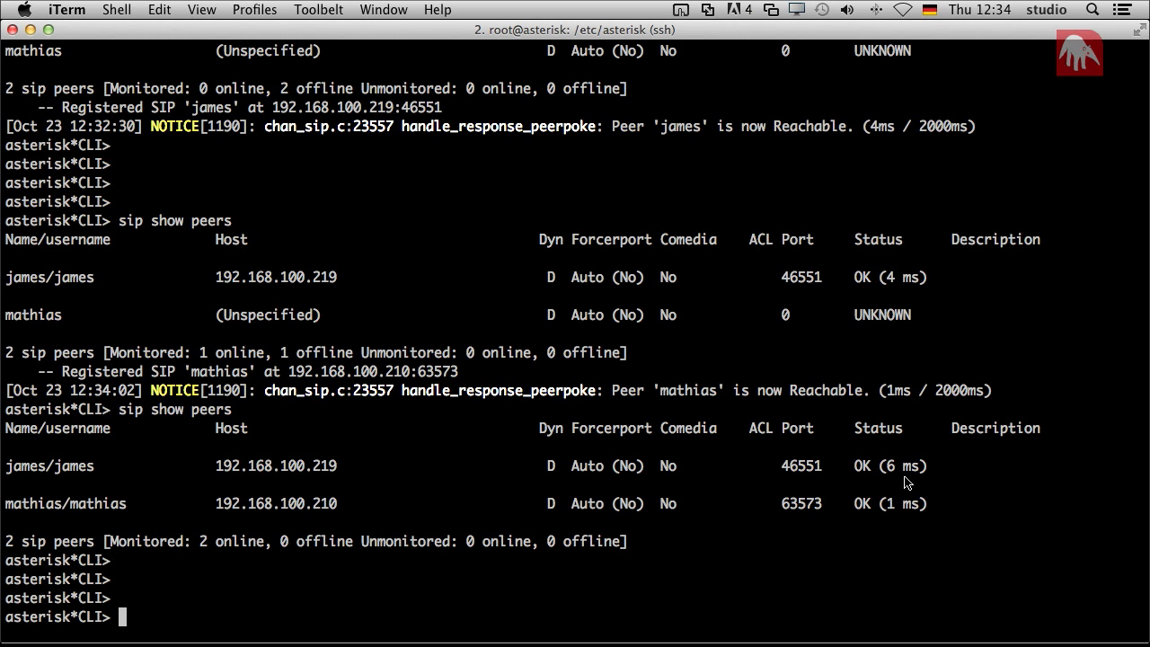
mouse_move(901, 533)
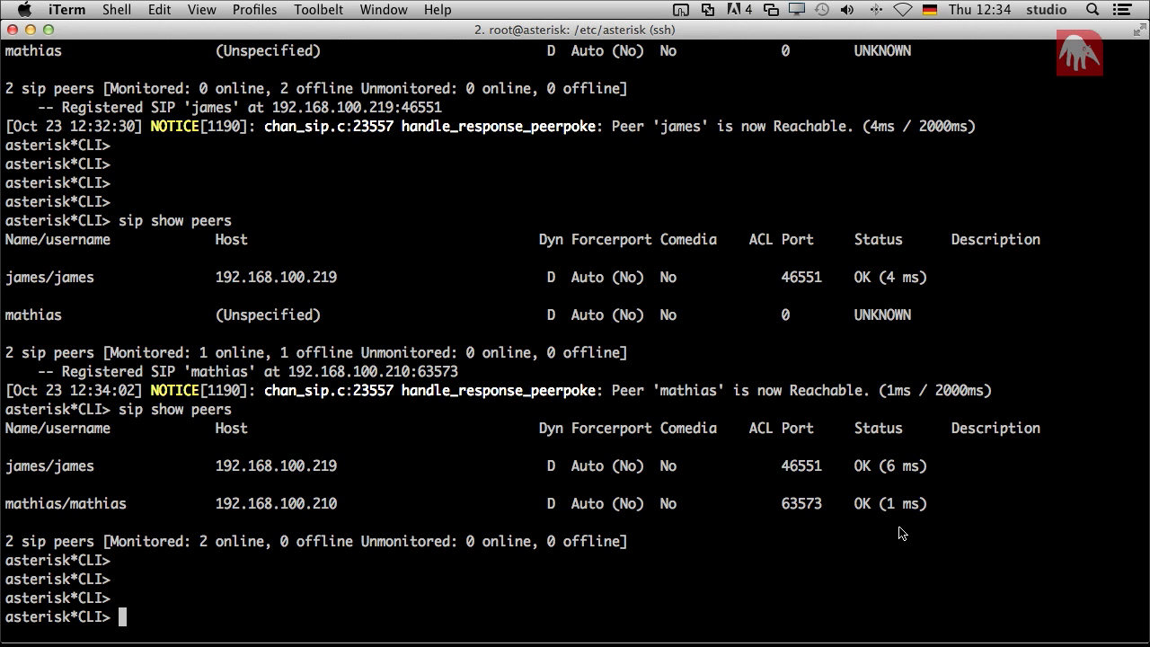
mouse_move(905, 484)
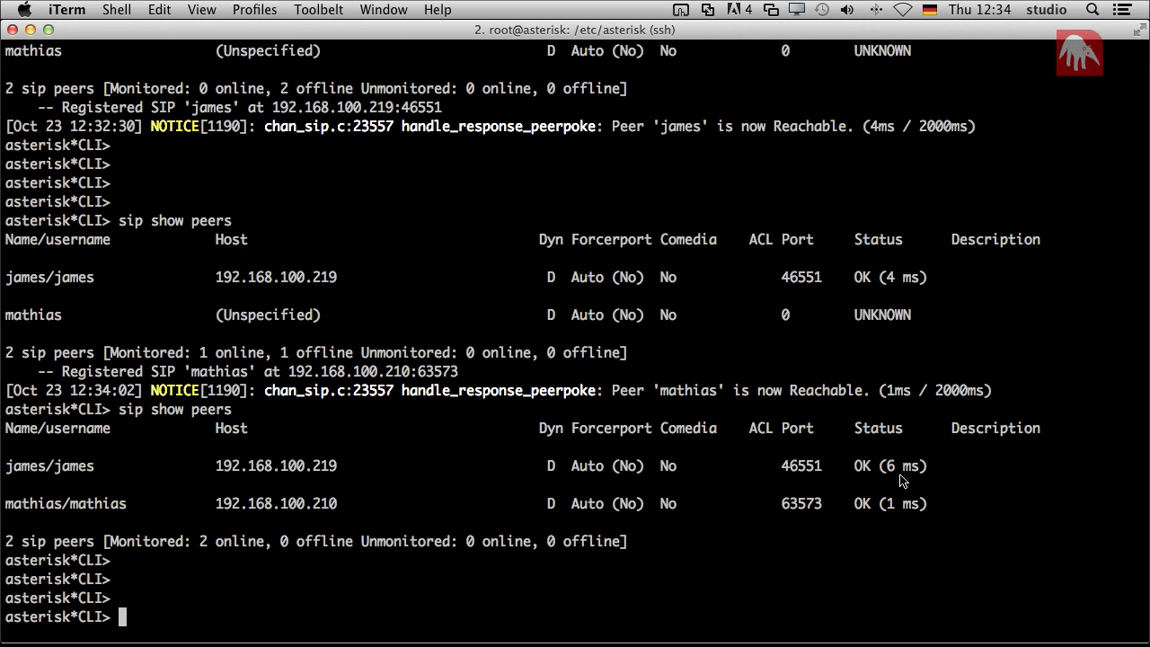
mouse_move(905, 510)
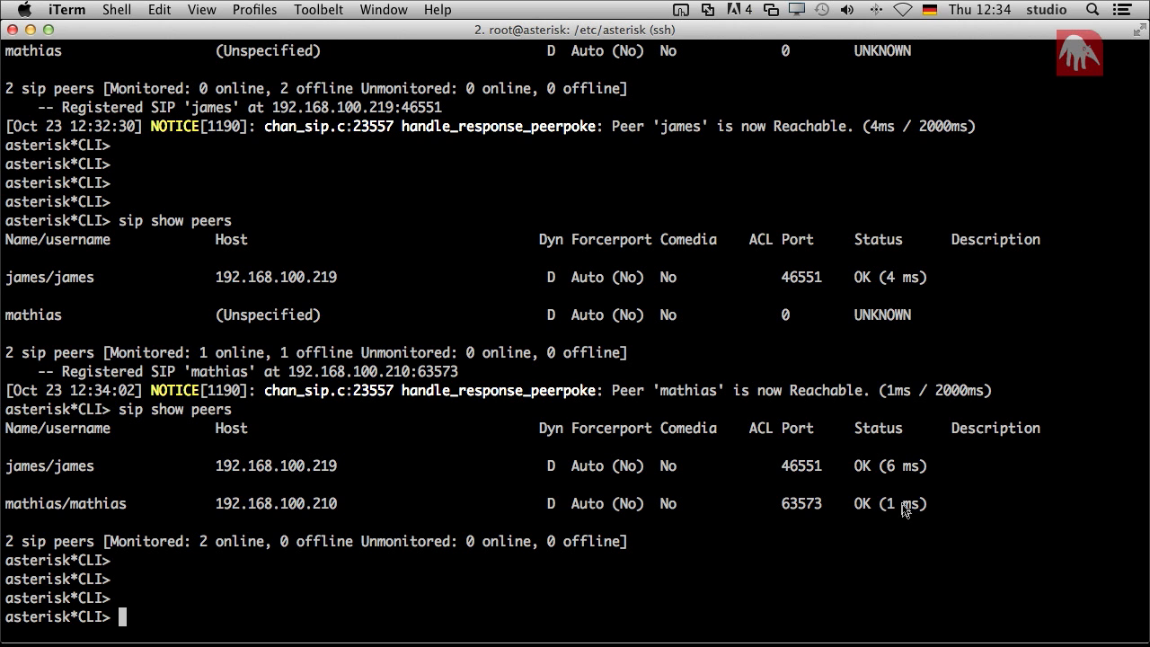
mouse_move(551, 477)
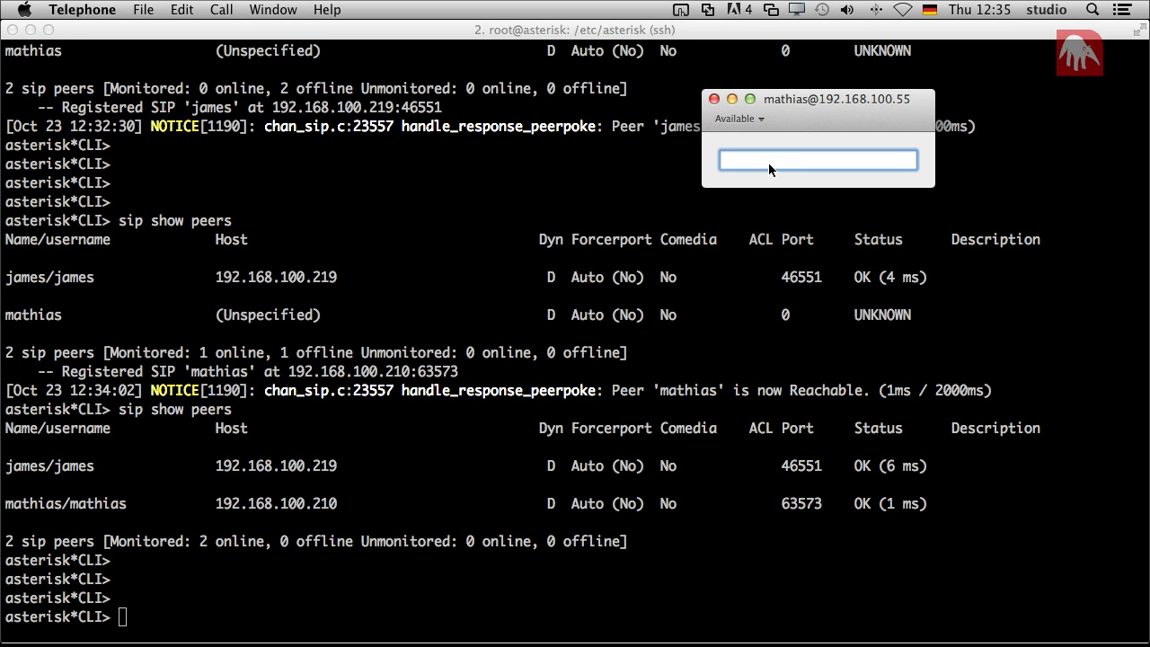
- Dial extension 100 from the mathias call window; Asterisk rejects it as not in context phones
text(100)
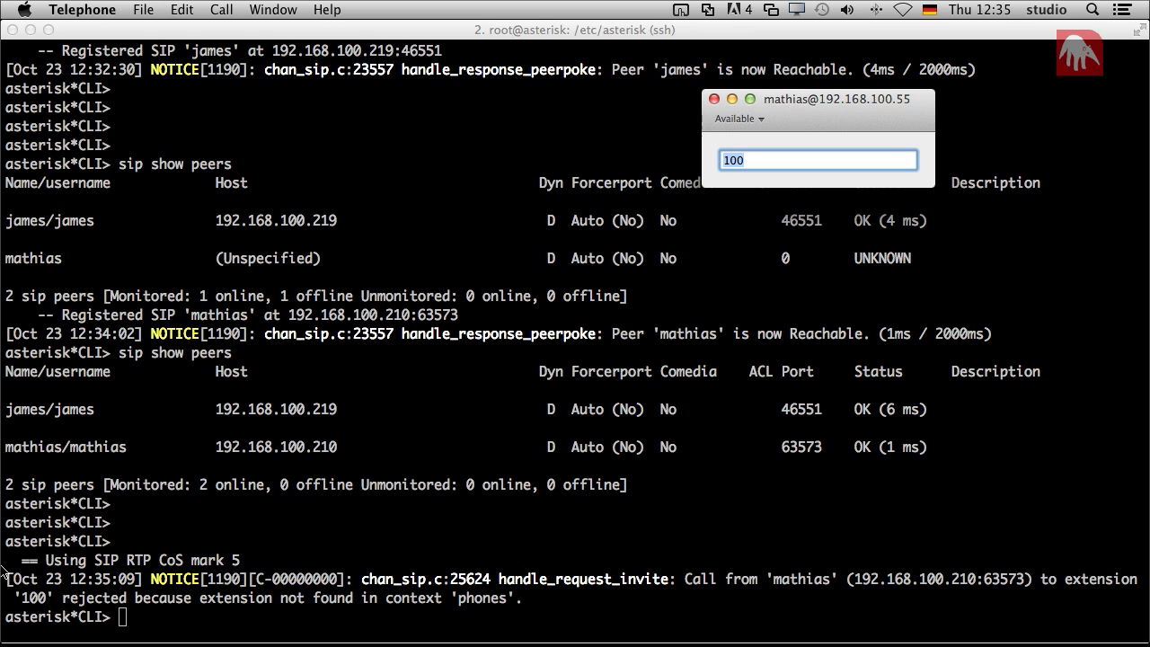
mouse_move(249, 614)
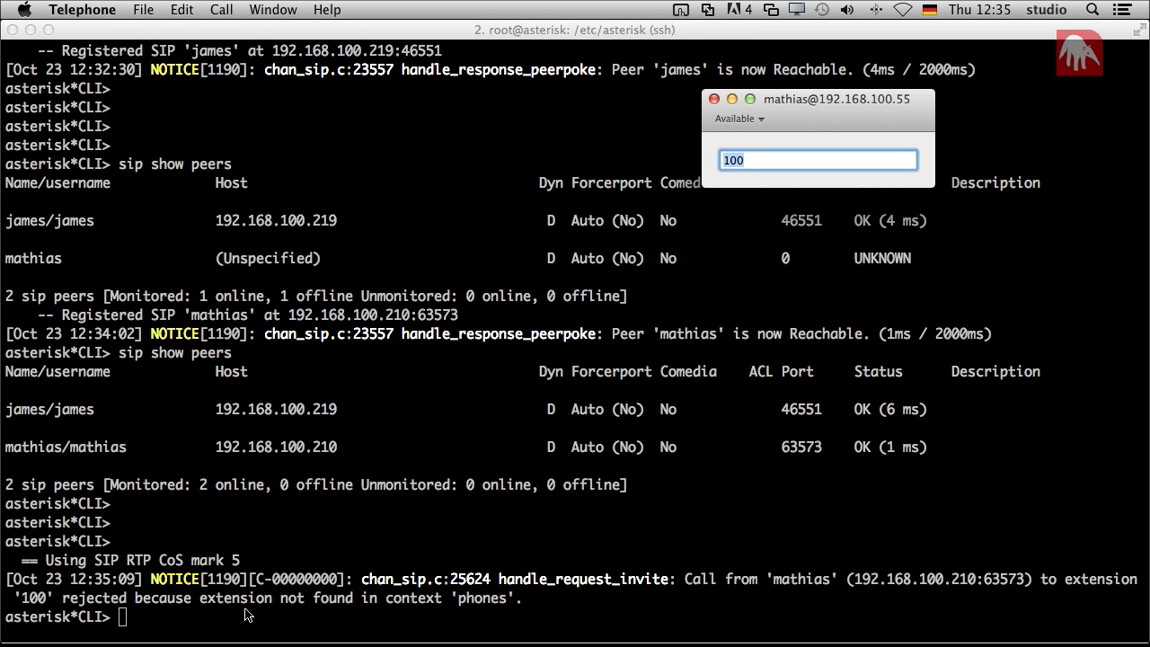
mouse_move(427, 606)
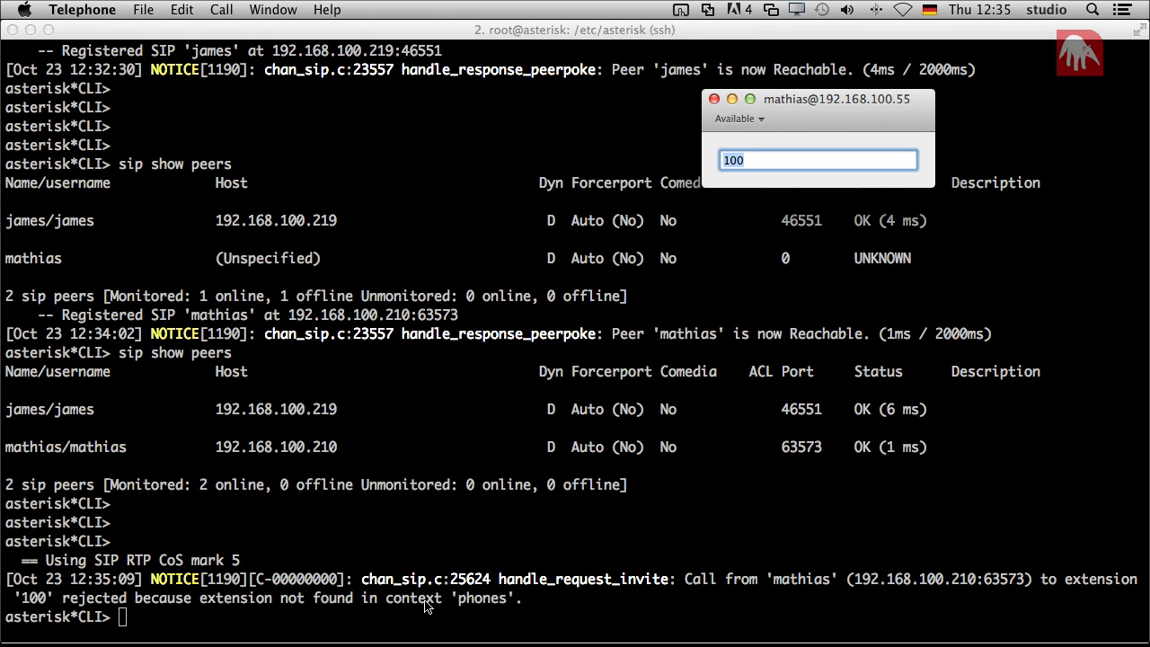
mouse_move(406, 609)
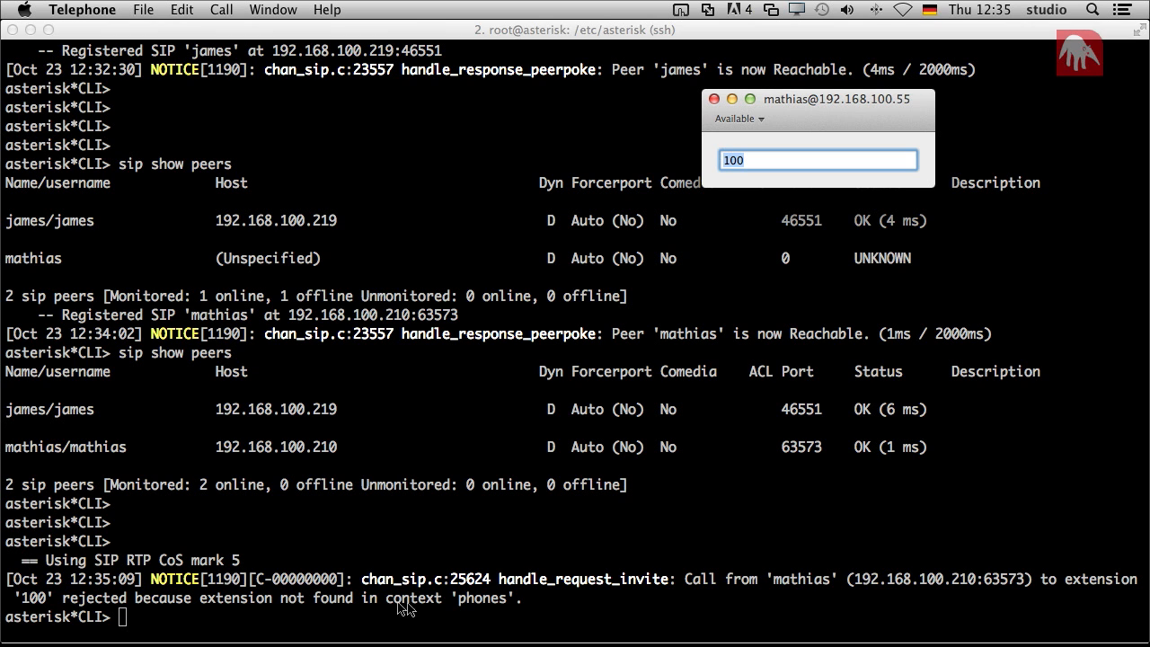
mouse_move(492, 605)
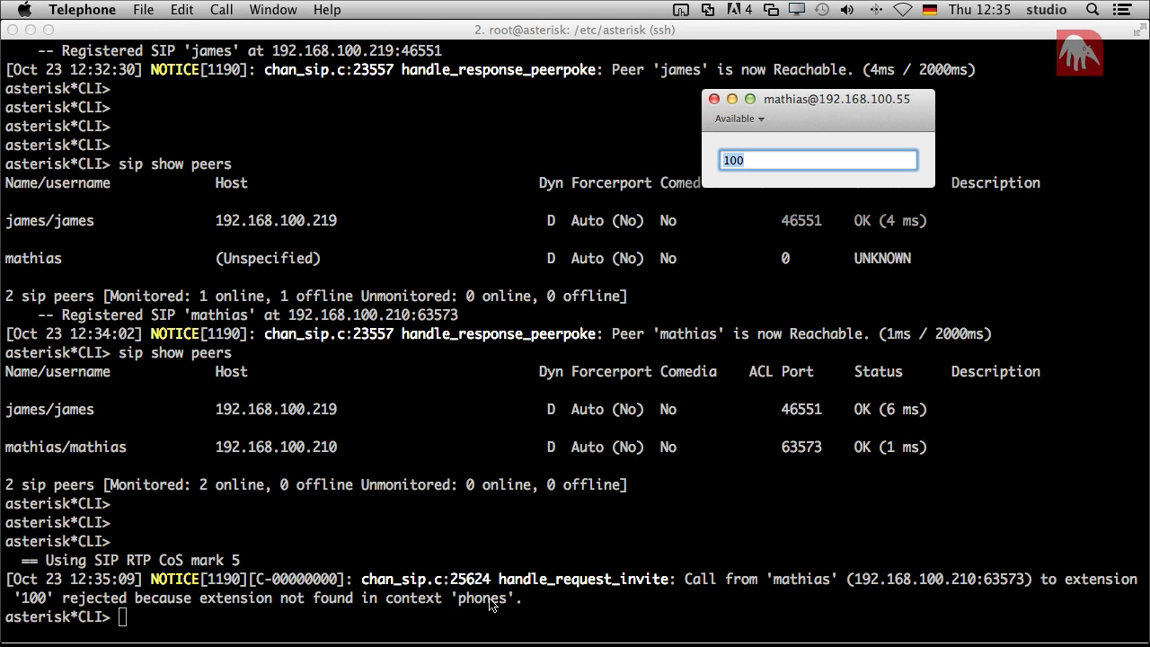